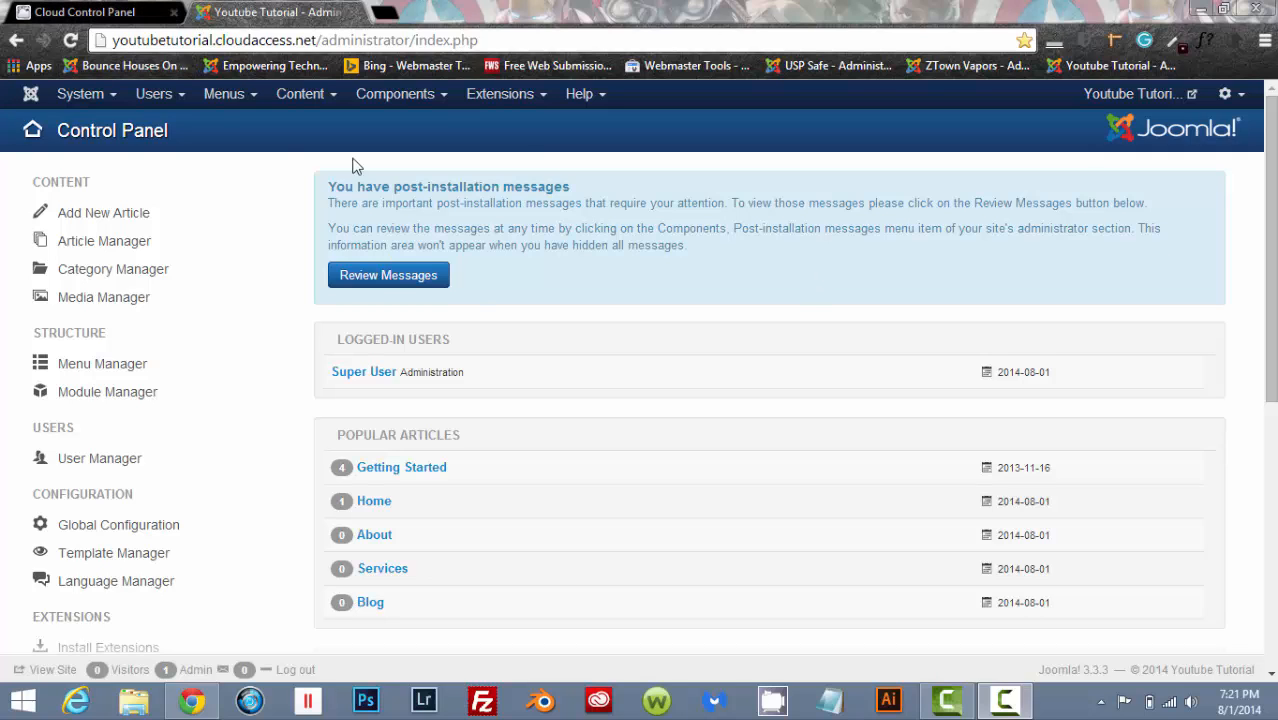
pyautogui.moveTo(324, 272)
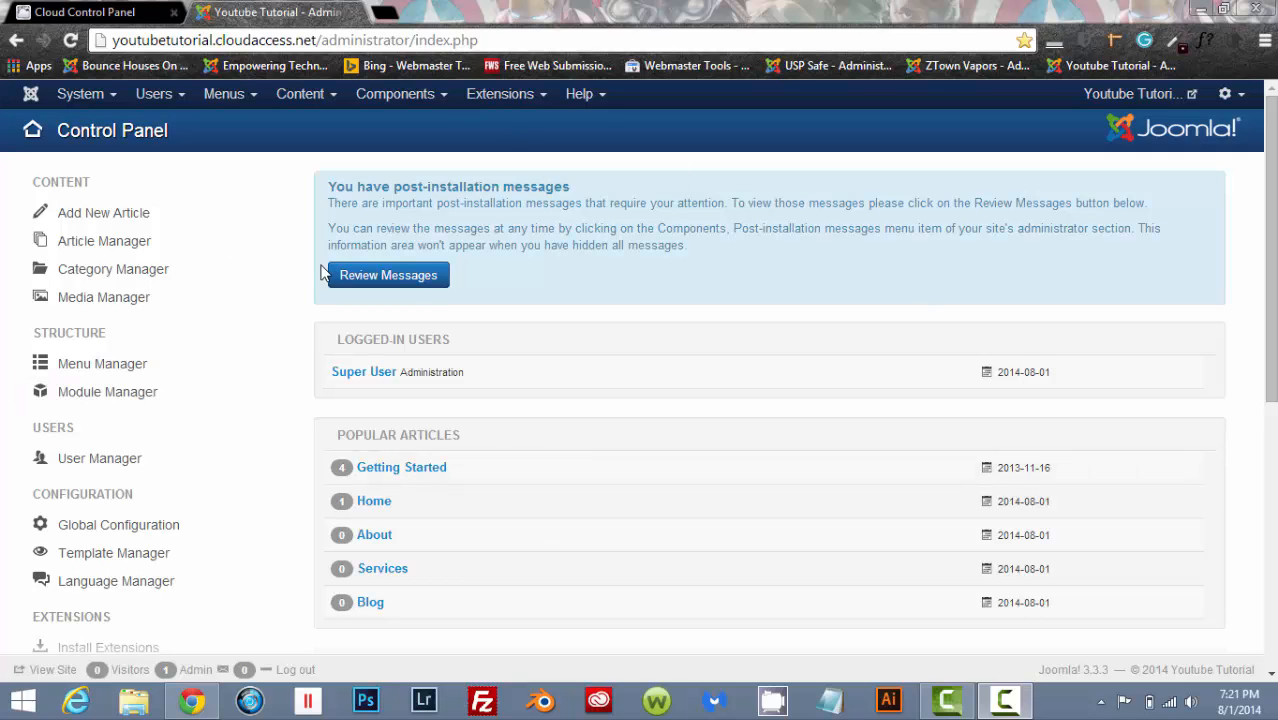
pyautogui.moveTo(744, 434)
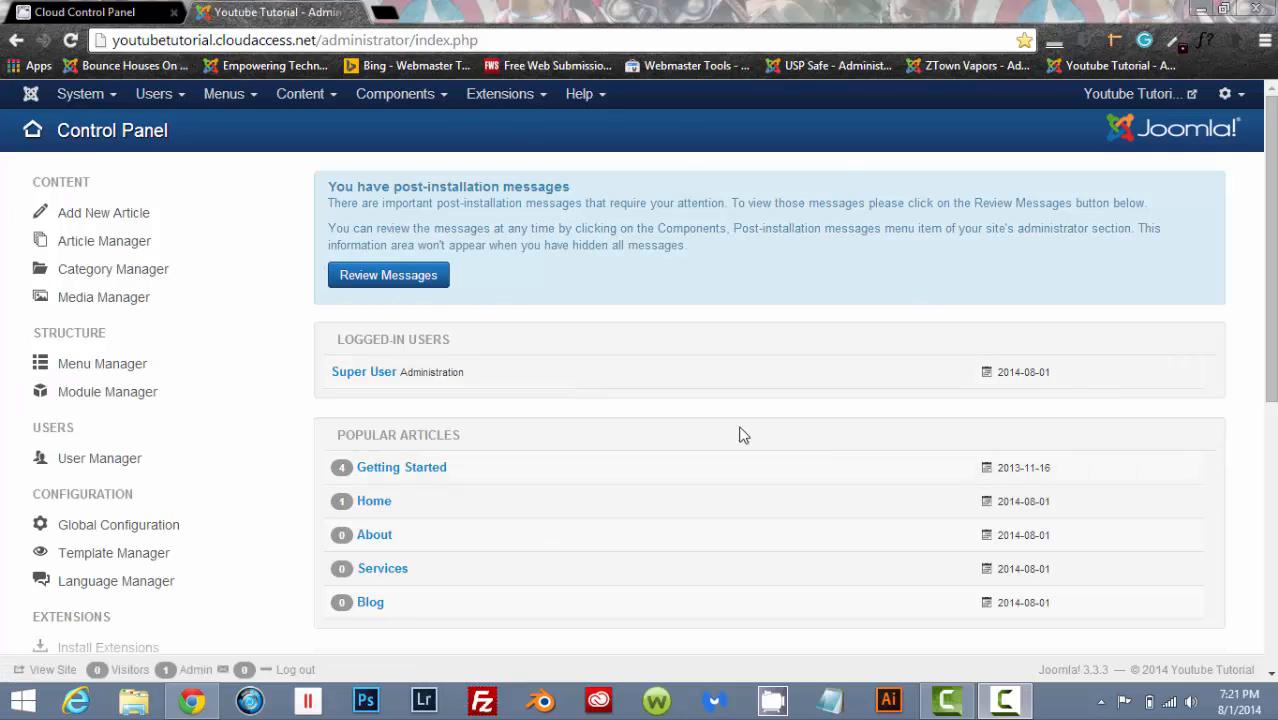
pyautogui.moveTo(620, 240)
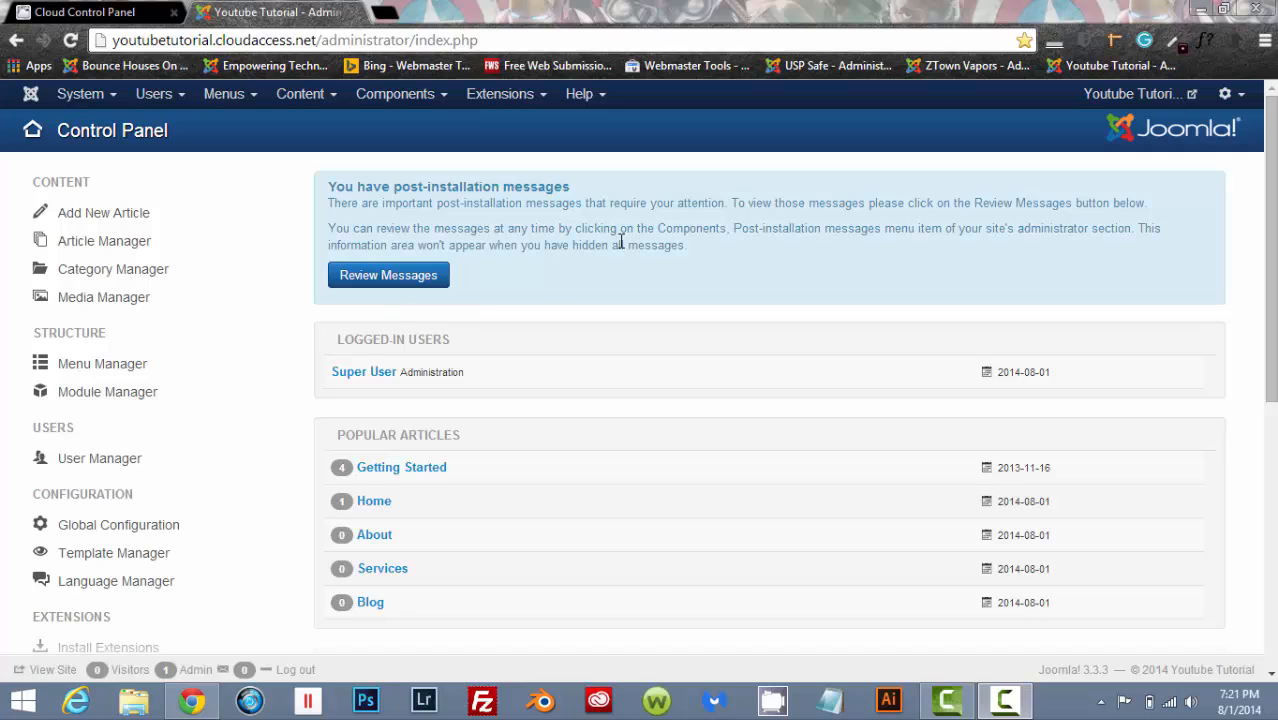
pyautogui.moveTo(794, 274)
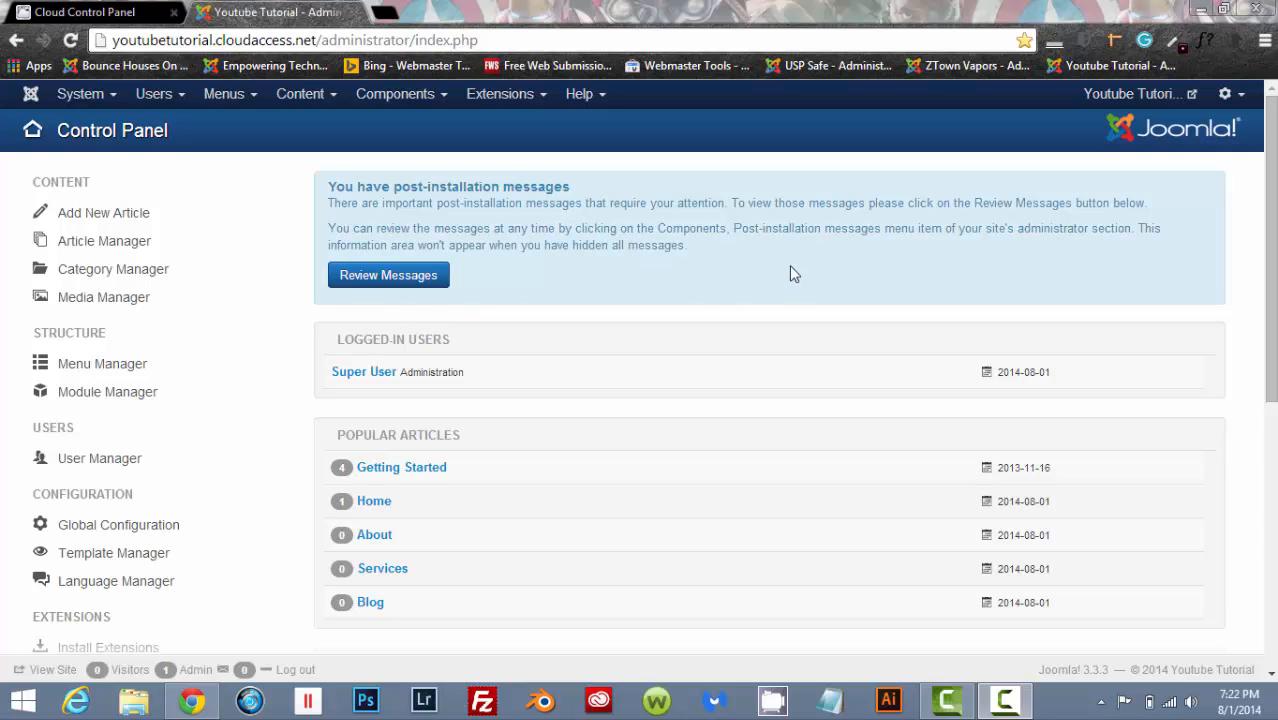
pyautogui.moveTo(356, 224)
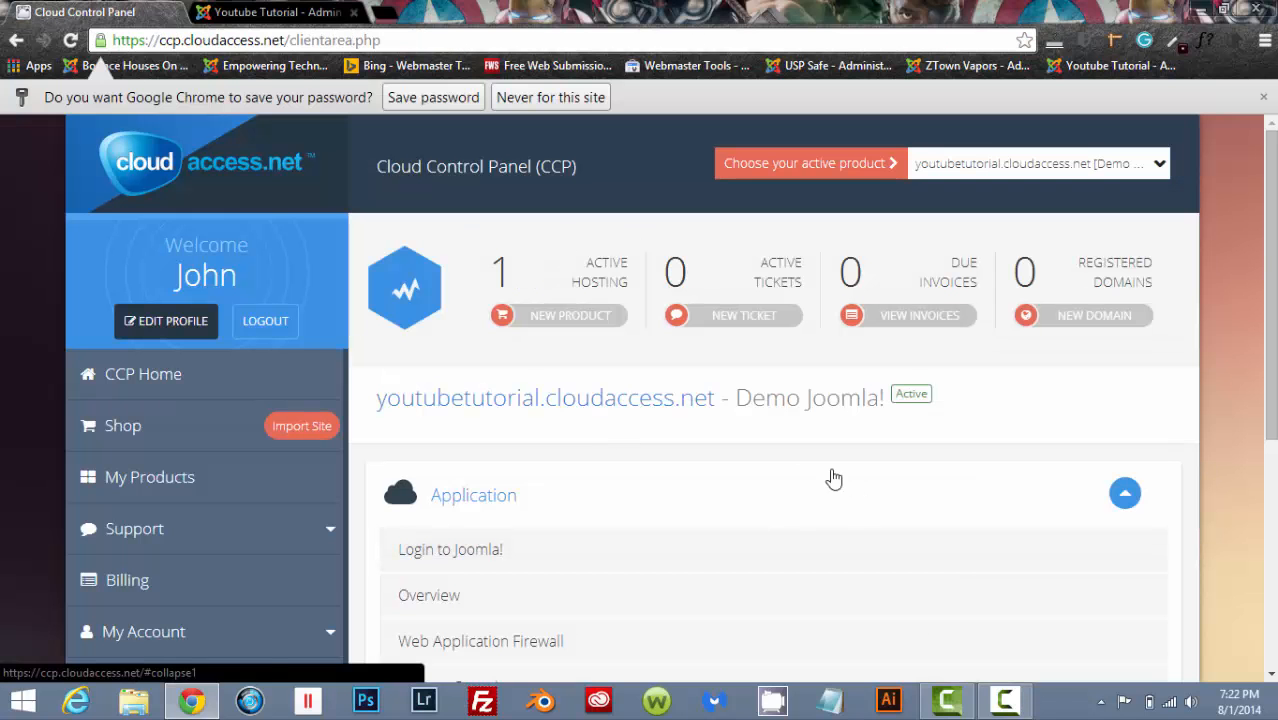
# Return to the admin Control Panel and choose Edit Account from the Super User menu.
pyautogui.click(450, 548)
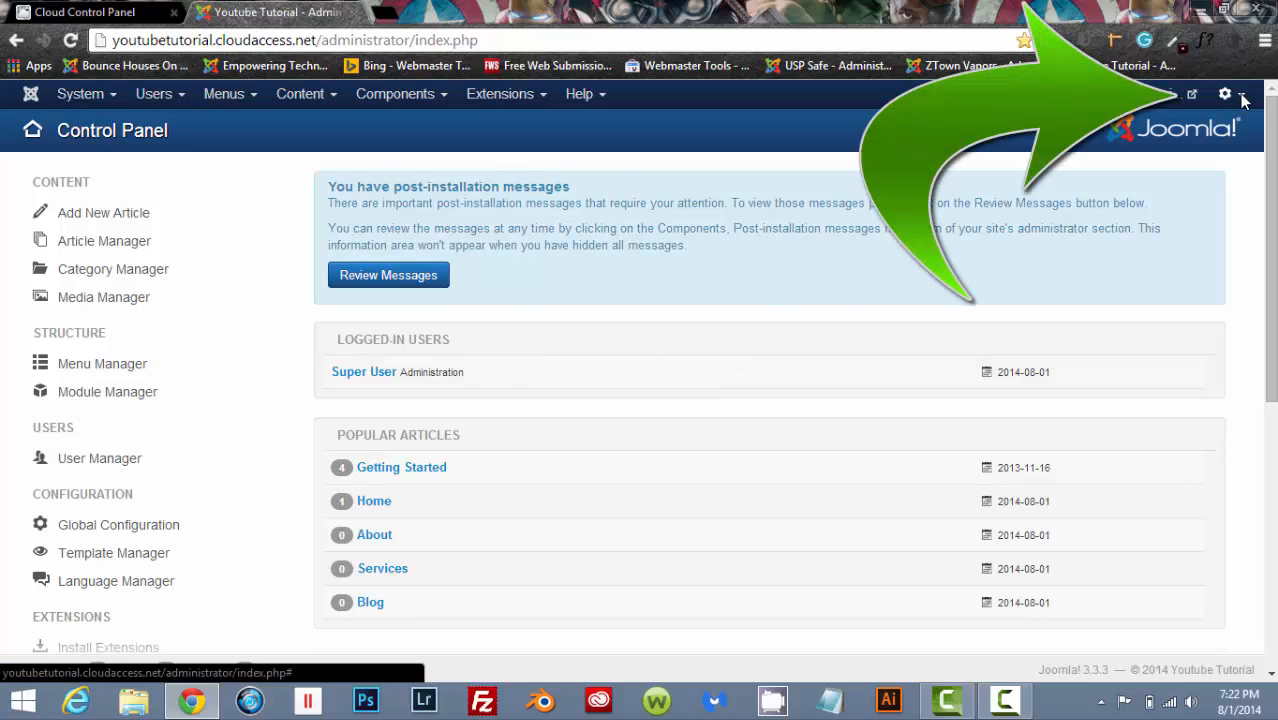
pyautogui.click(1224, 94)
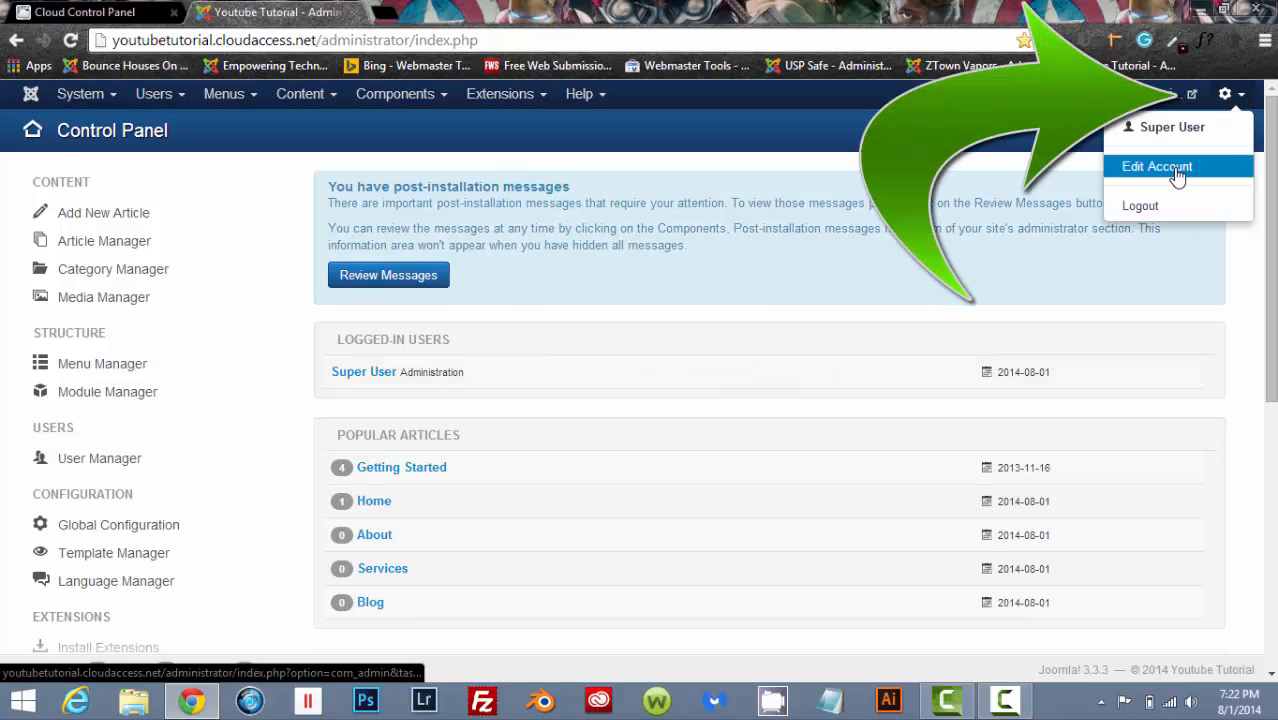
pyautogui.click(1156, 166)
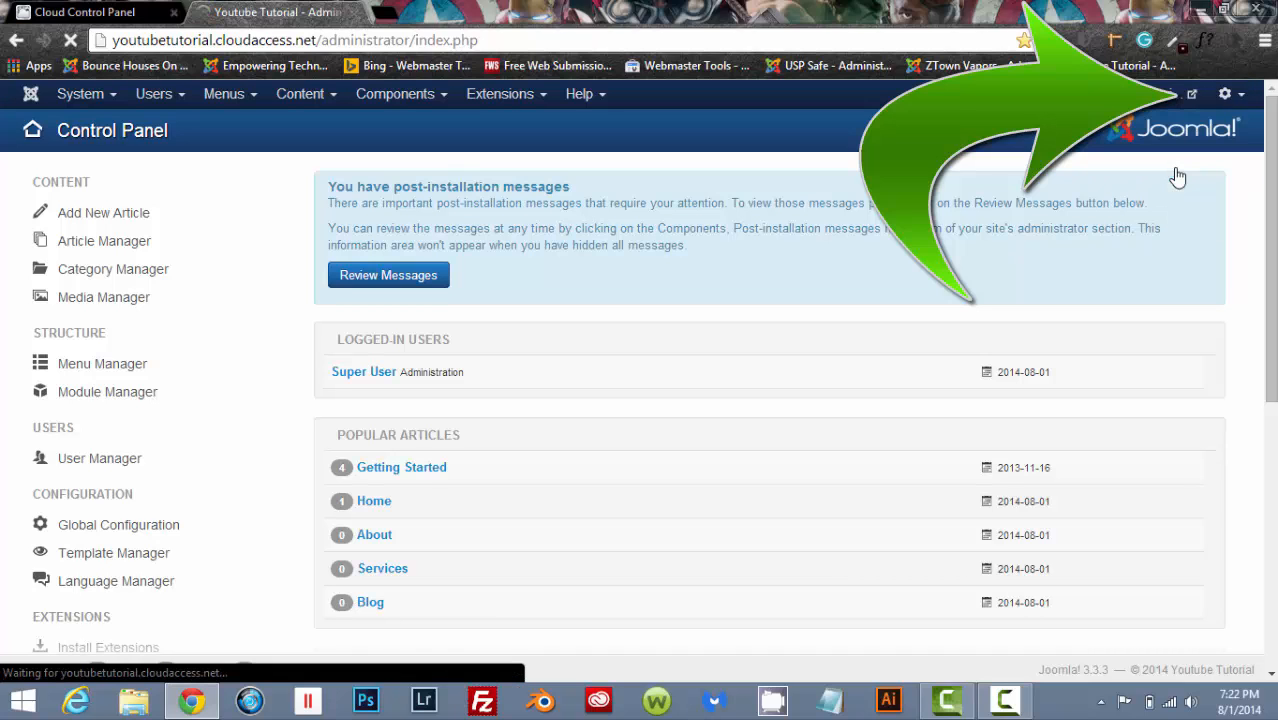
pyautogui.click(364, 370)
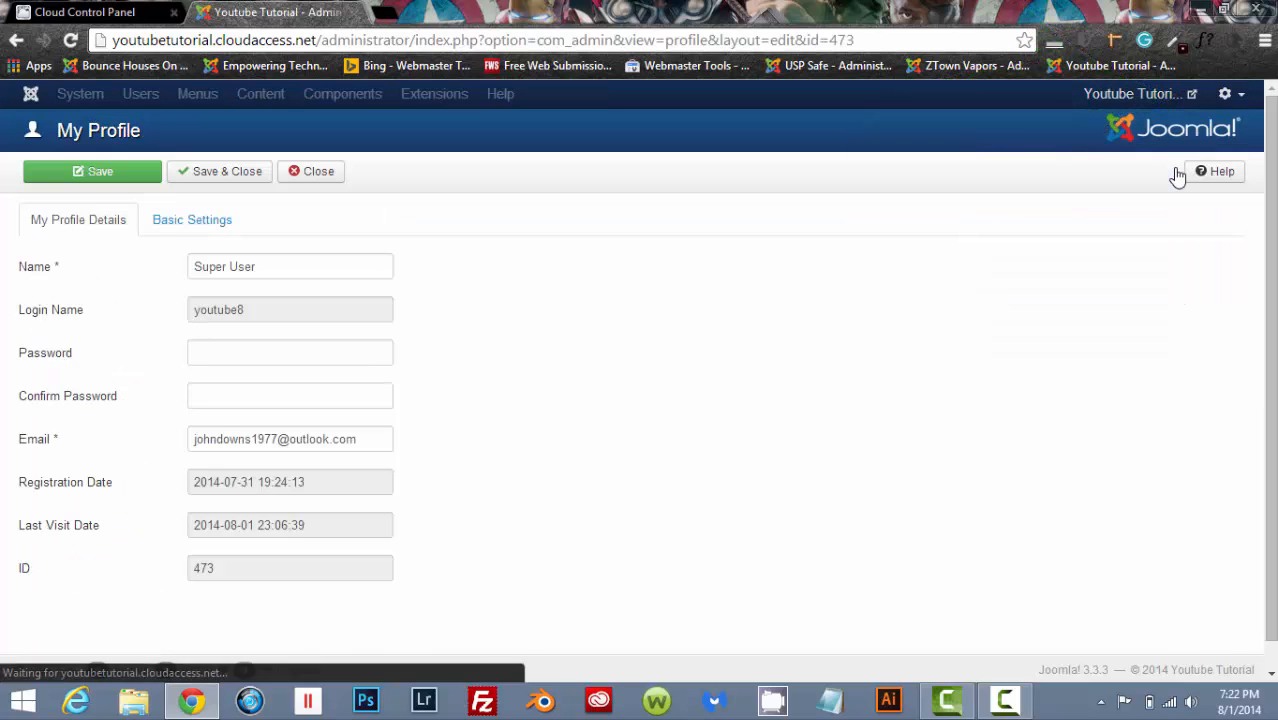
pyautogui.moveTo(200, 200)
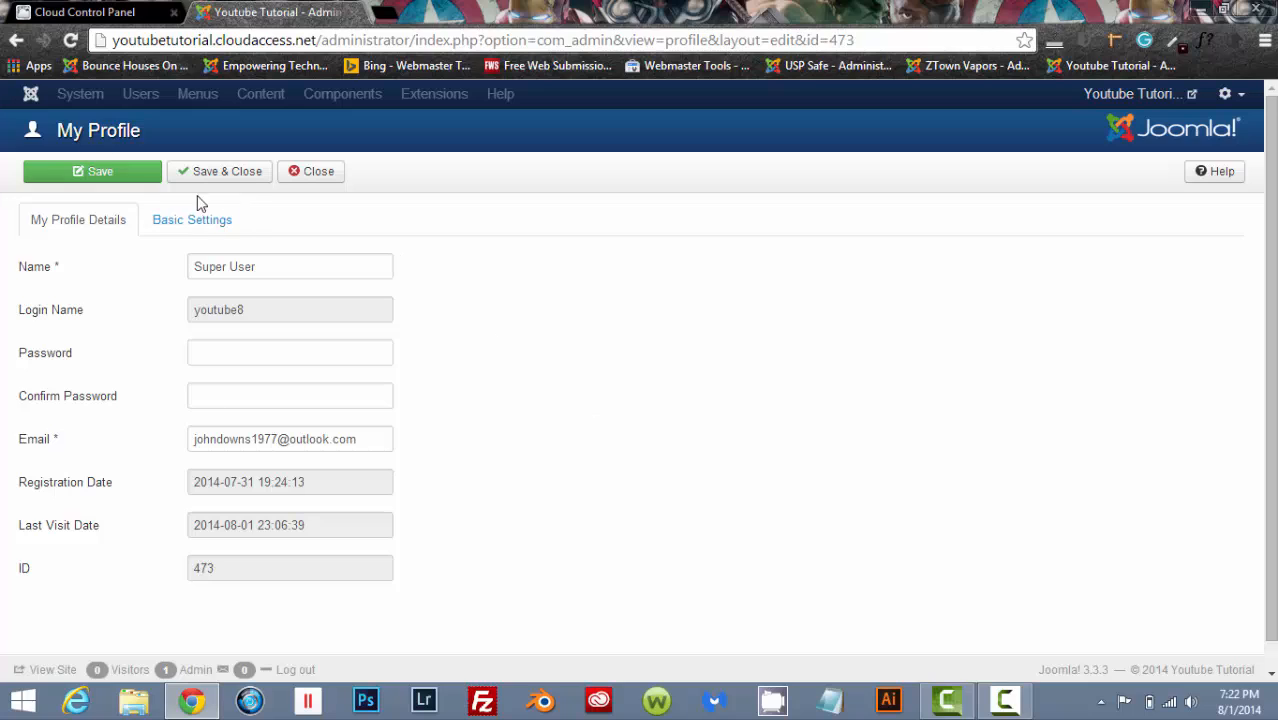
pyautogui.moveTo(278, 332)
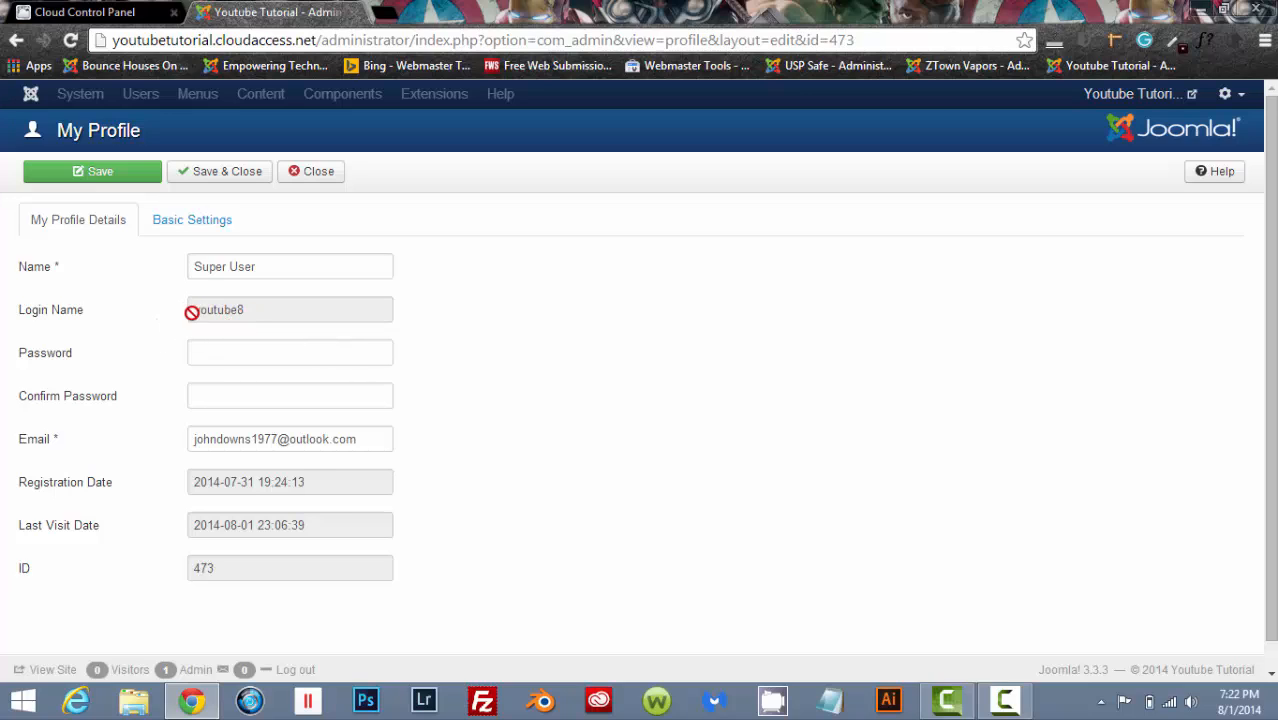
pyautogui.moveTo(150, 382)
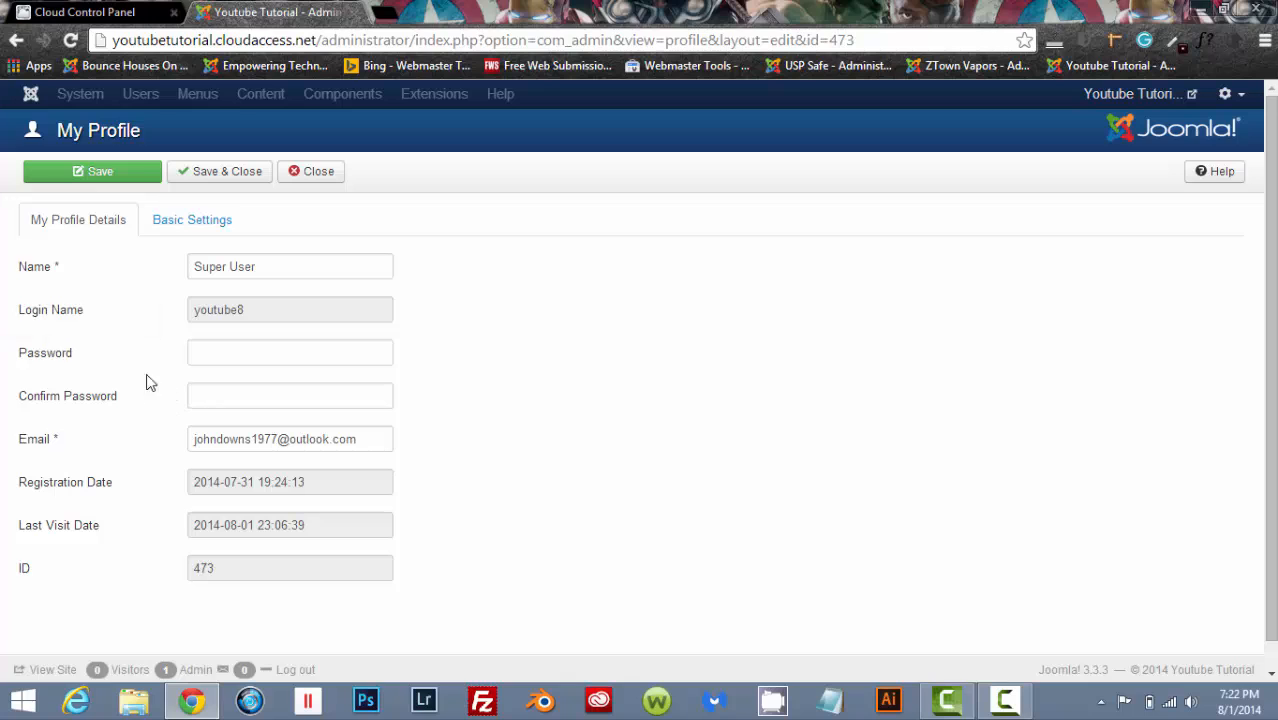
pyautogui.moveTo(70, 380)
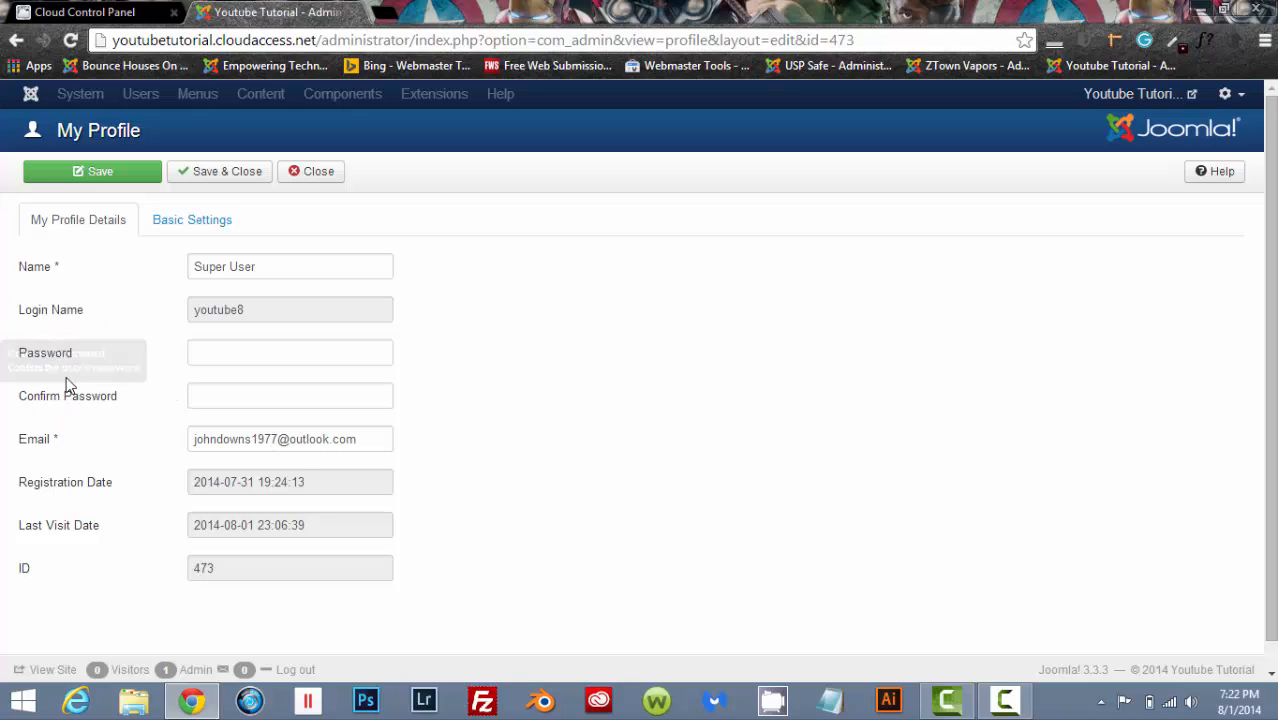
pyautogui.moveTo(148, 348)
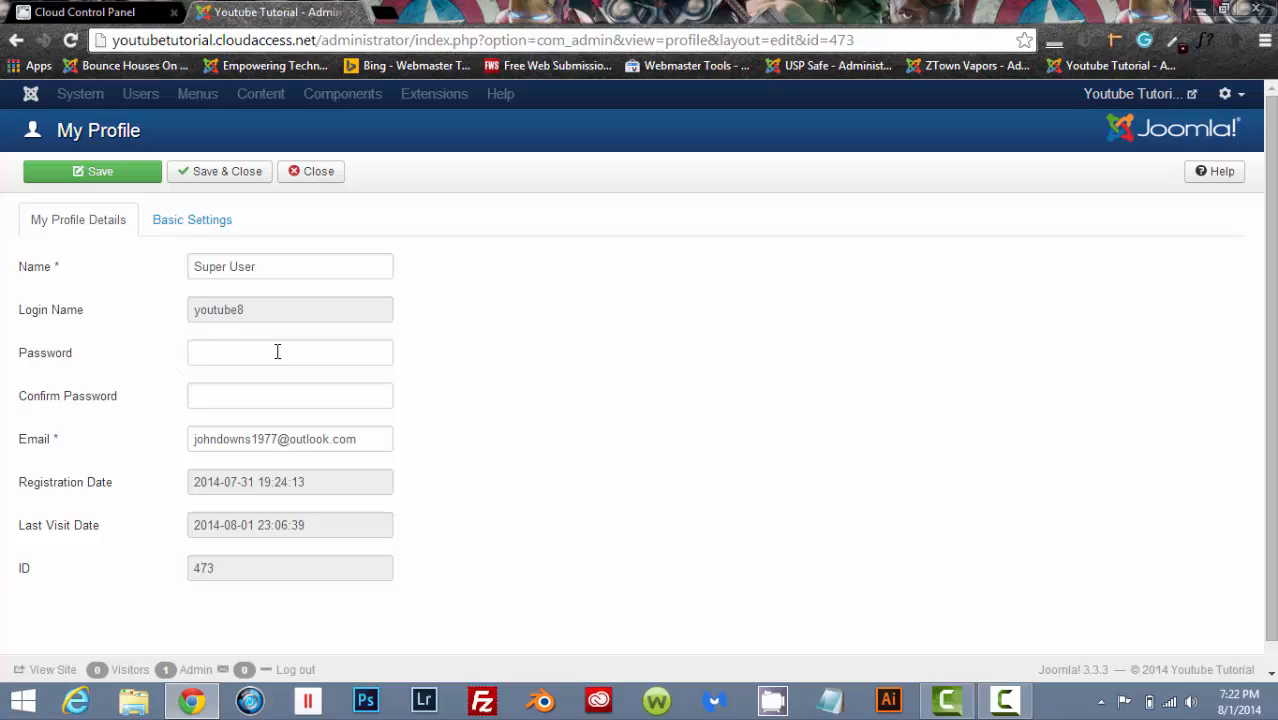
pyautogui.moveTo(240, 348)
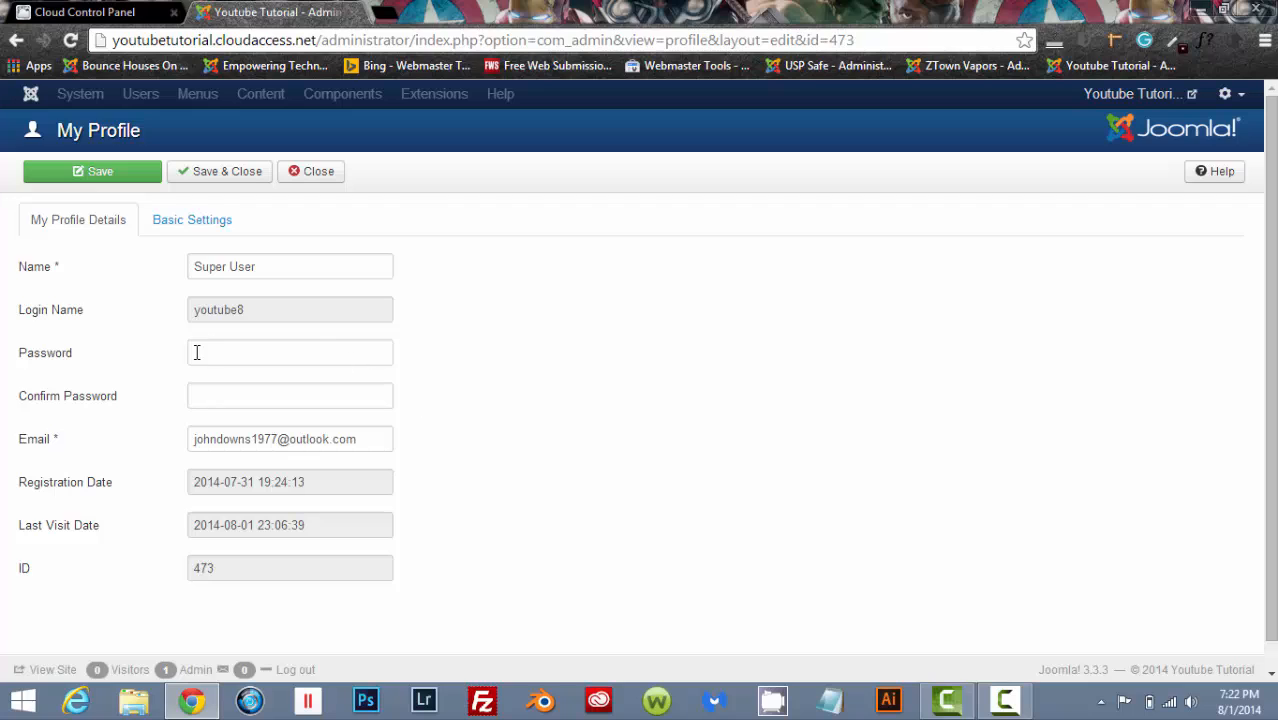
pyautogui.moveTo(164, 420)
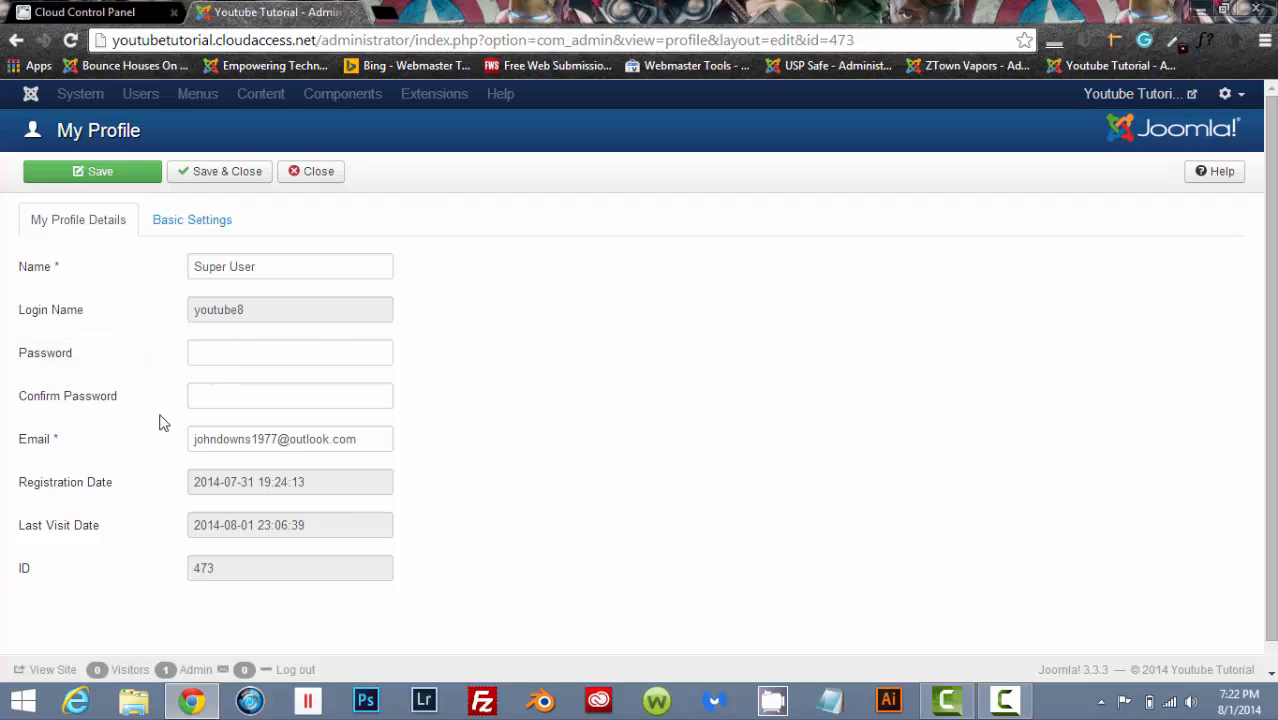
pyautogui.moveTo(212, 172)
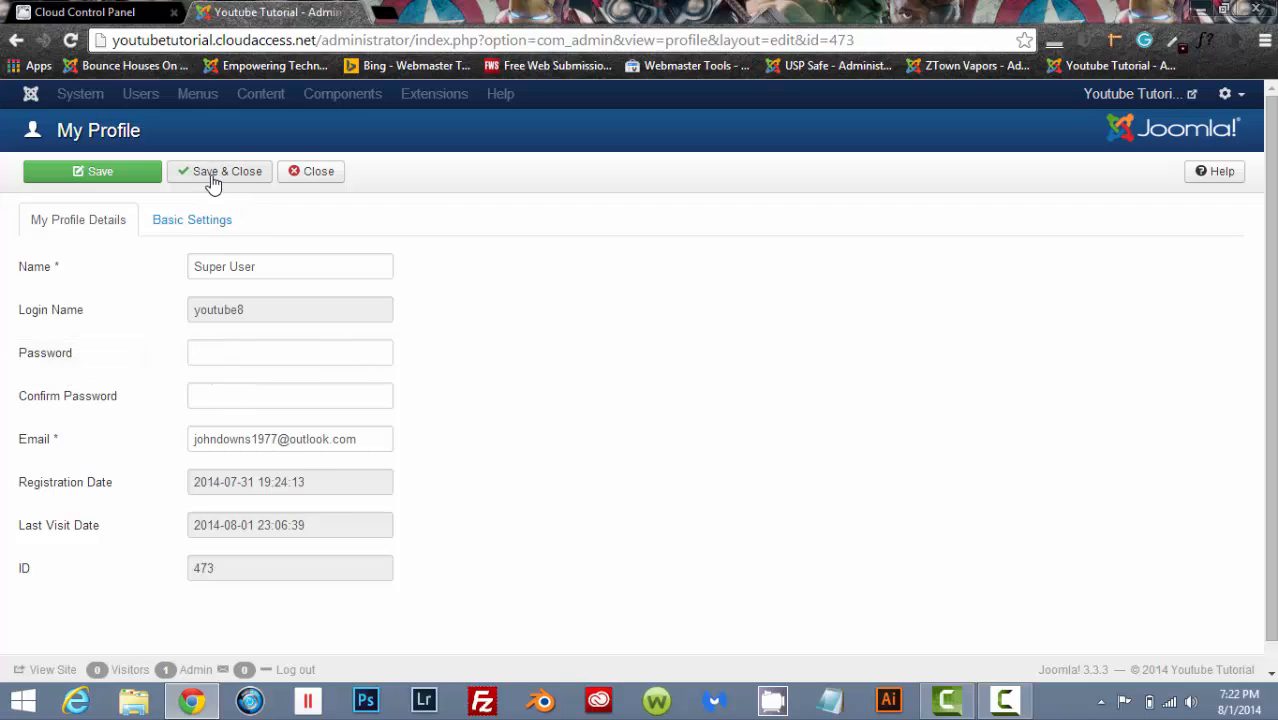
# Save and close the Super User profile, then reveal the user menu options.
pyautogui.click(220, 172)
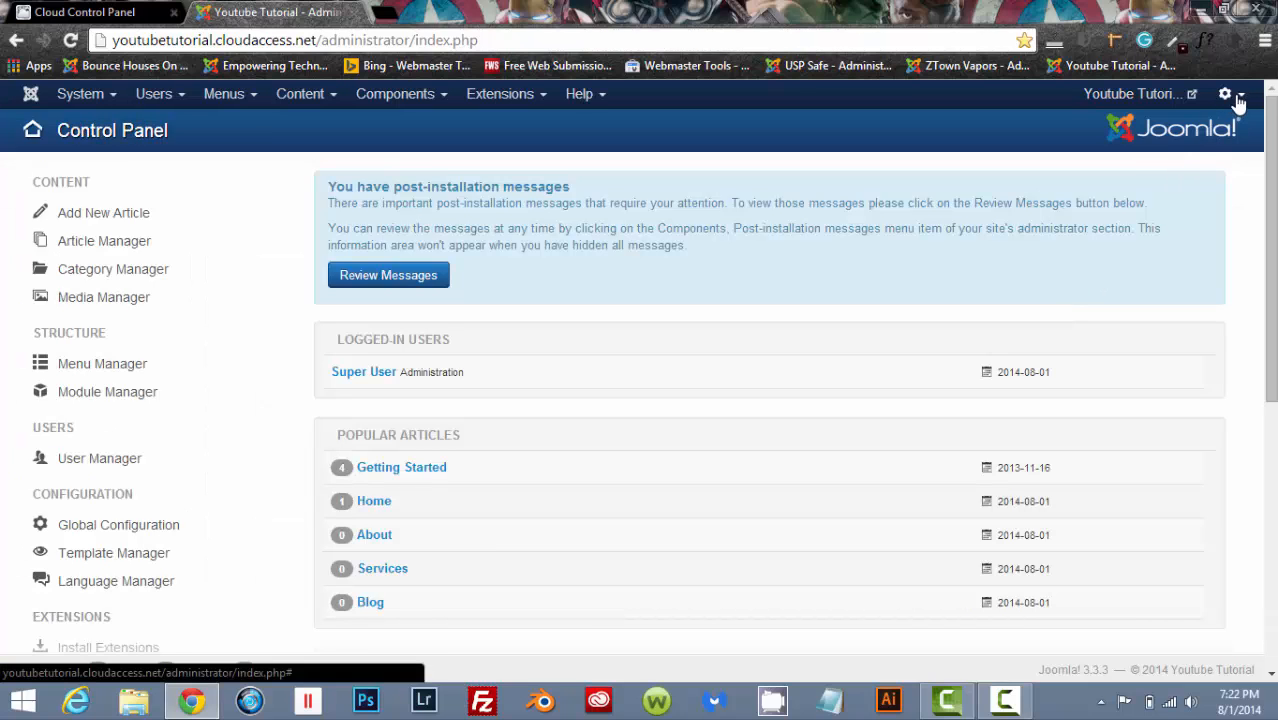
pyautogui.click(1224, 94)
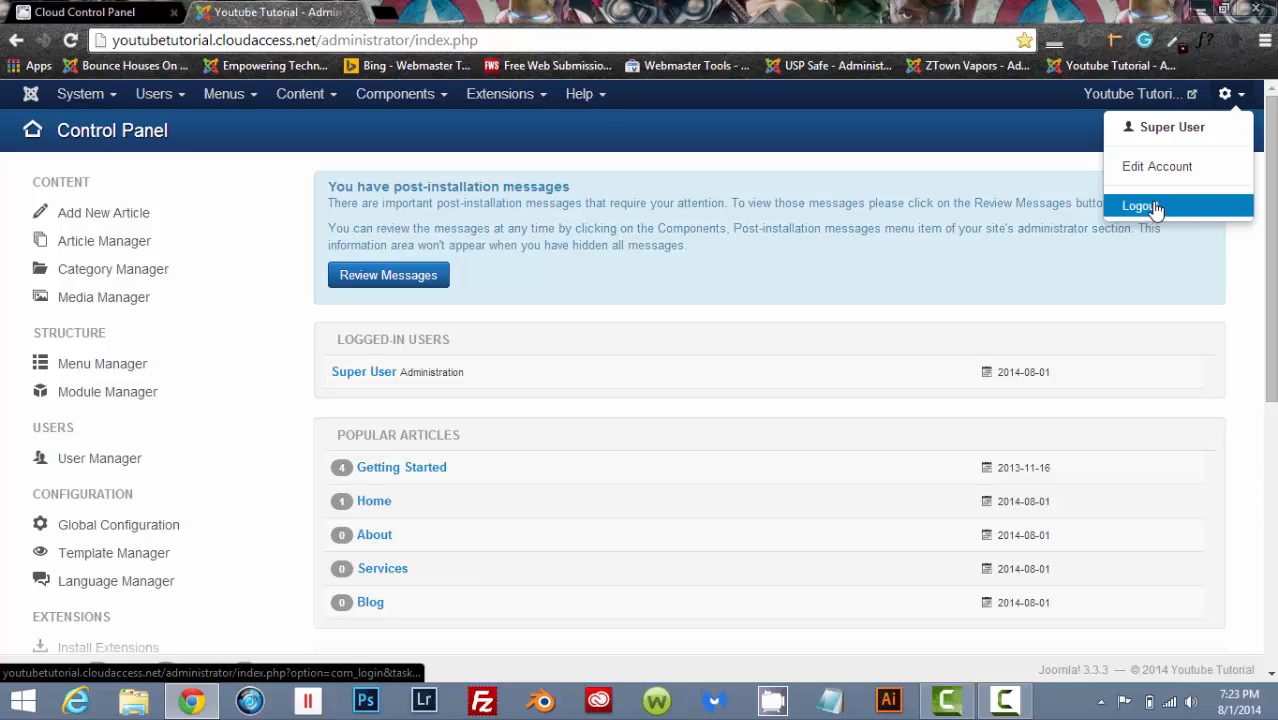
# Log out of the administrator and log back in with the new username.
pyautogui.click(1140, 206)
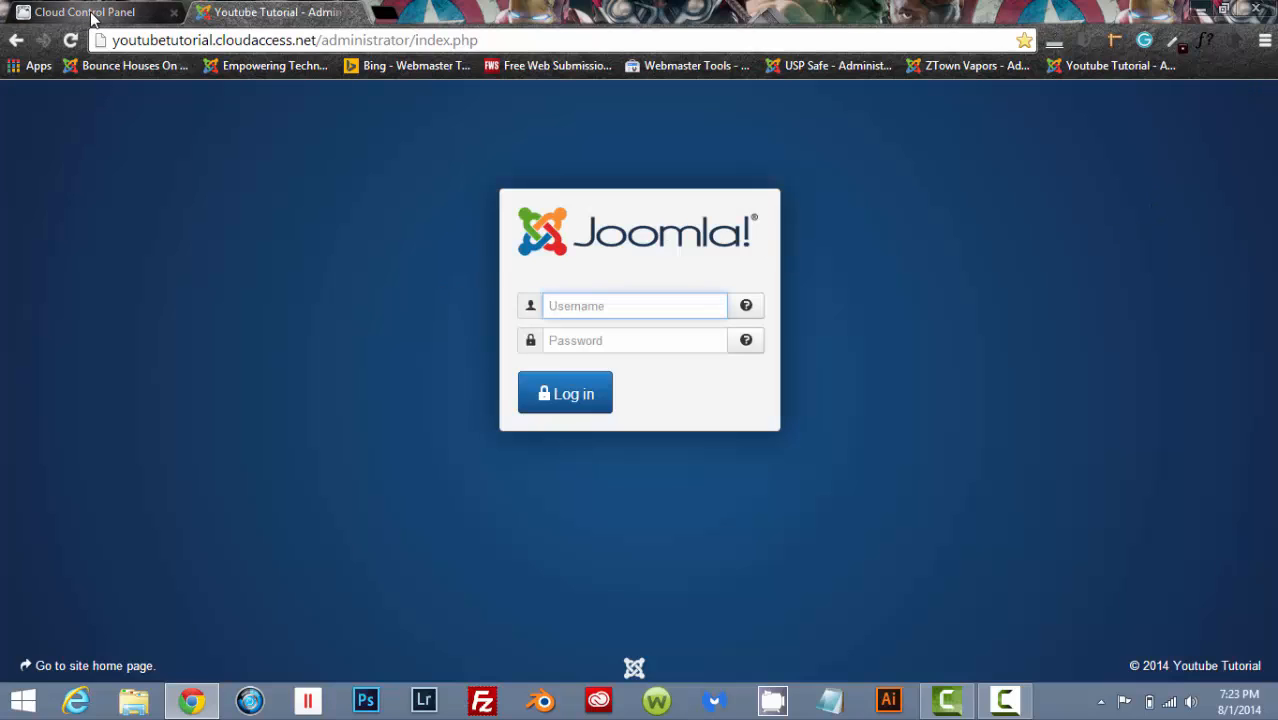
pyautogui.moveTo(1044, 496)
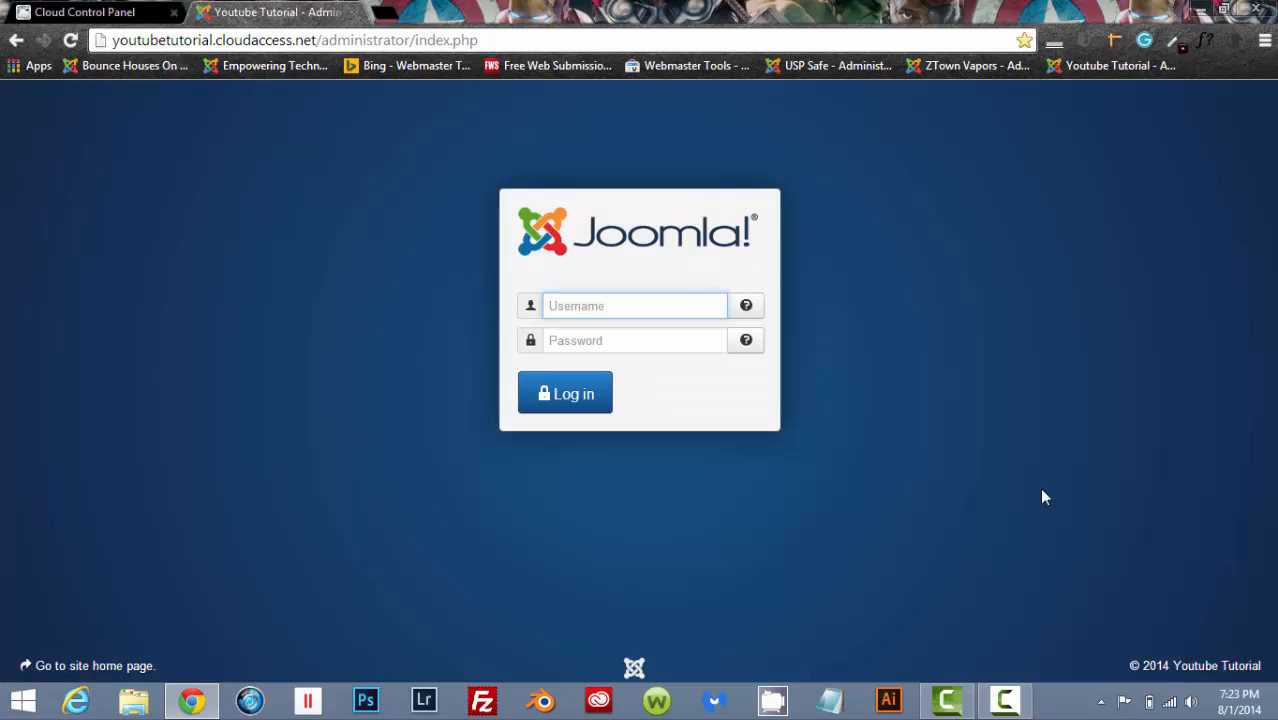
pyautogui.moveTo(324, 108)
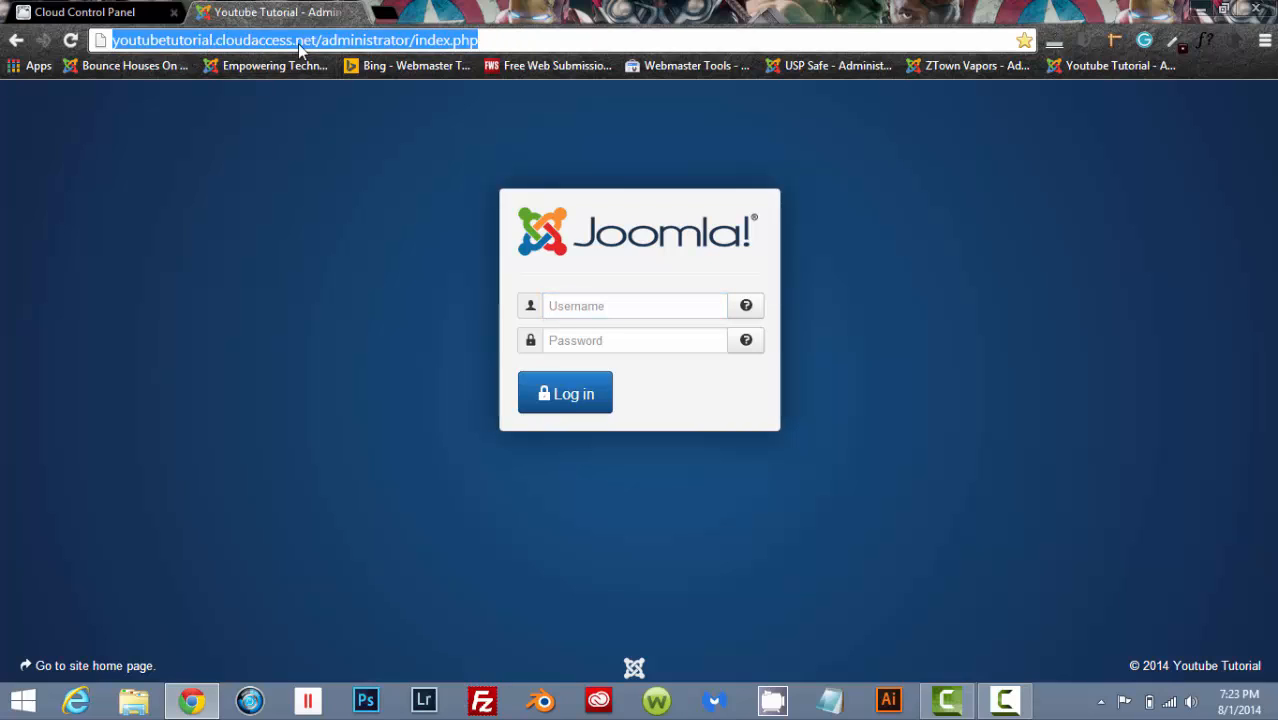
pyautogui.moveTo(276, 44)
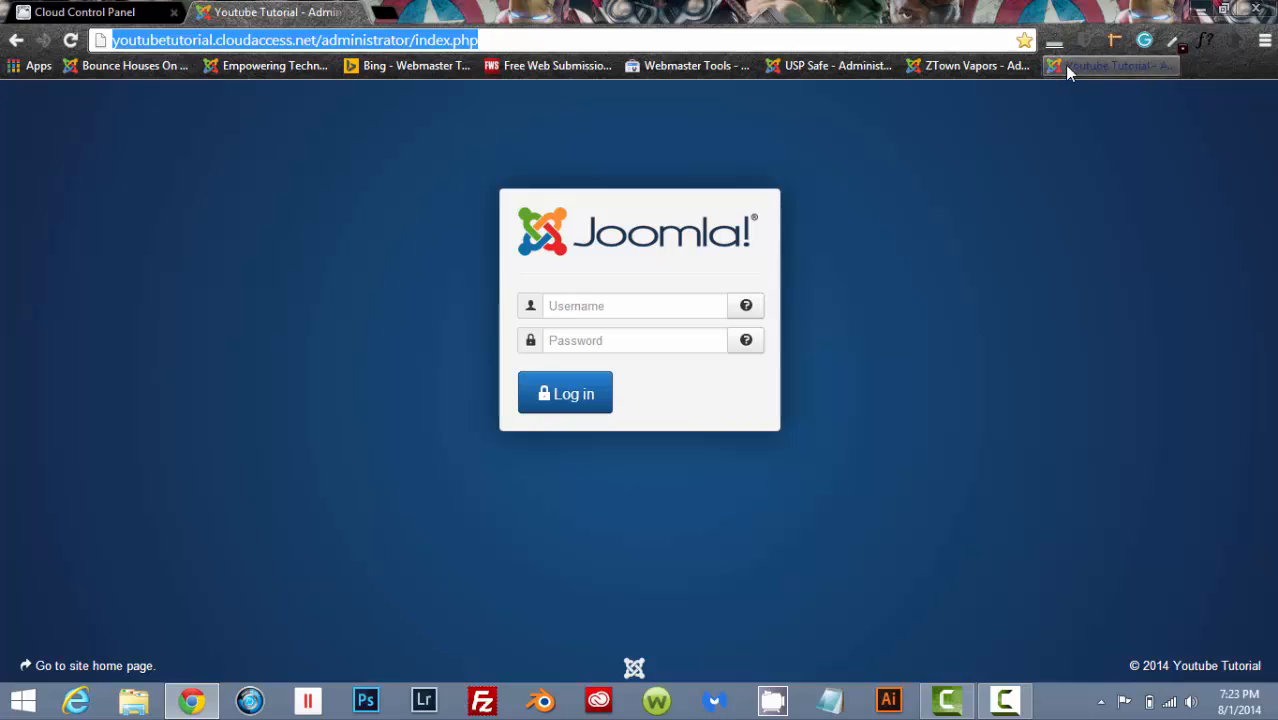
pyautogui.moveTo(596, 304)
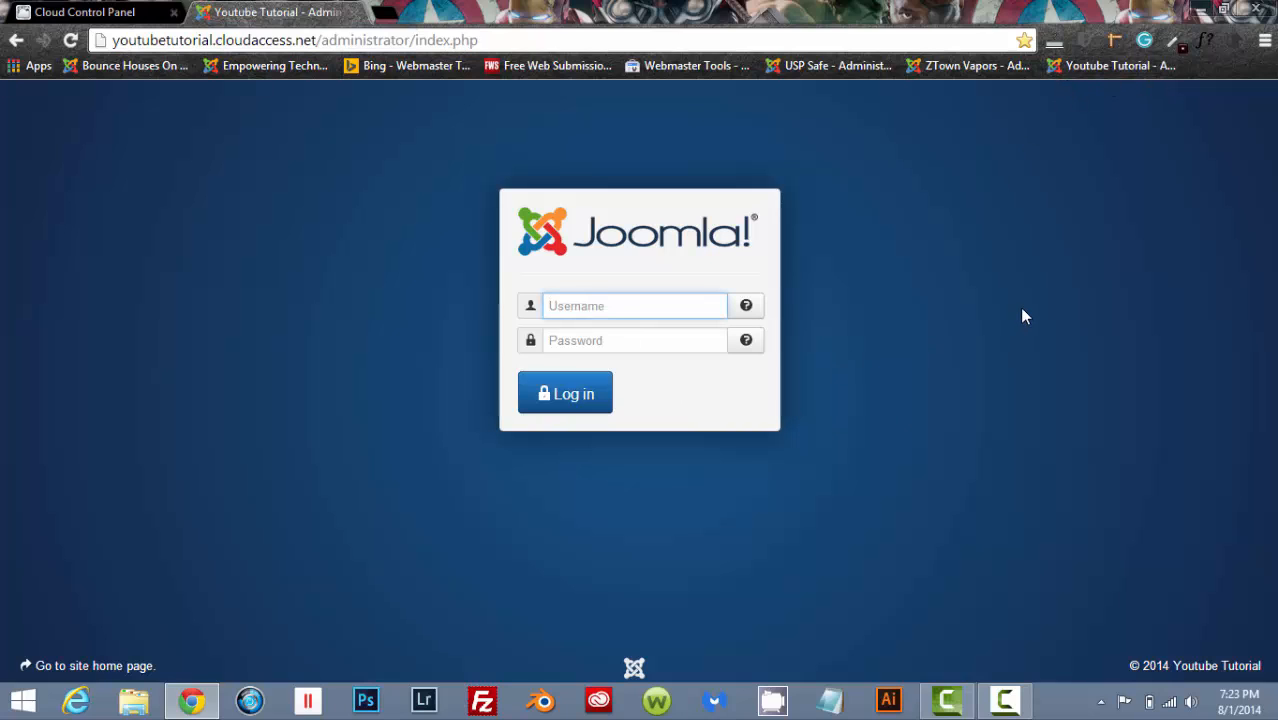
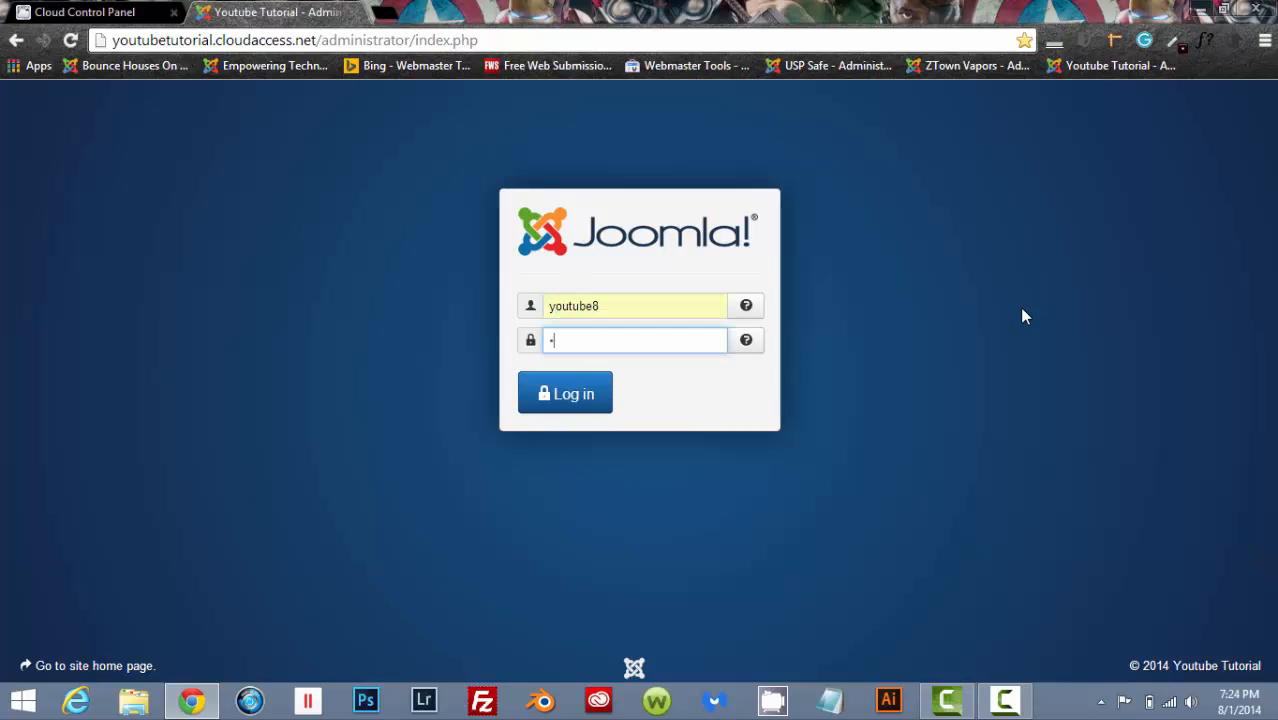
pyautogui.click(564, 392)
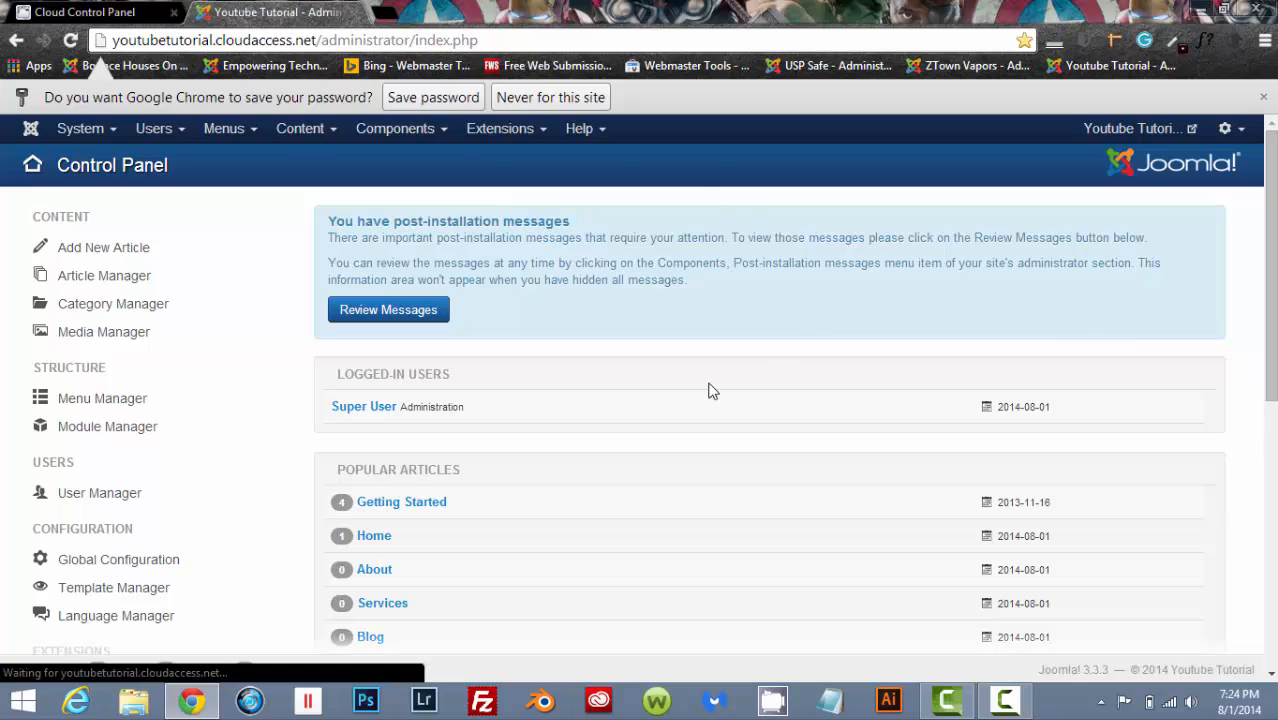
pyautogui.moveTo(948, 340)
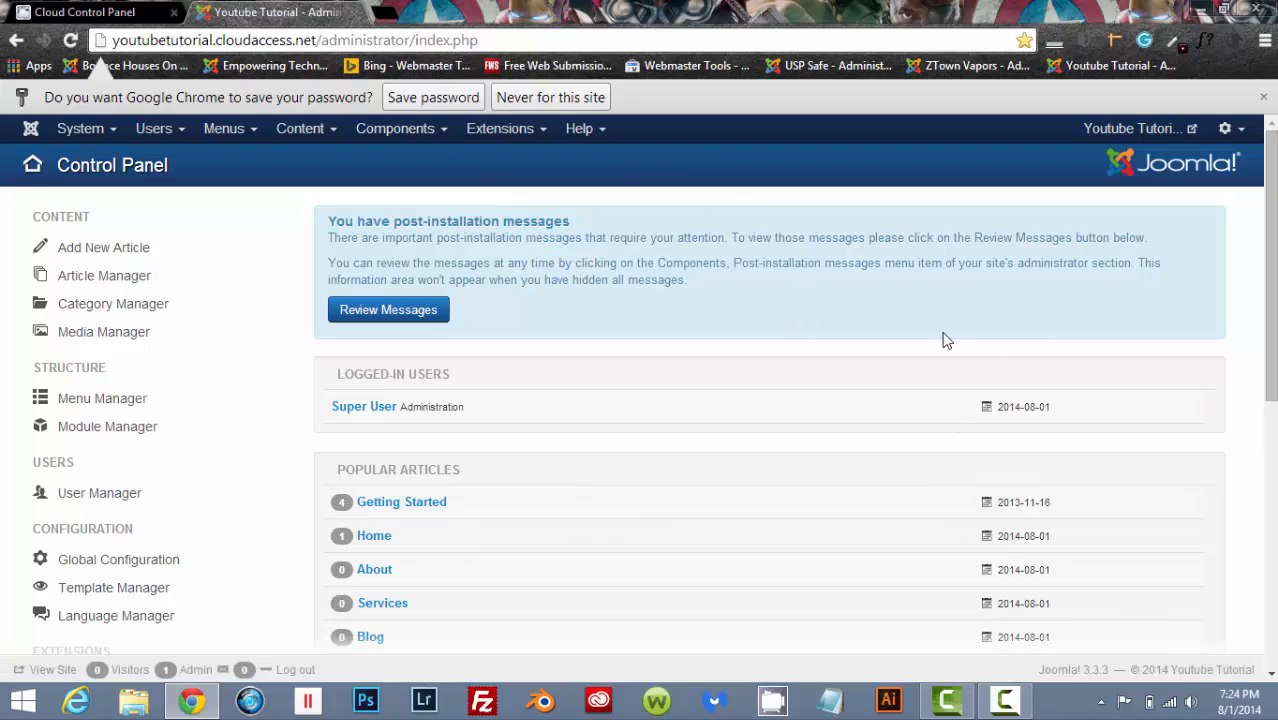
pyautogui.moveTo(684, 228)
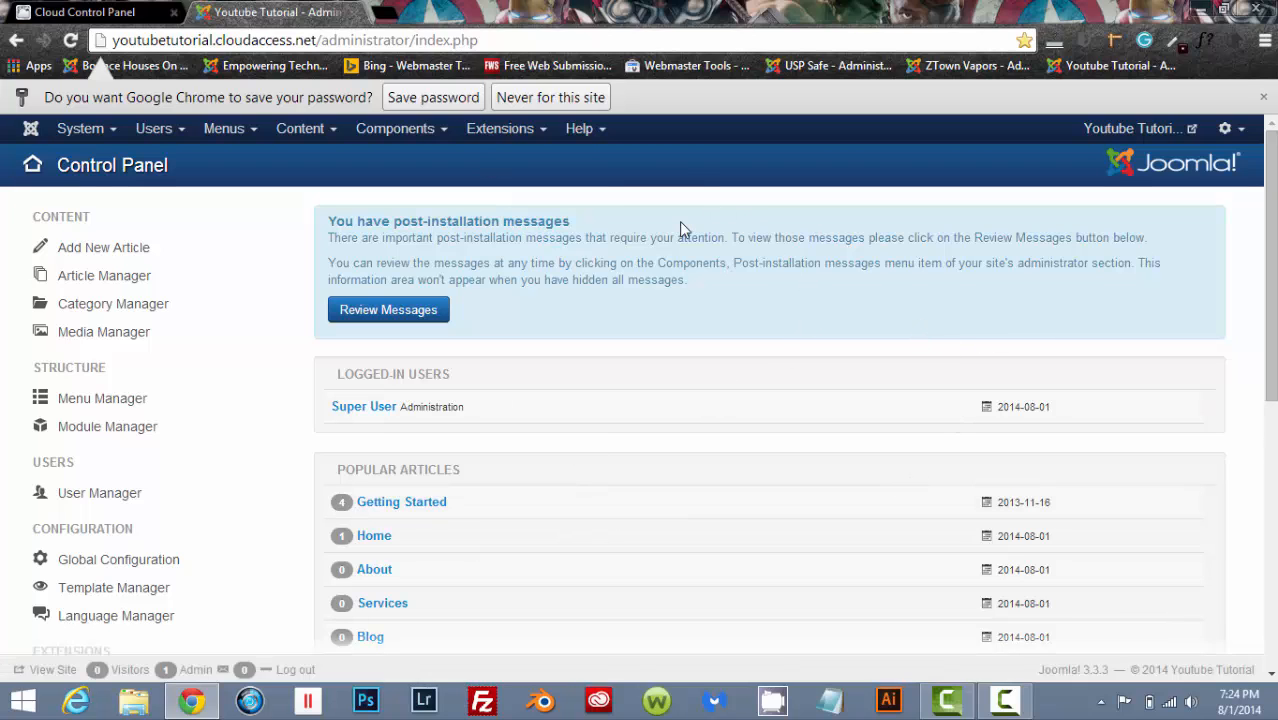
pyautogui.moveTo(360, 144)
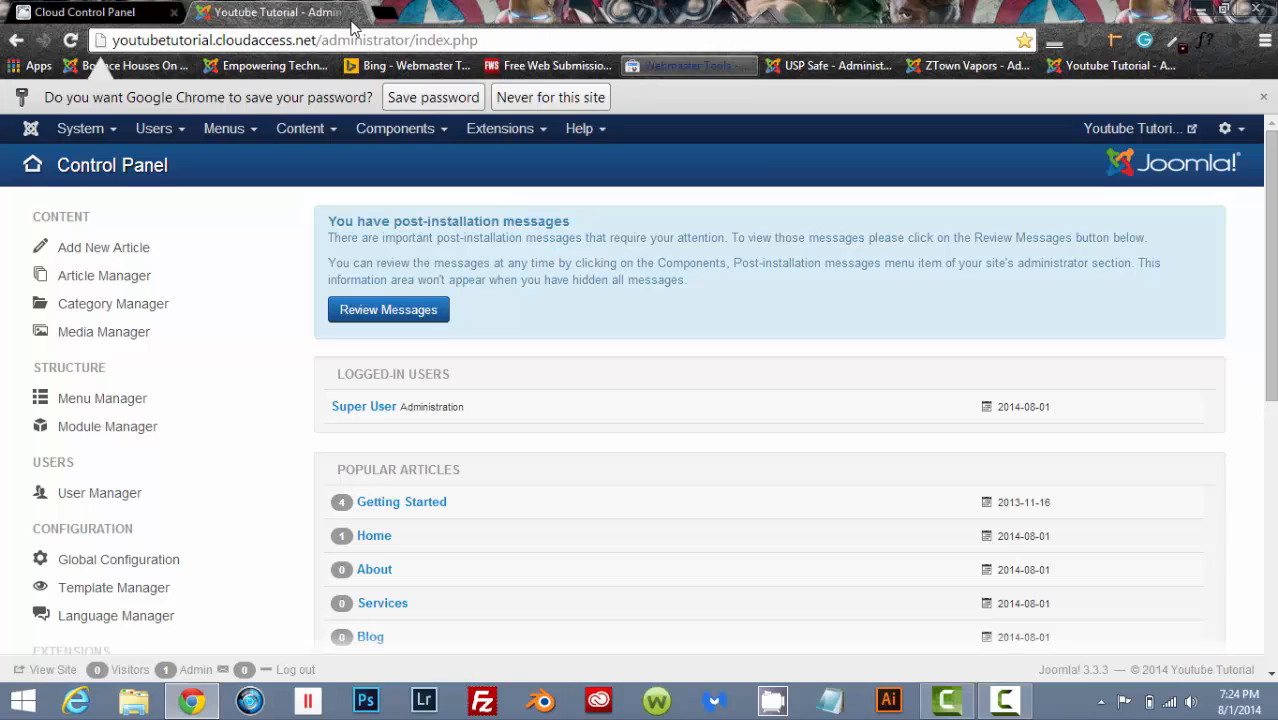
pyautogui.moveTo(760, 90)
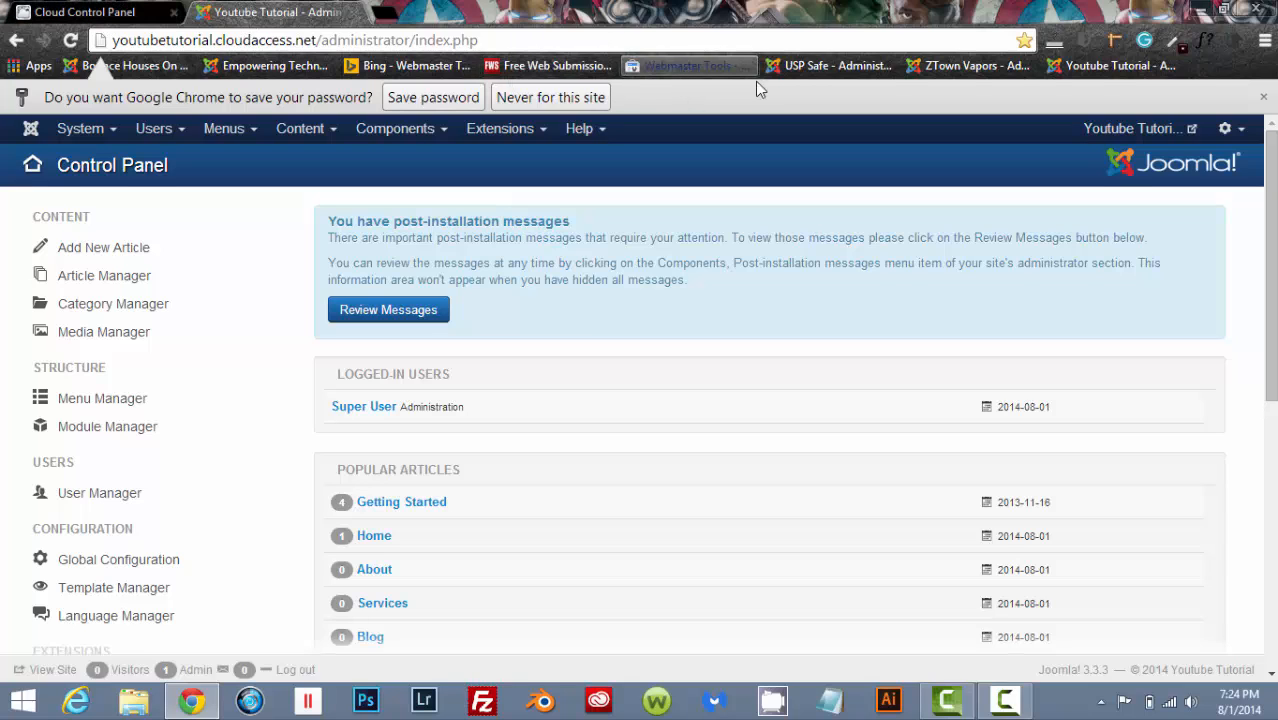
pyautogui.moveTo(700, 104)
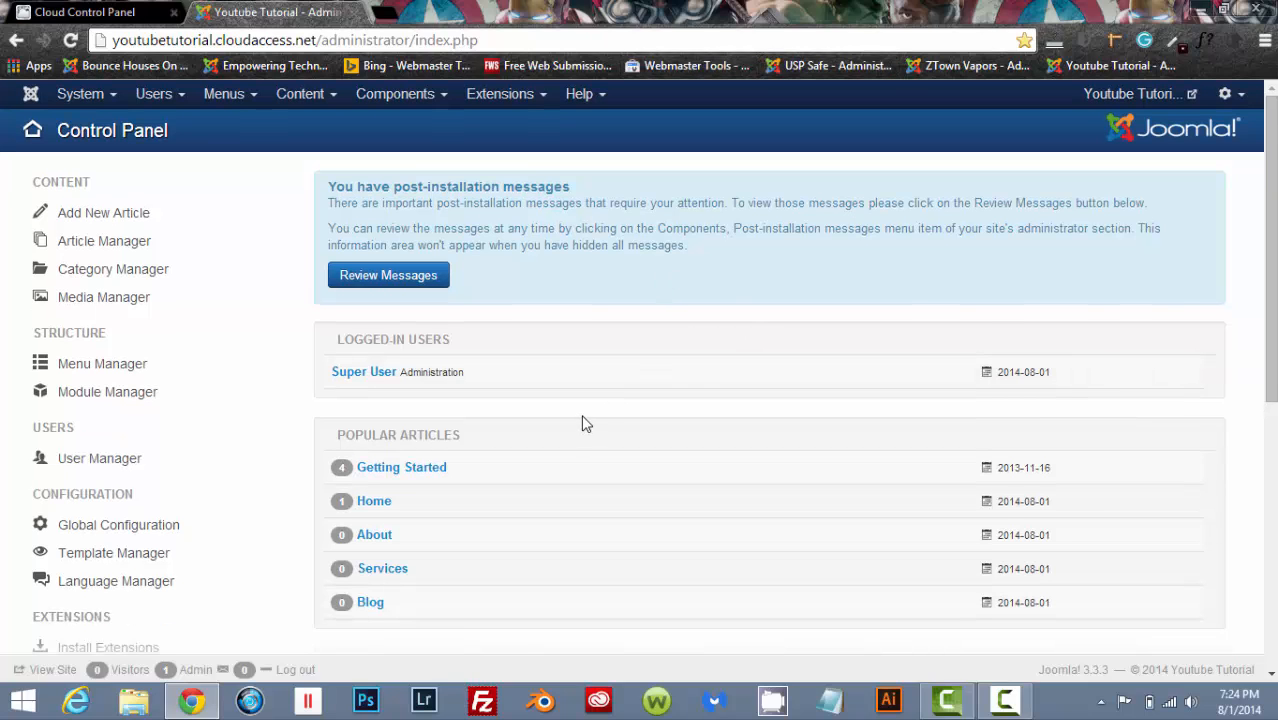
pyautogui.moveTo(708, 500)
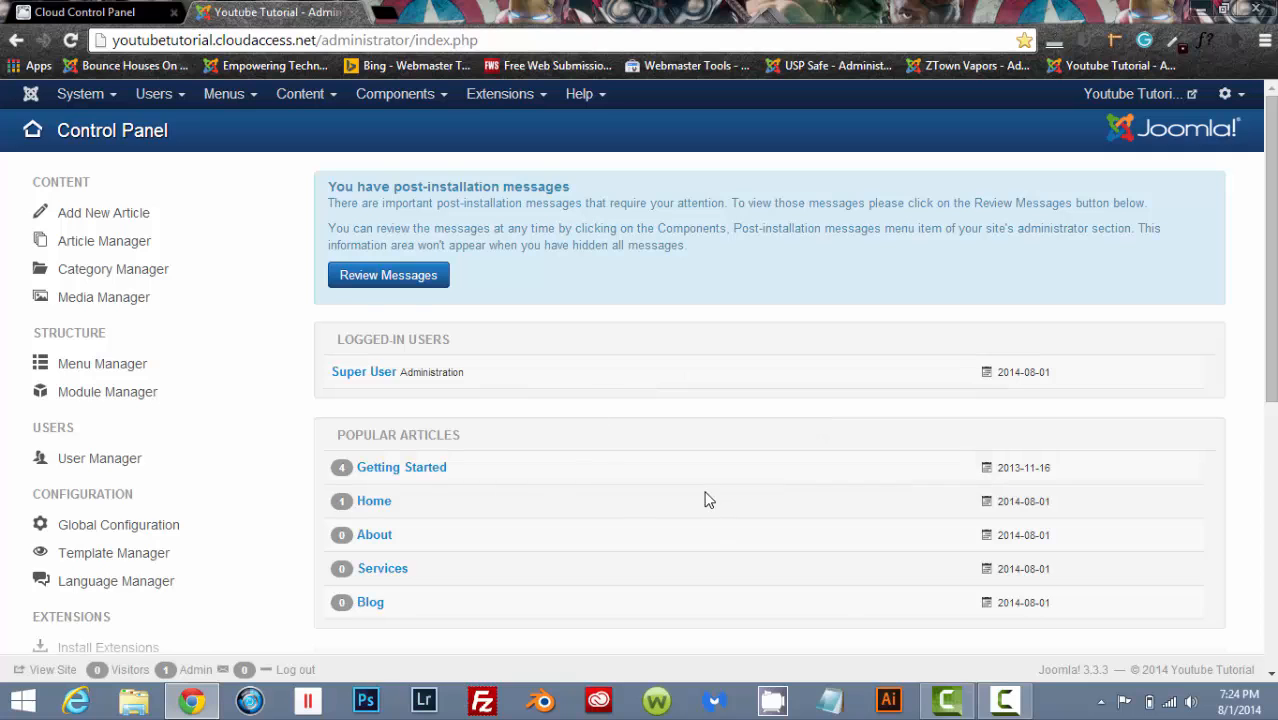
pyautogui.scroll(-3)
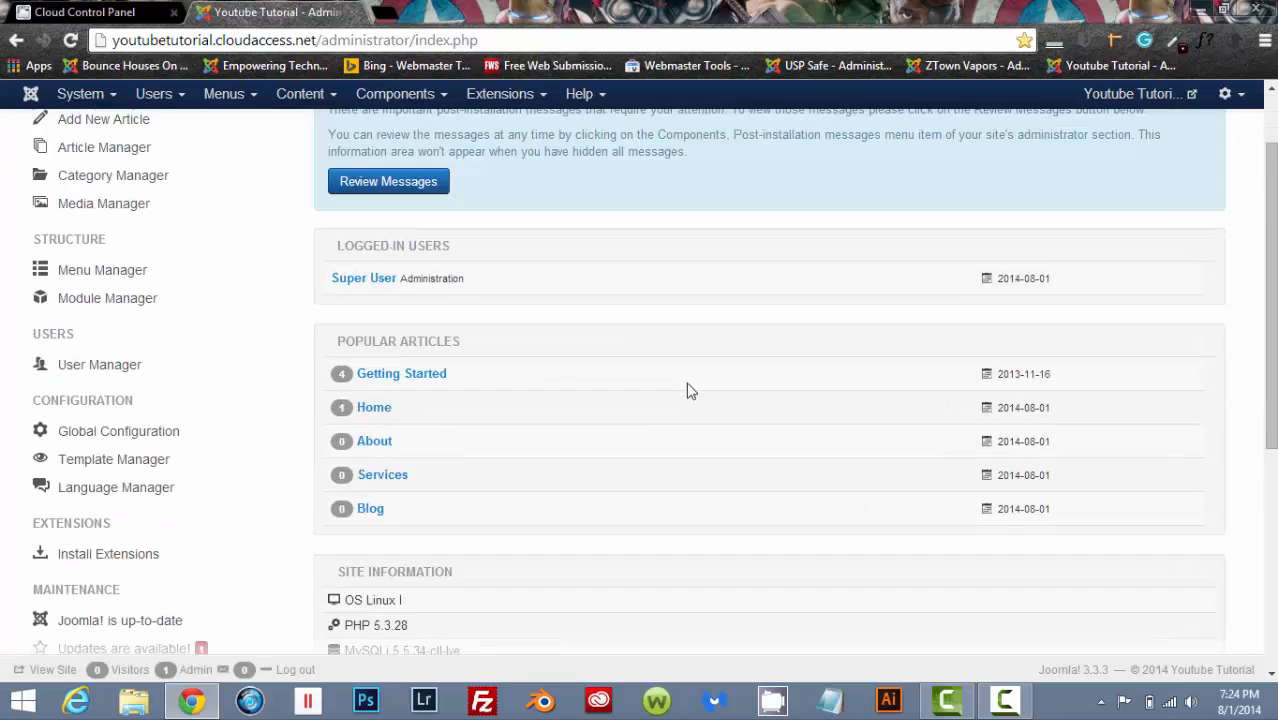
pyautogui.scroll(3)
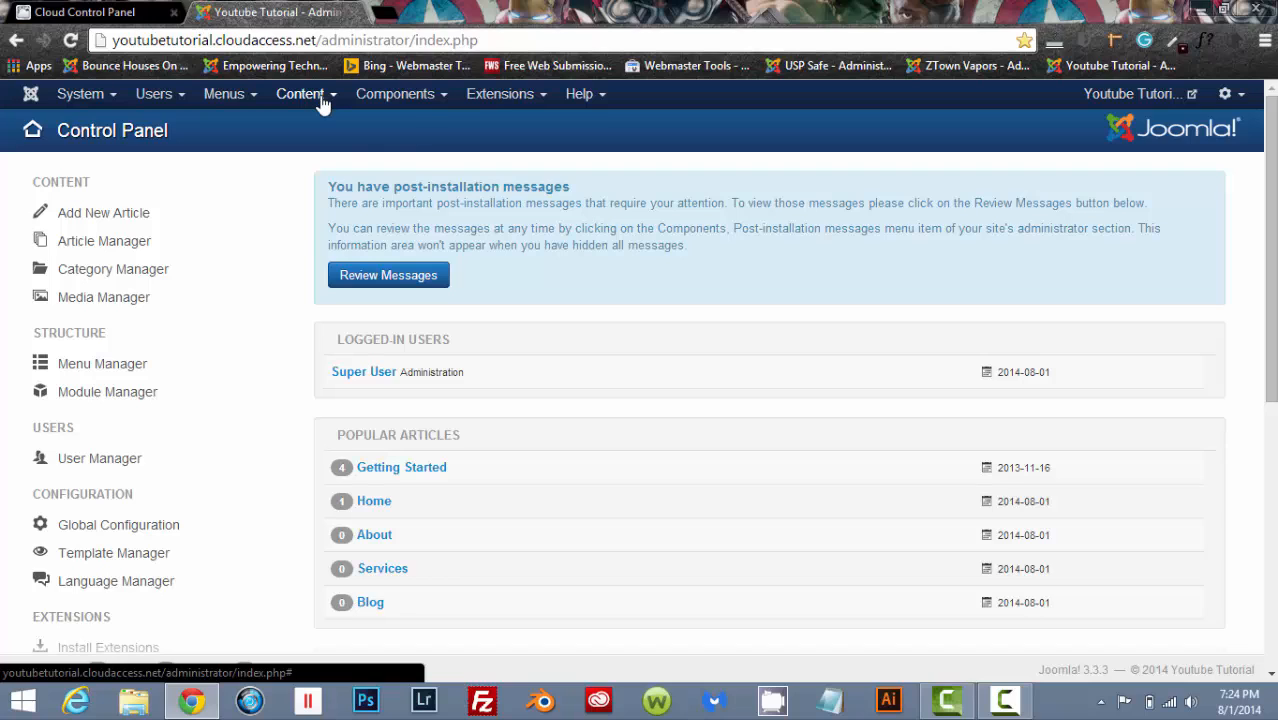
# Go from the Content menu to the Article Manager listing the five site articles.
pyautogui.click(300, 94)
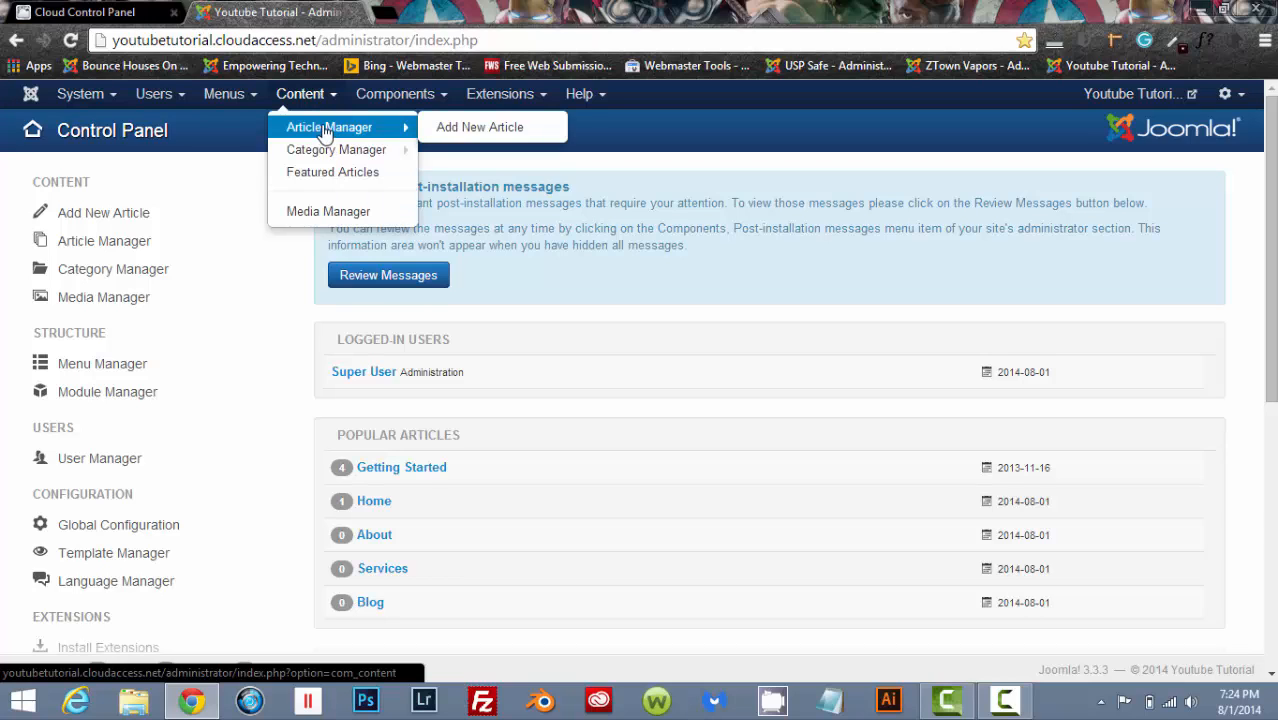
pyautogui.moveTo(426, 136)
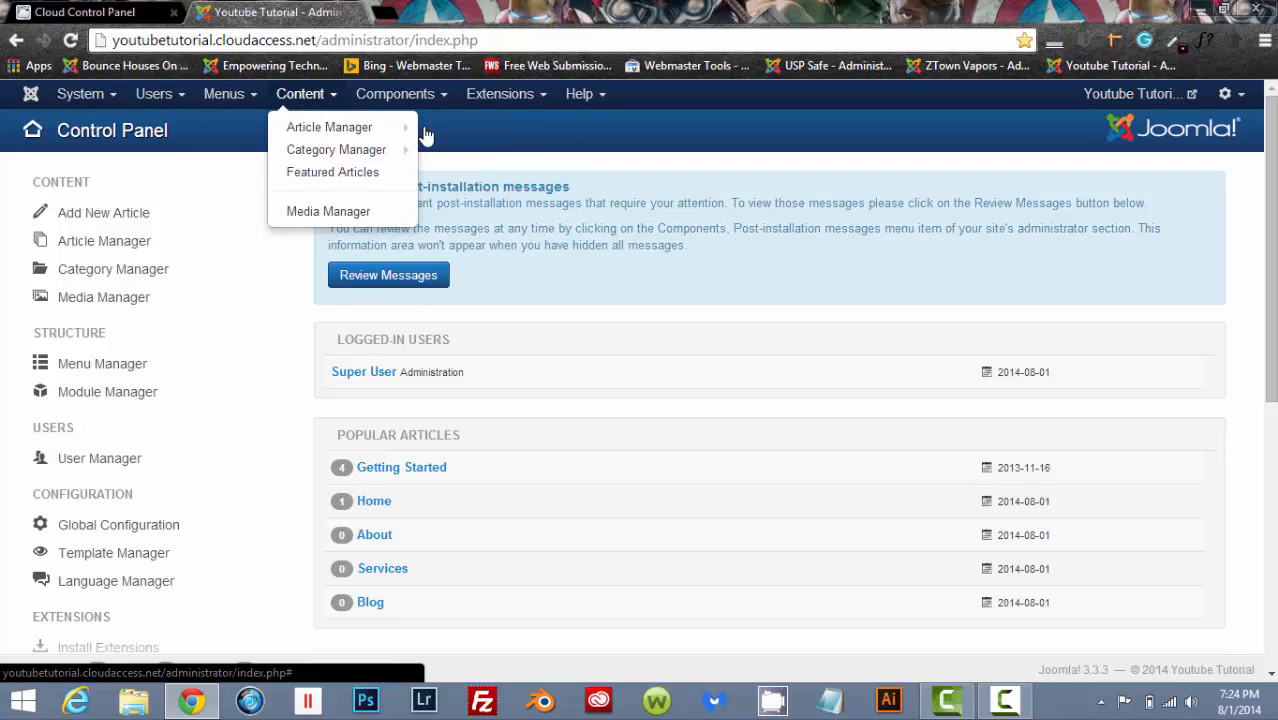
pyautogui.moveTo(304, 94)
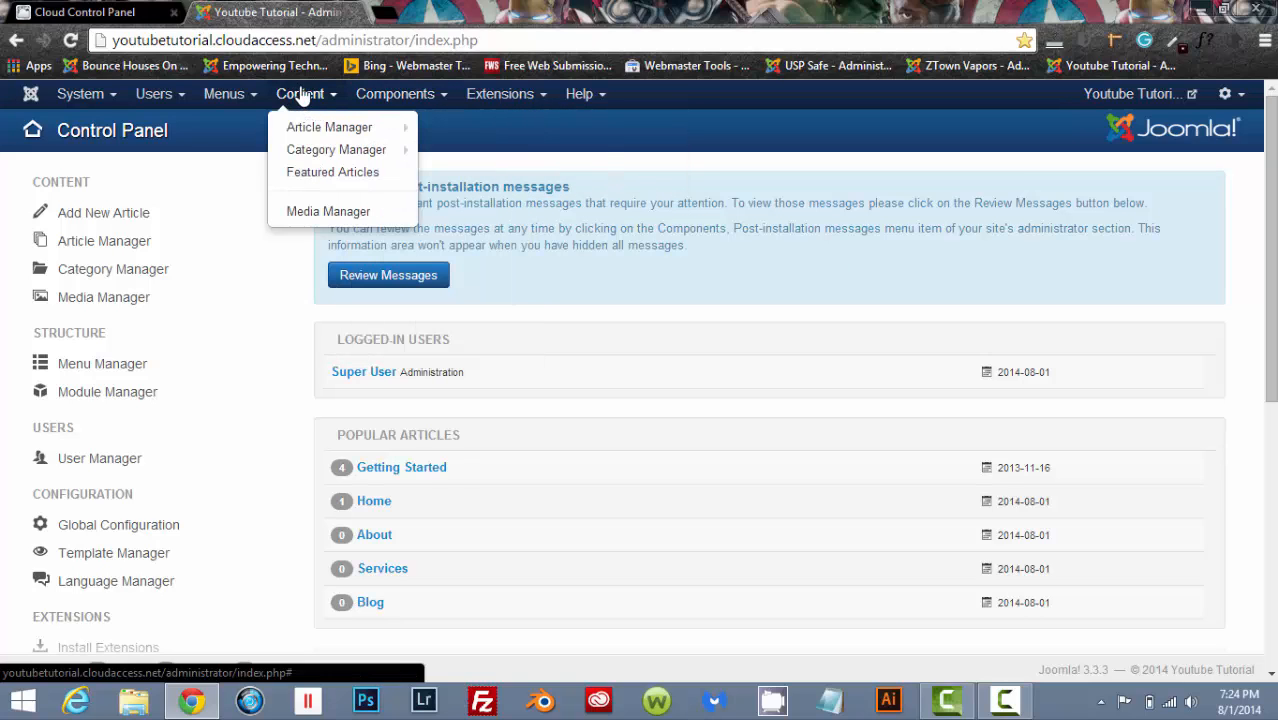
pyautogui.moveTo(328, 104)
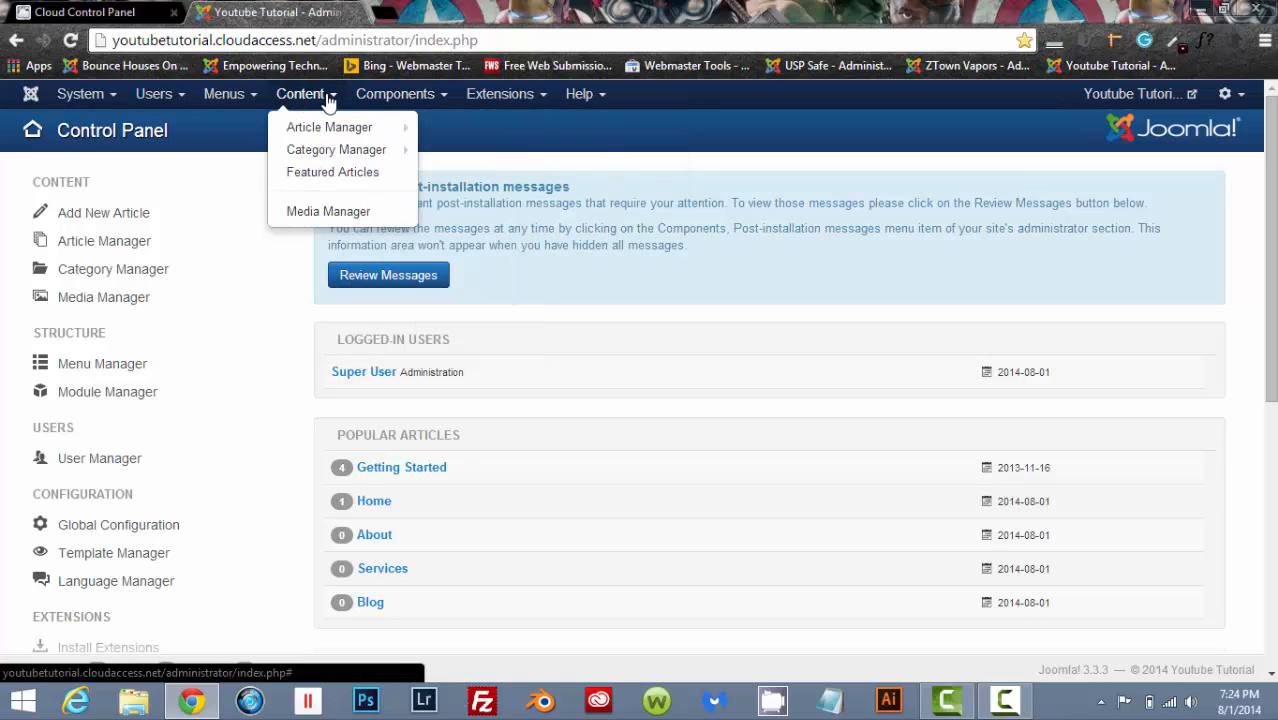
pyautogui.click(328, 128)
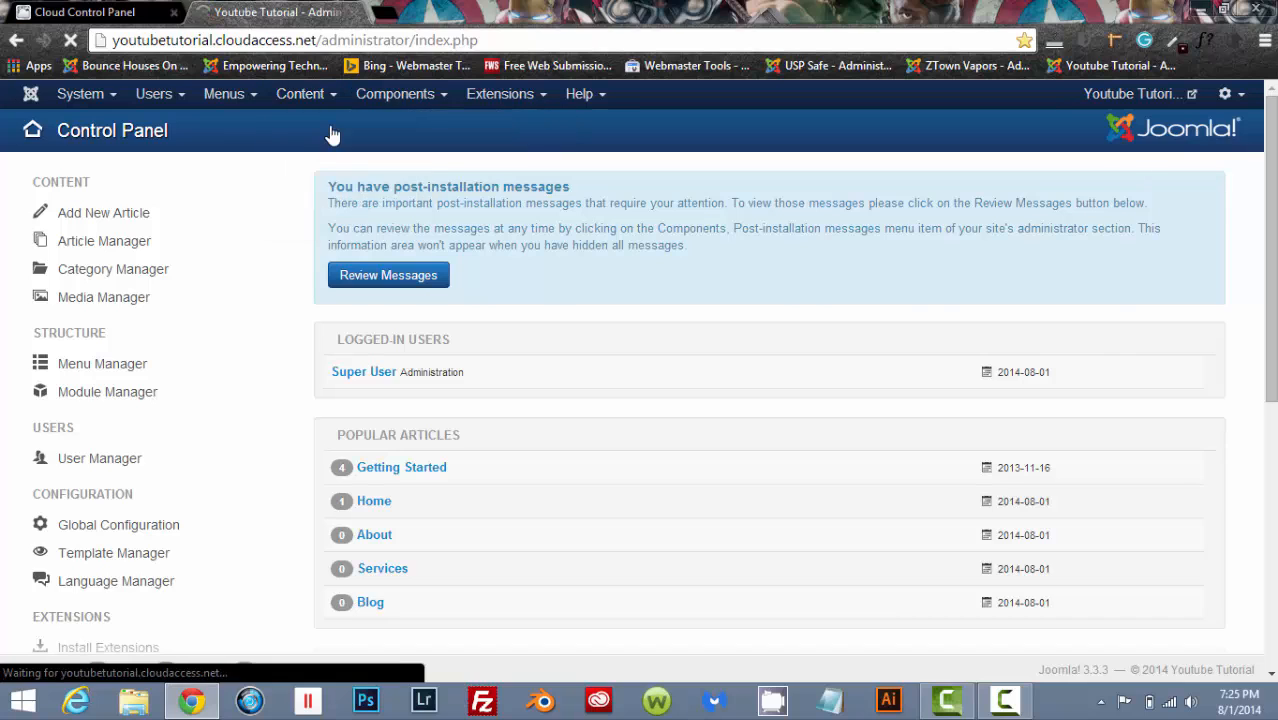
pyautogui.click(104, 240)
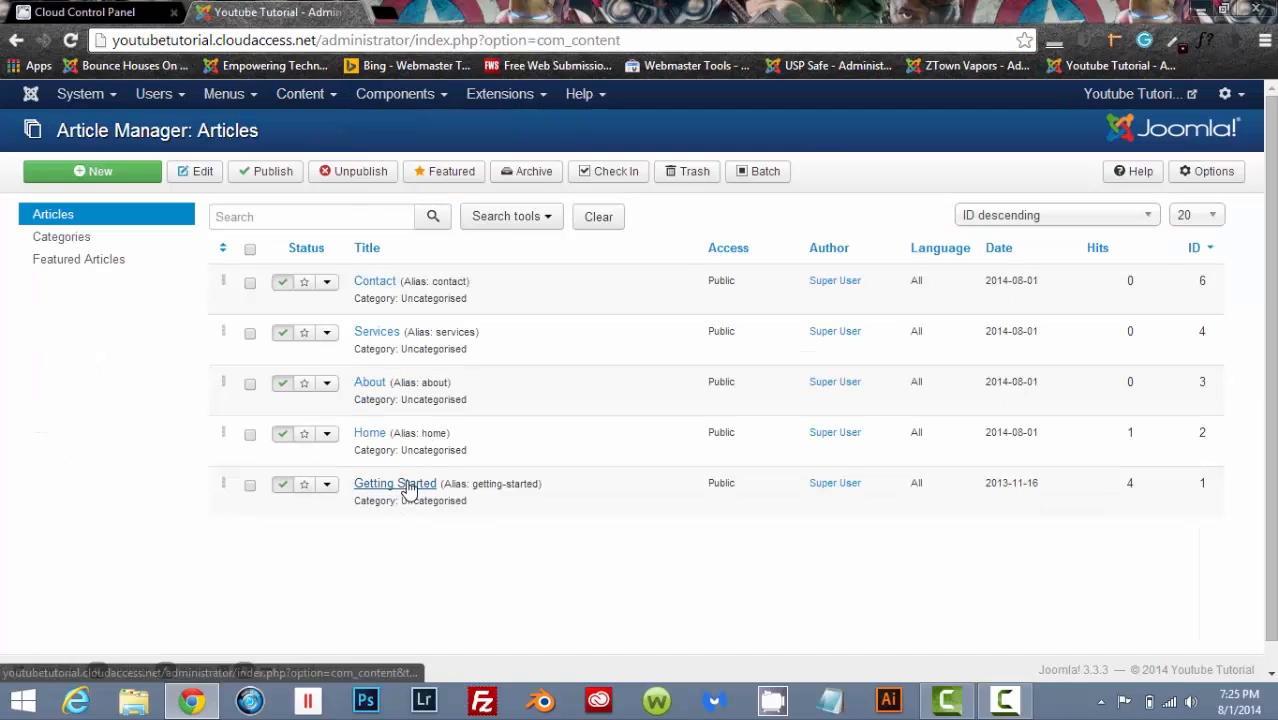
pyautogui.moveTo(92, 172)
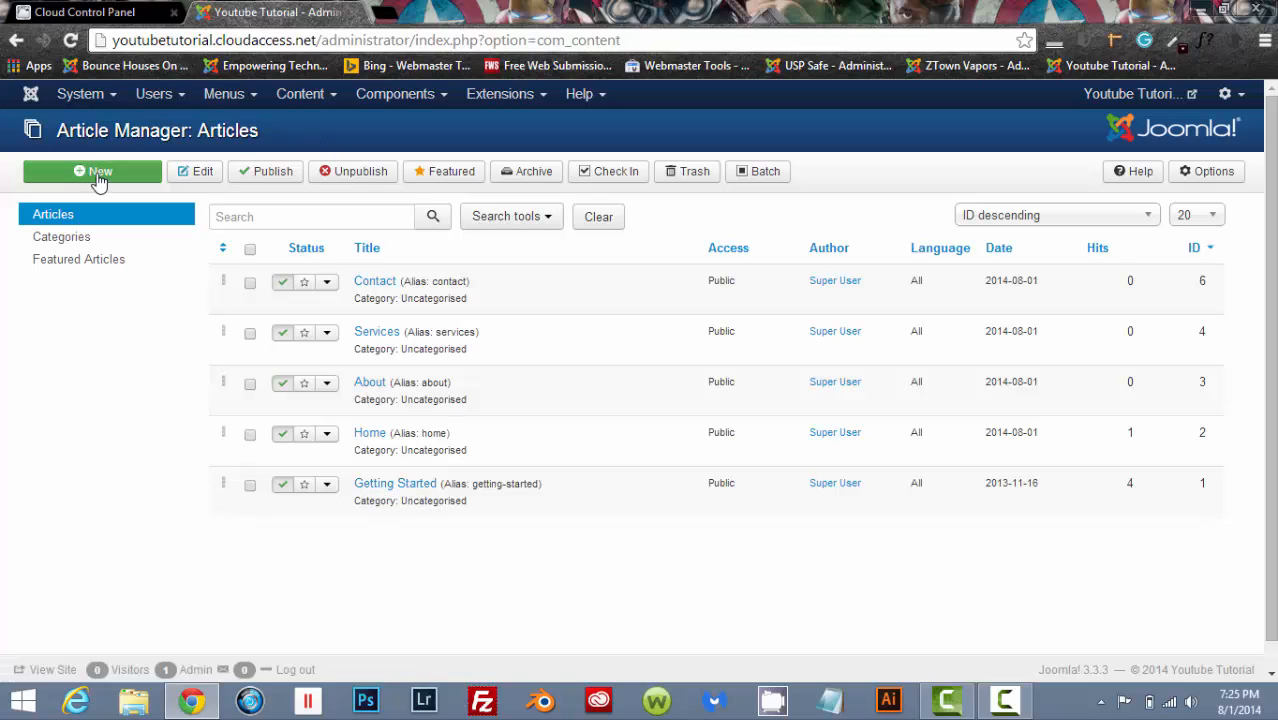
# Start a new article and place the cursor in its empty Title field.
pyautogui.click(92, 172)
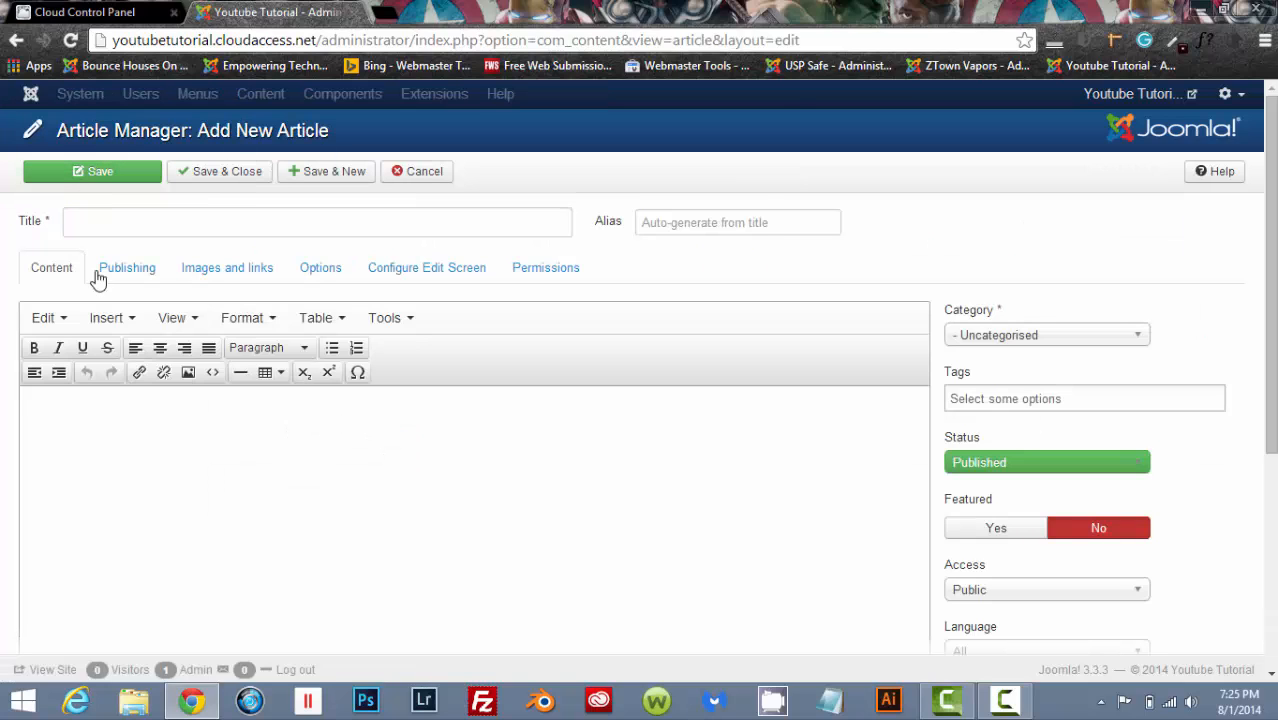
pyautogui.moveTo(252, 458)
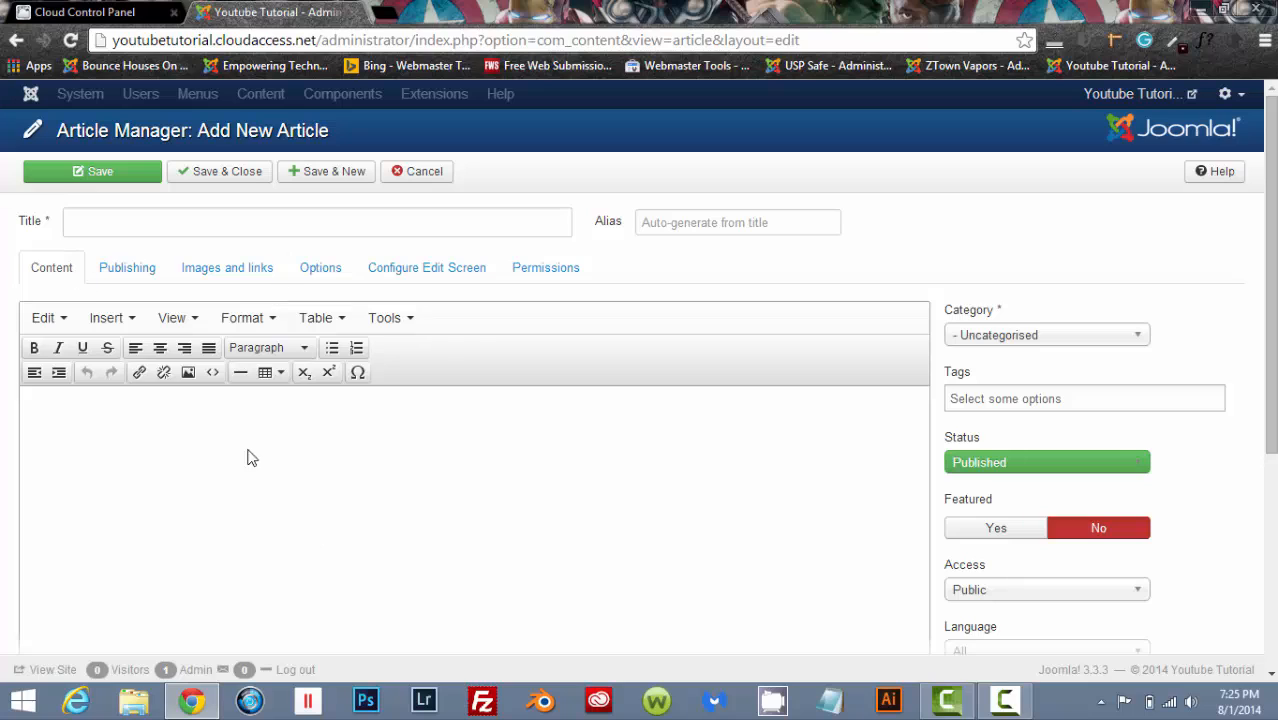
pyautogui.moveTo(44, 252)
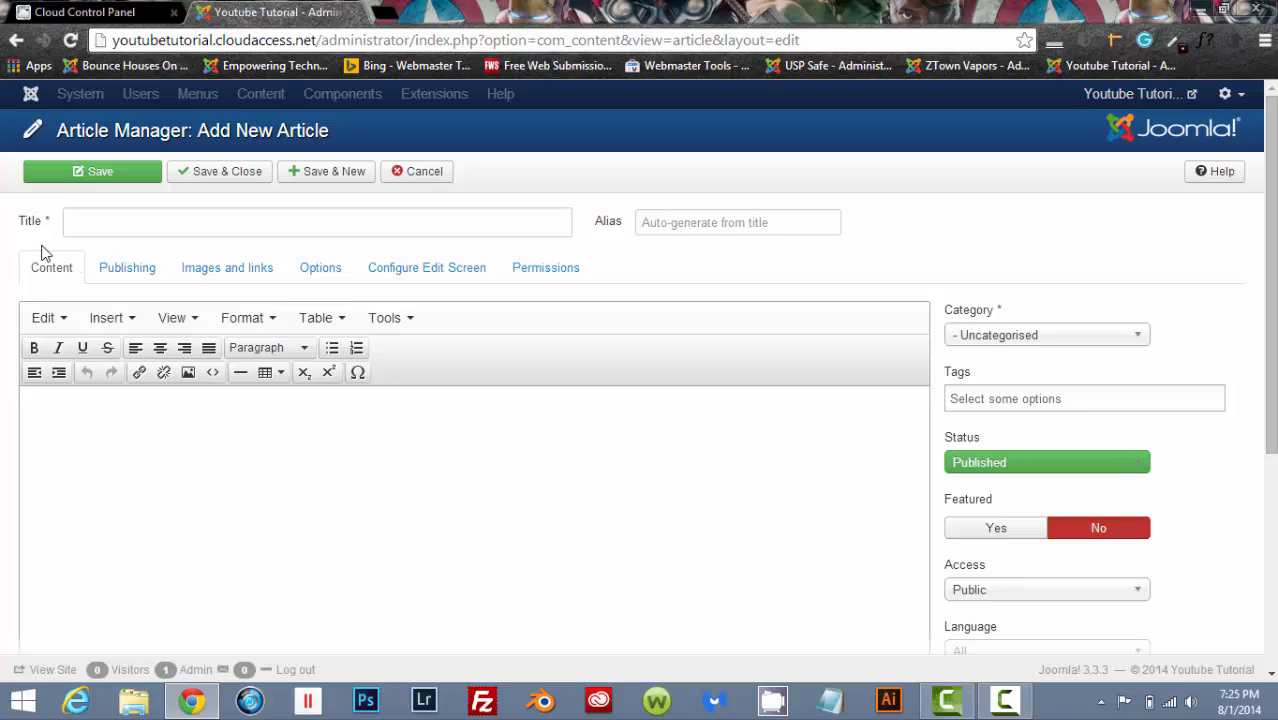
pyautogui.moveTo(48, 248)
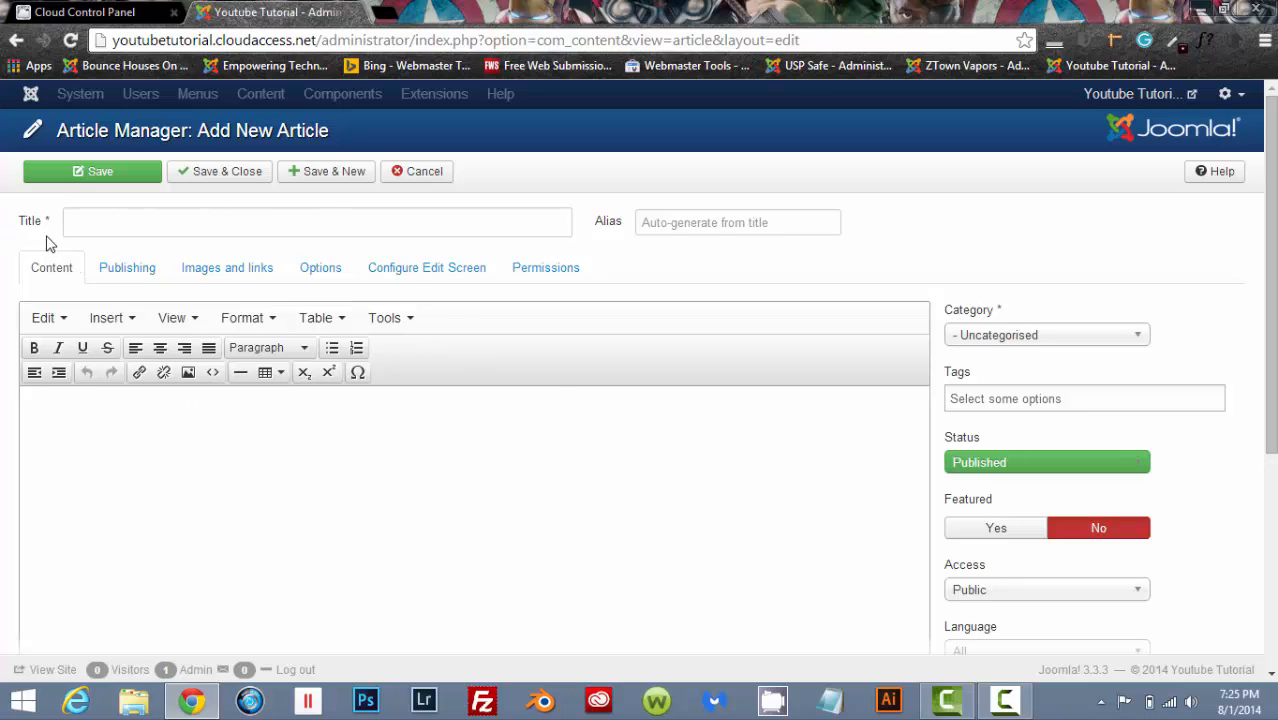
pyautogui.click(316, 220)
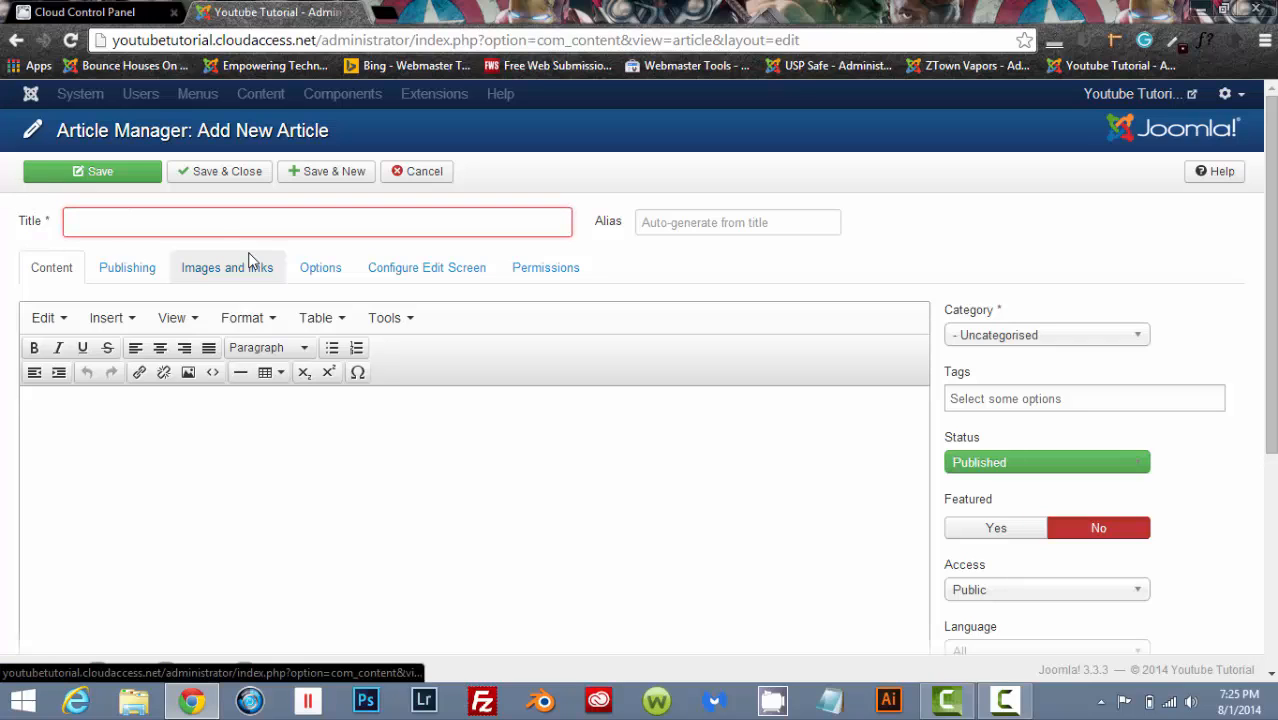
pyautogui.moveTo(226, 268)
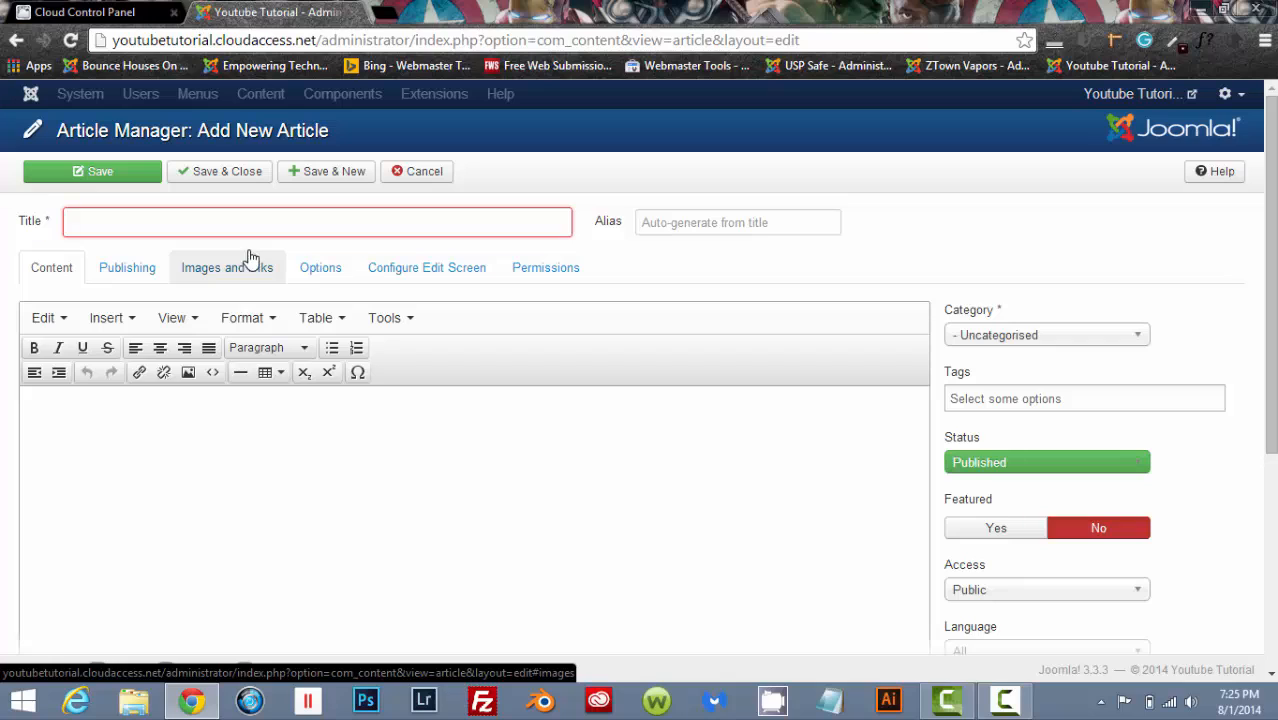
pyautogui.click(316, 220)
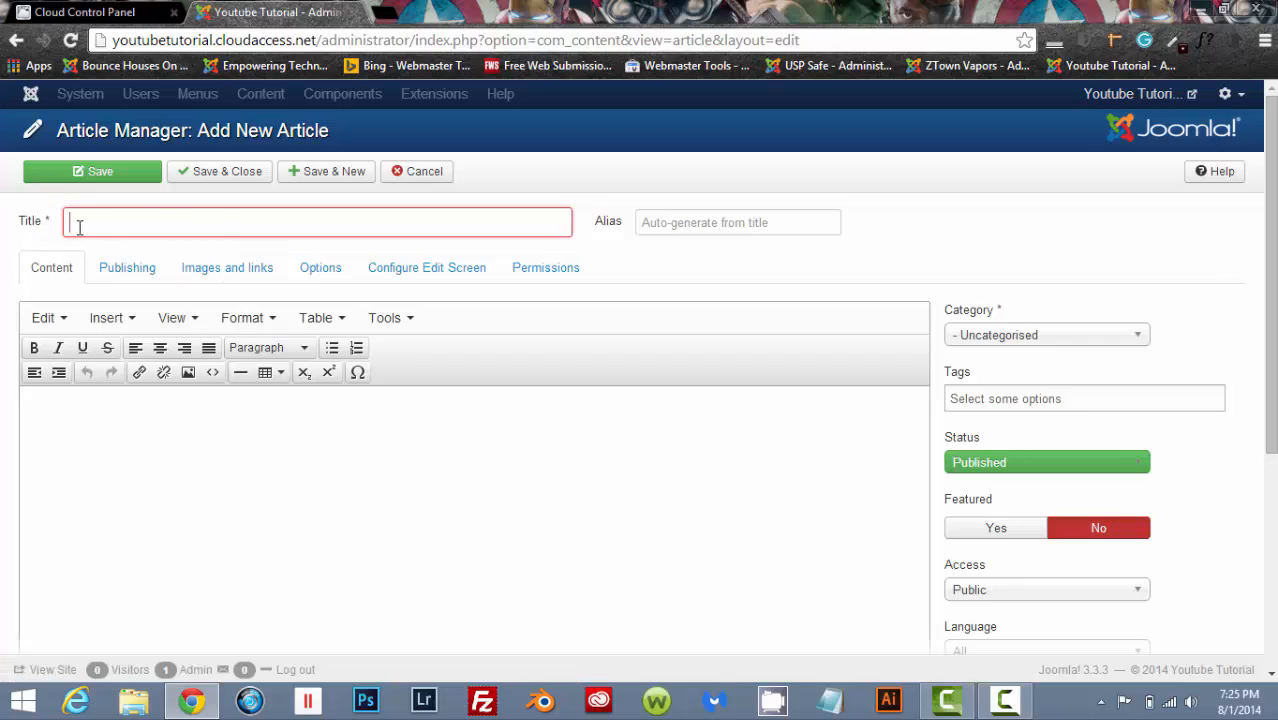
pyautogui.moveTo(228, 268)
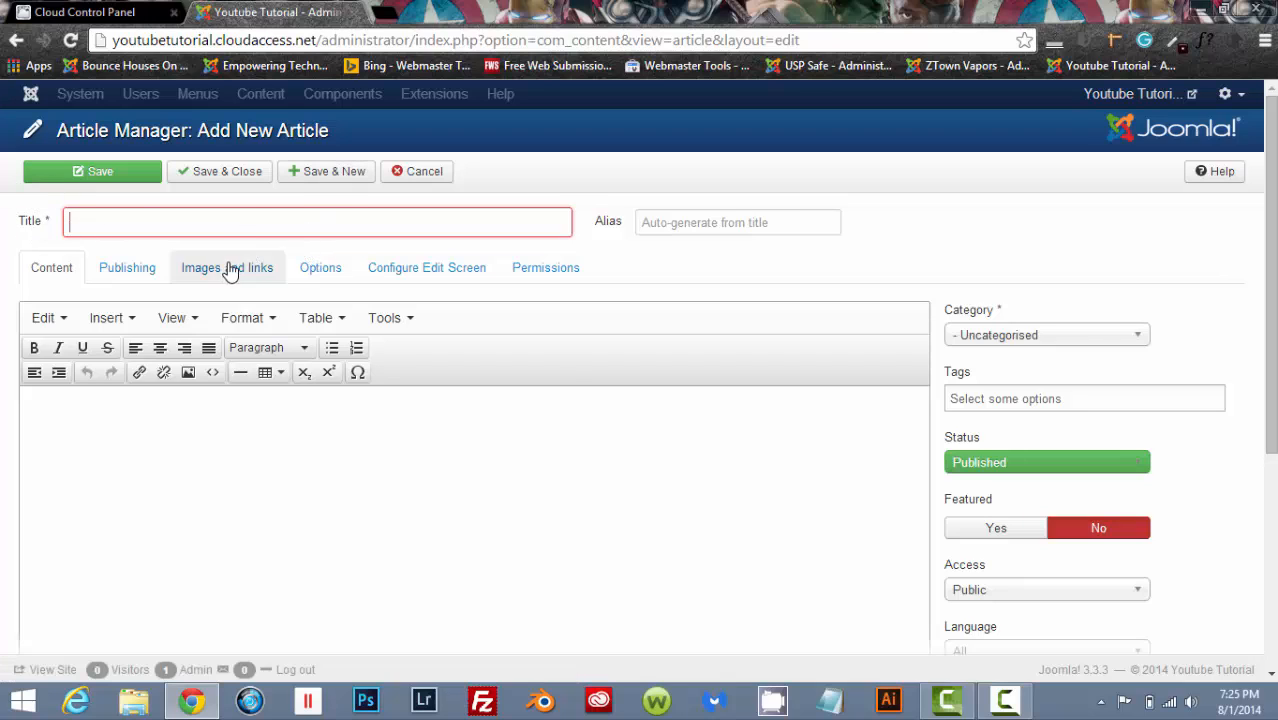
pyautogui.moveTo(228, 268)
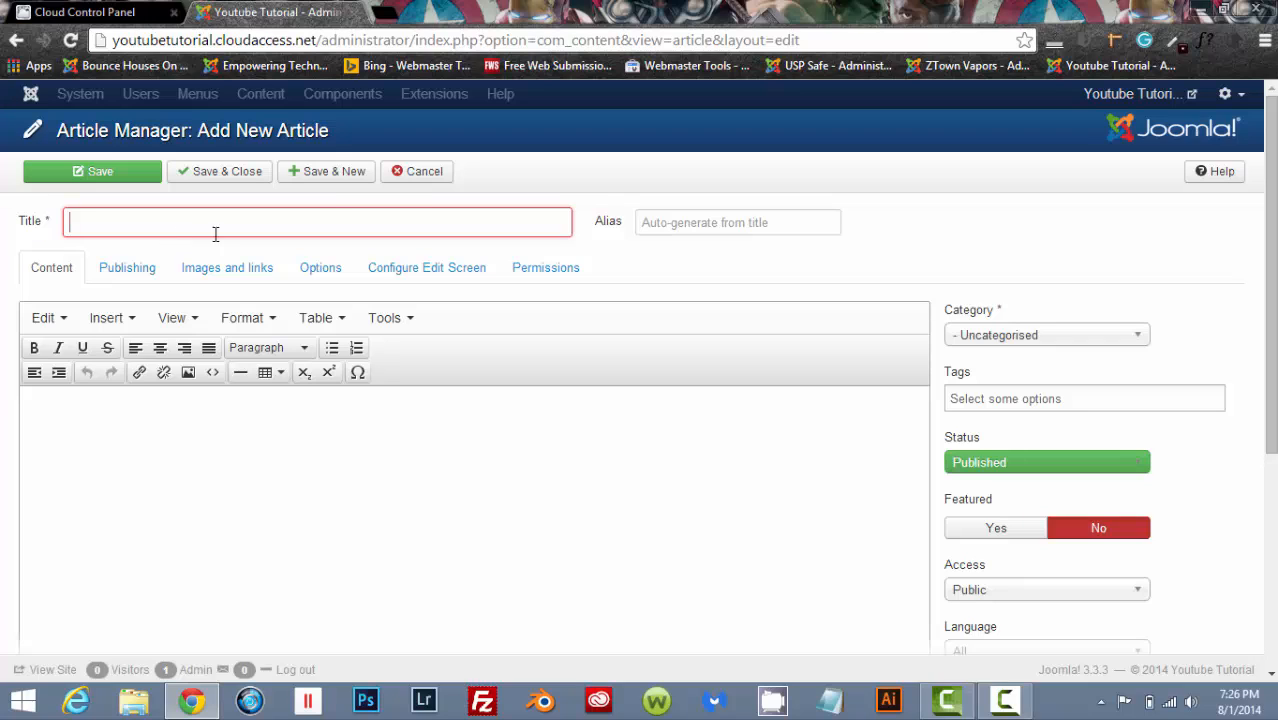
pyautogui.moveTo(62, 222)
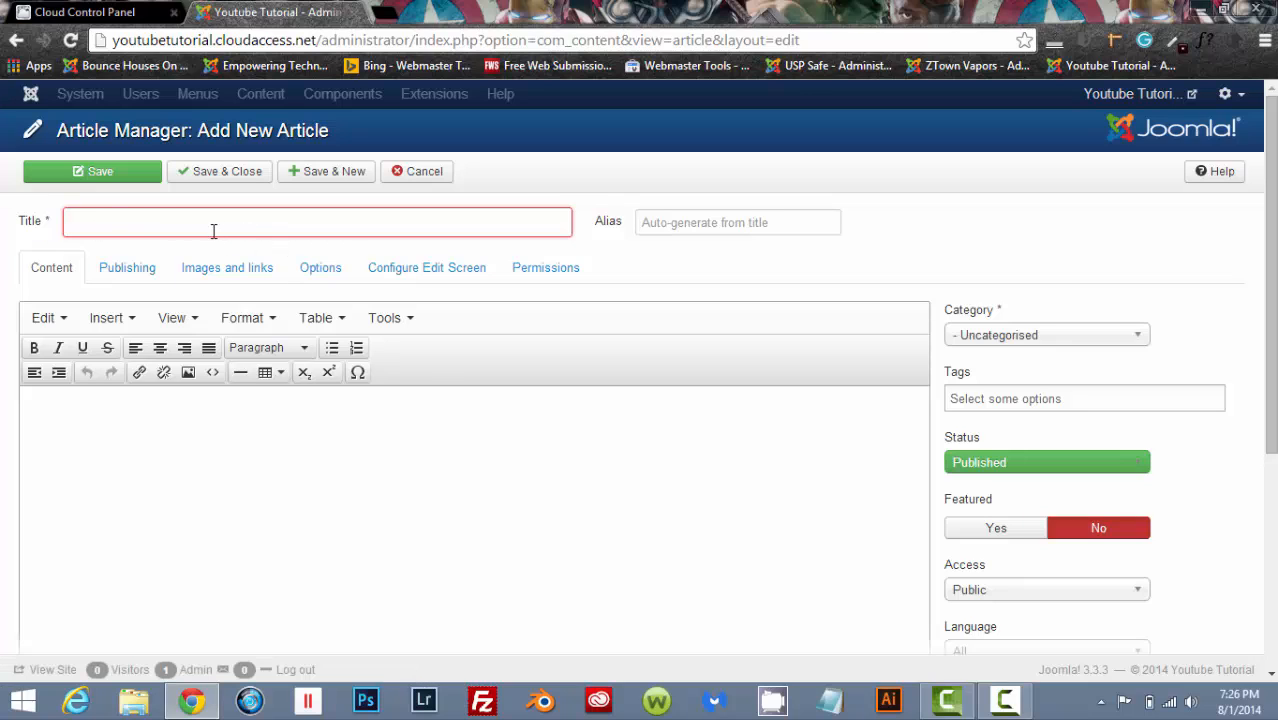
pyautogui.moveTo(408, 196)
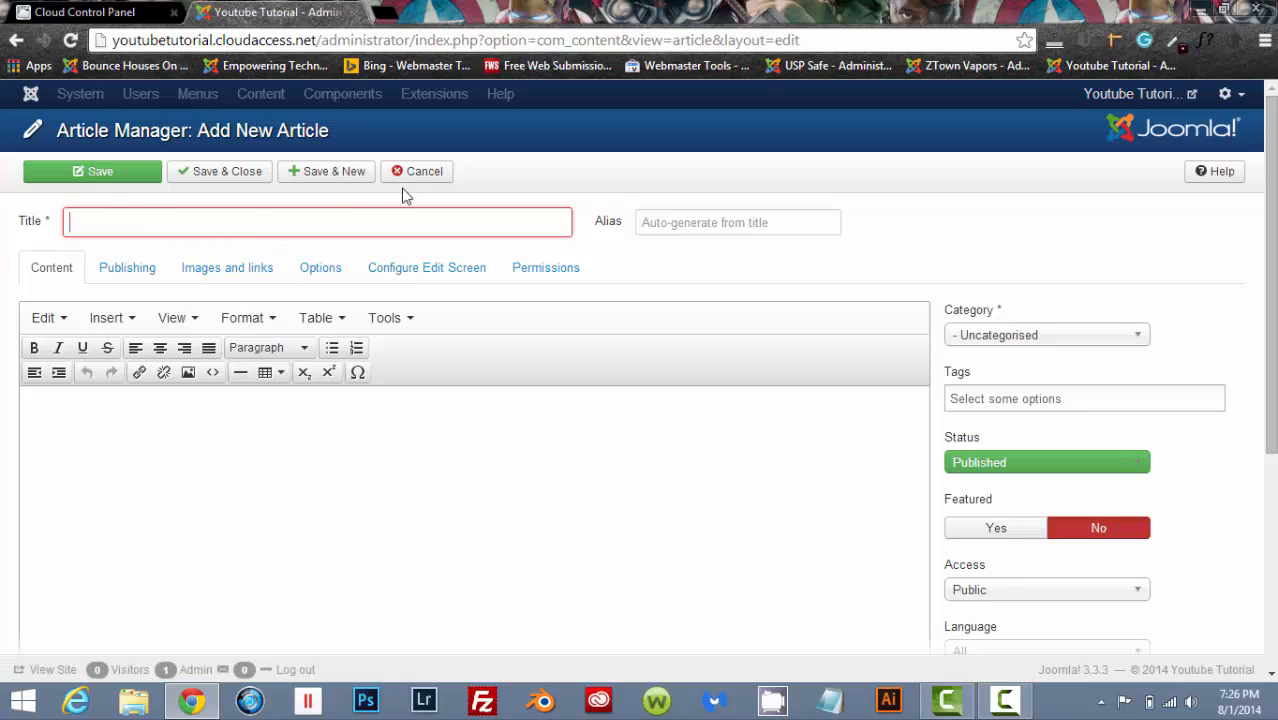
pyautogui.moveTo(410, 180)
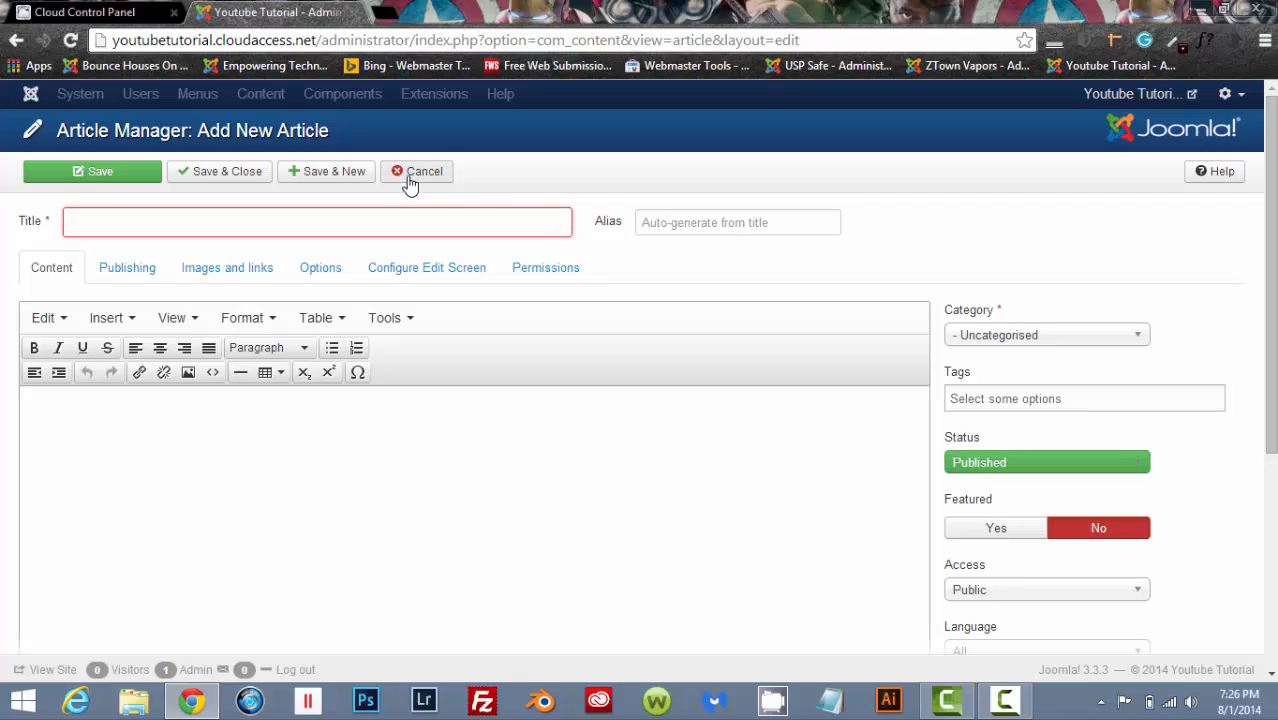
# Cancel the empty new article and return to the Articles list.
pyautogui.click(418, 172)
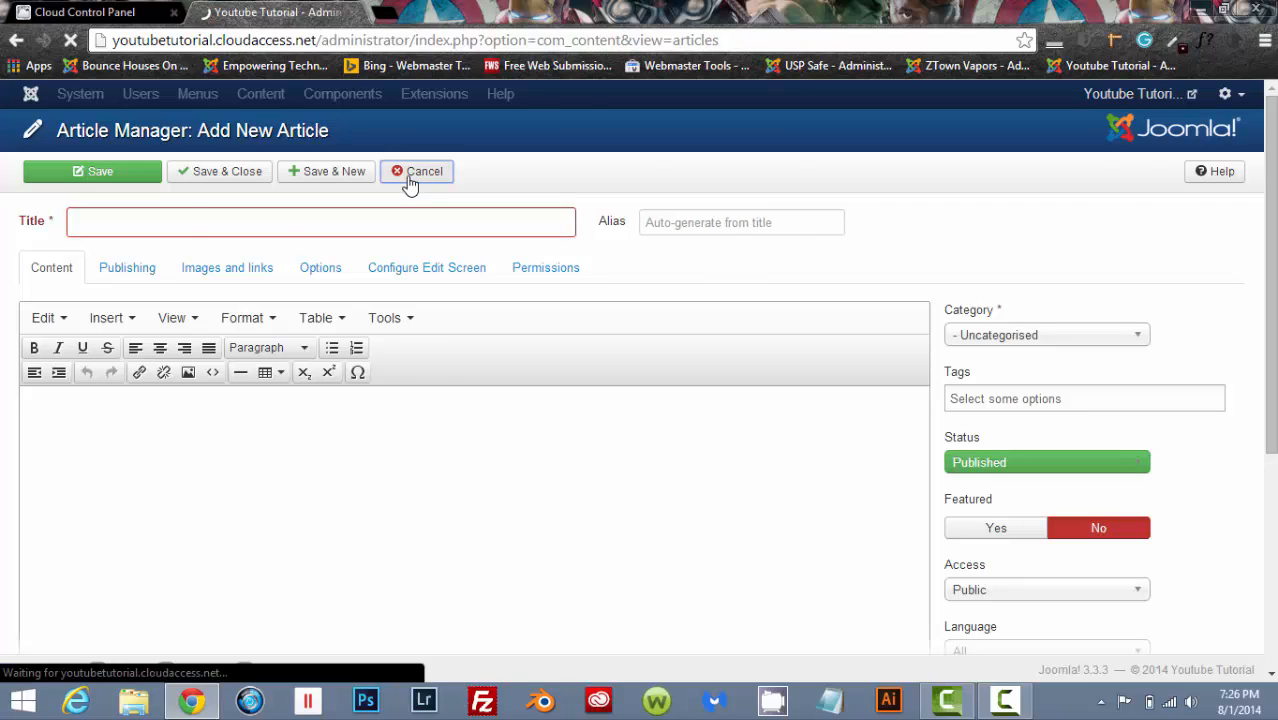
pyautogui.click(416, 172)
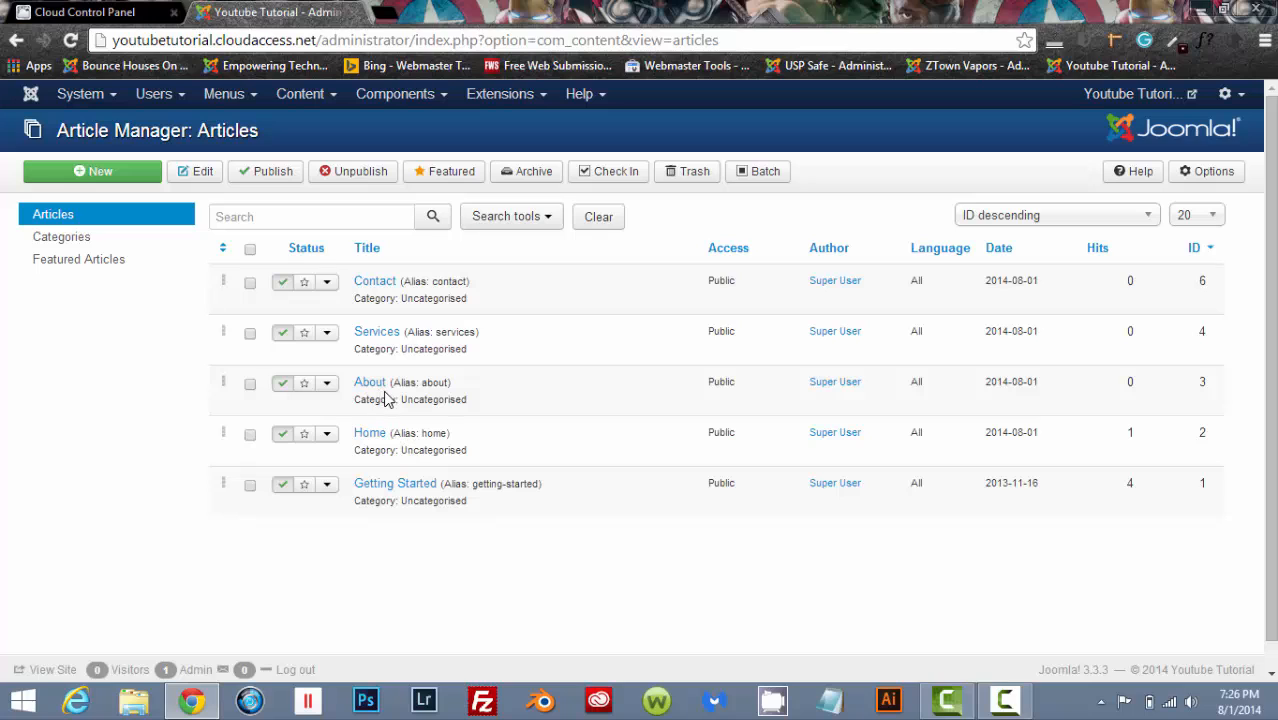
pyautogui.moveTo(378, 394)
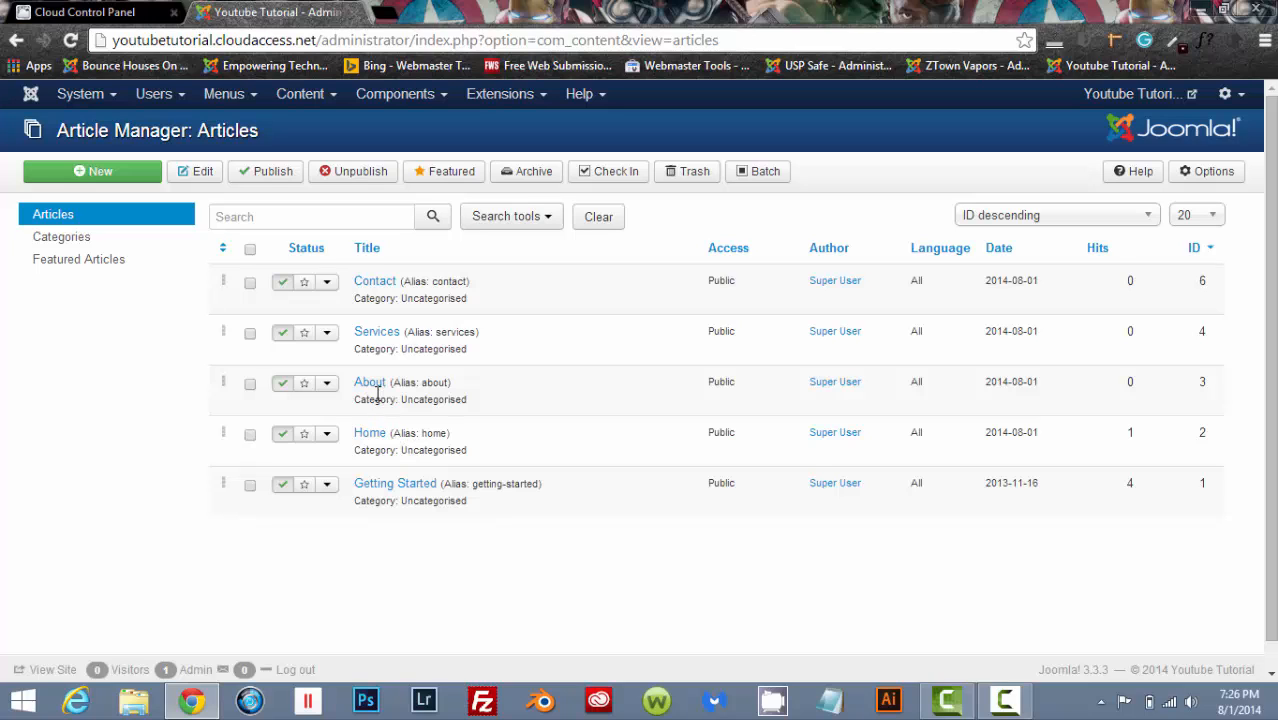
pyautogui.moveTo(368, 248)
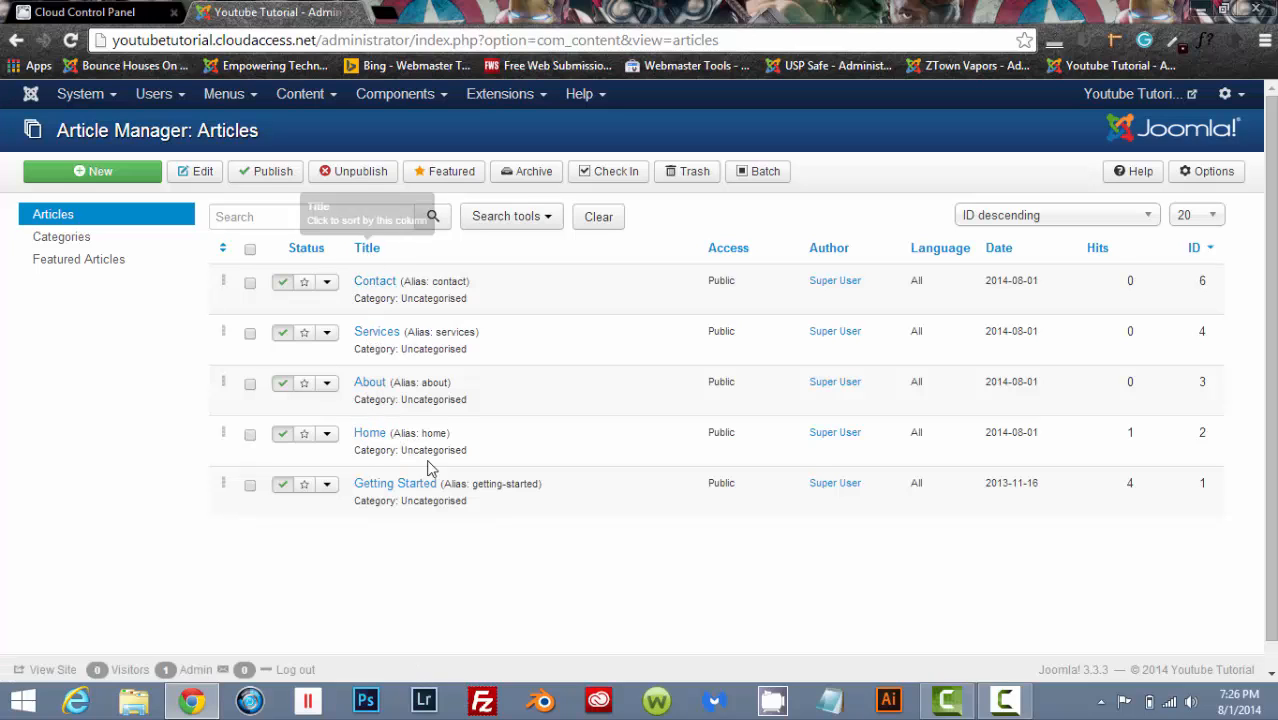
pyautogui.moveTo(388, 292)
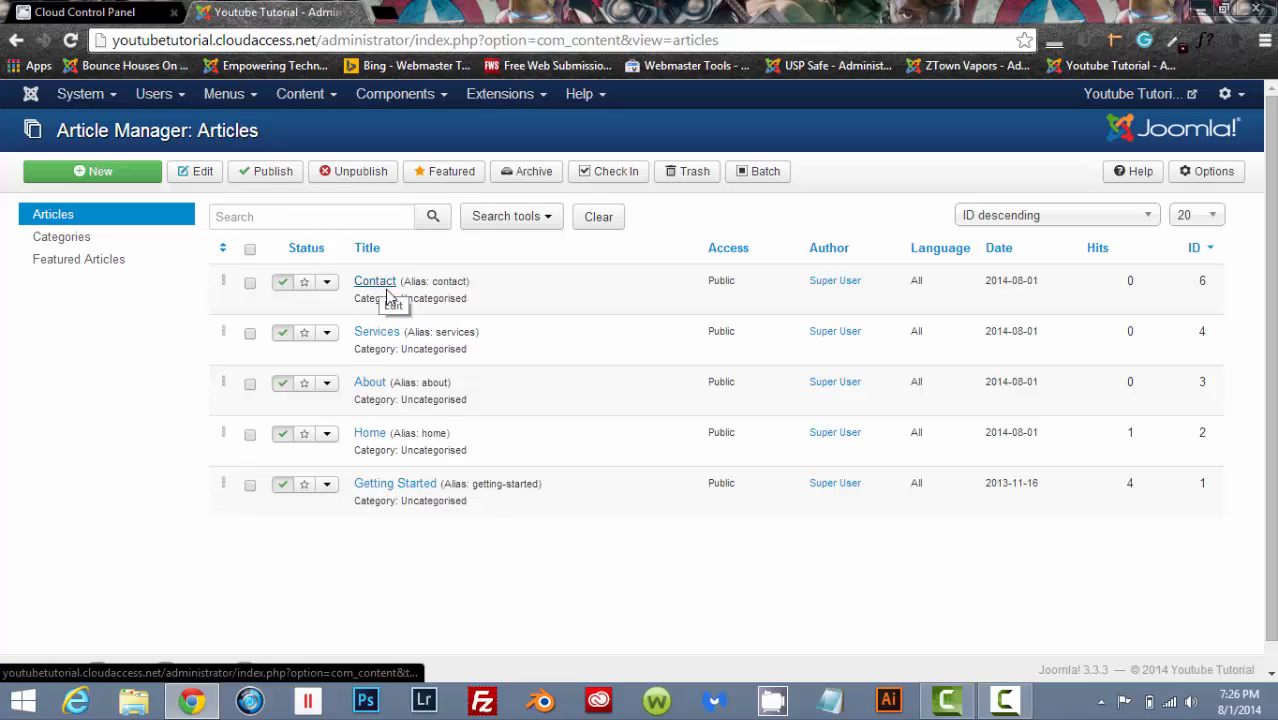
pyautogui.moveTo(388, 476)
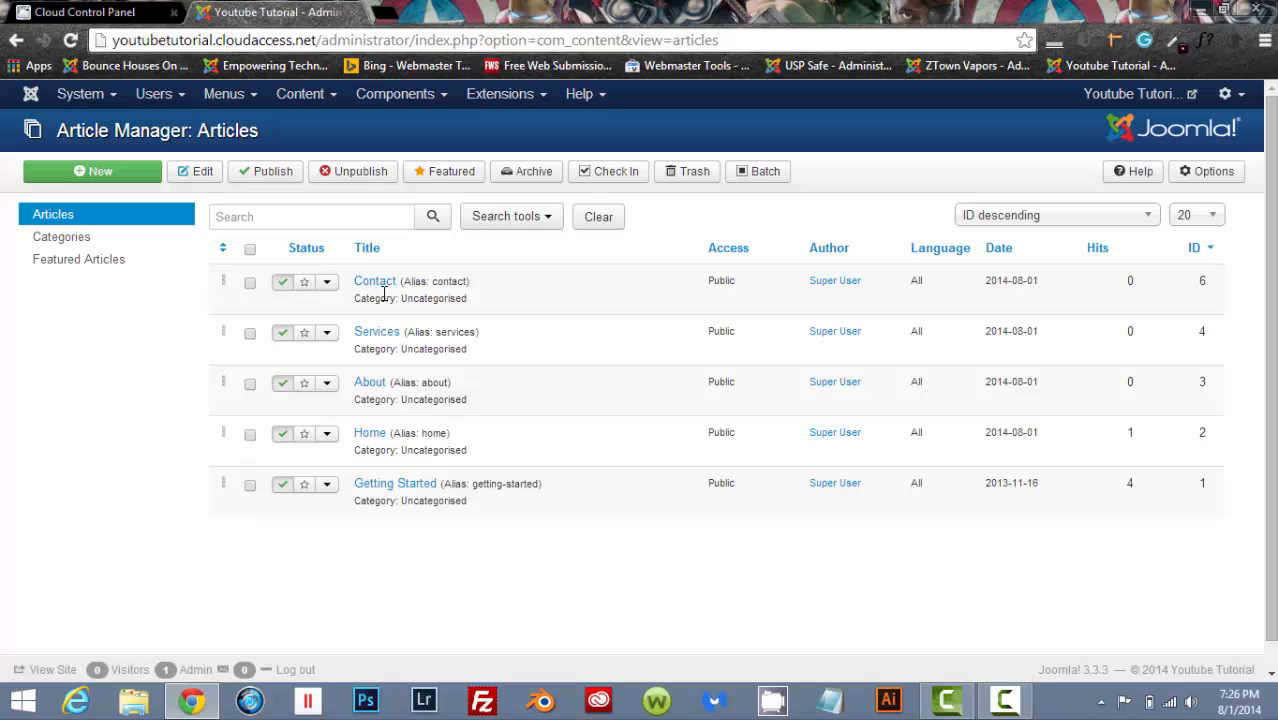
pyautogui.moveTo(408, 476)
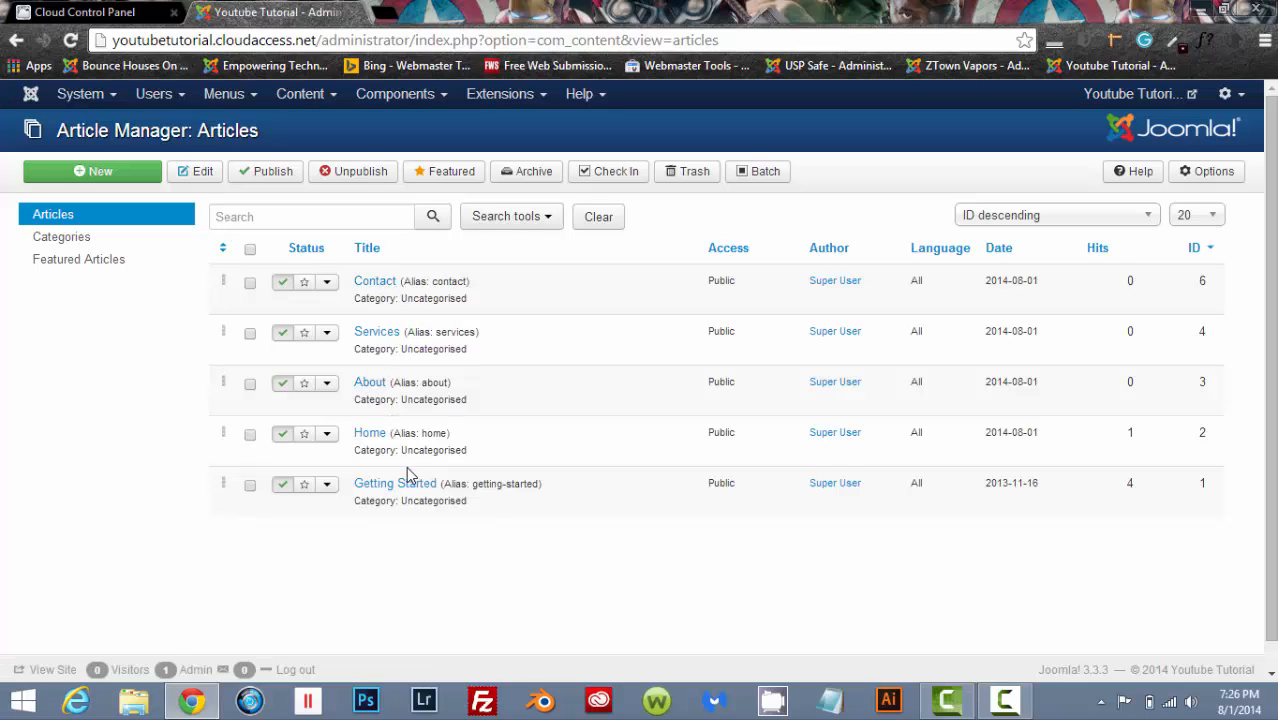
pyautogui.moveTo(376, 278)
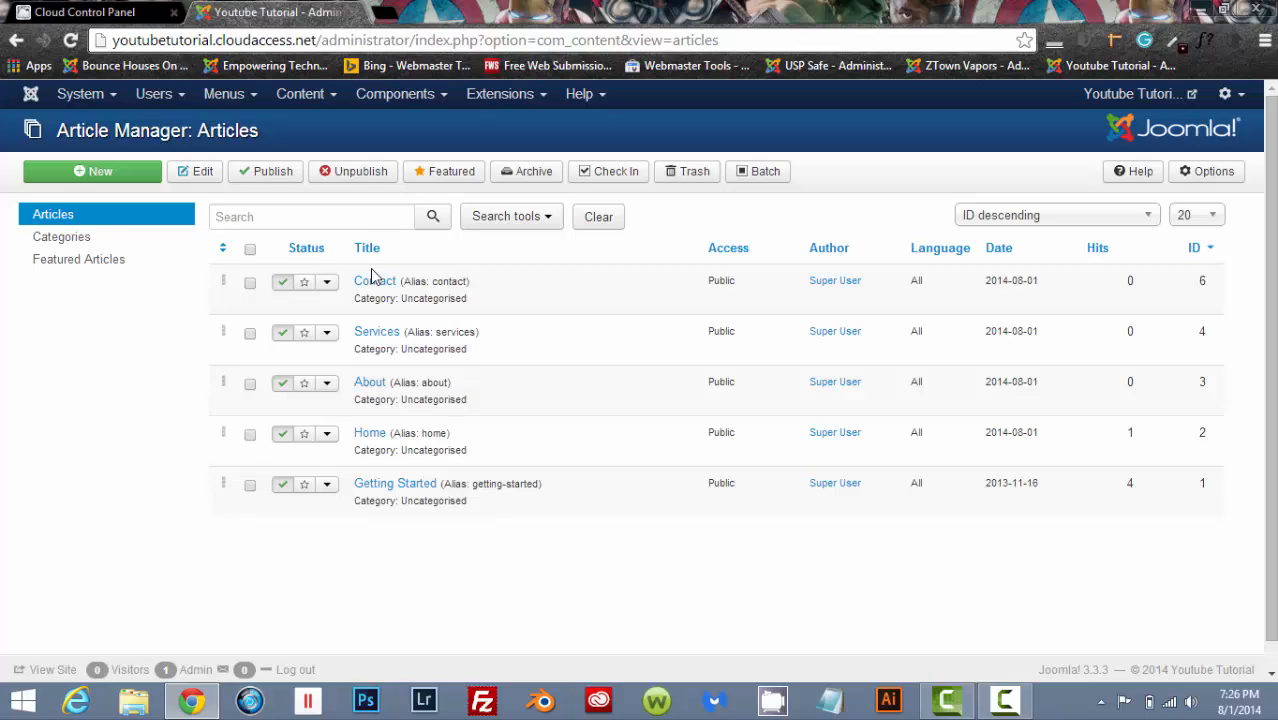
pyautogui.moveTo(344, 198)
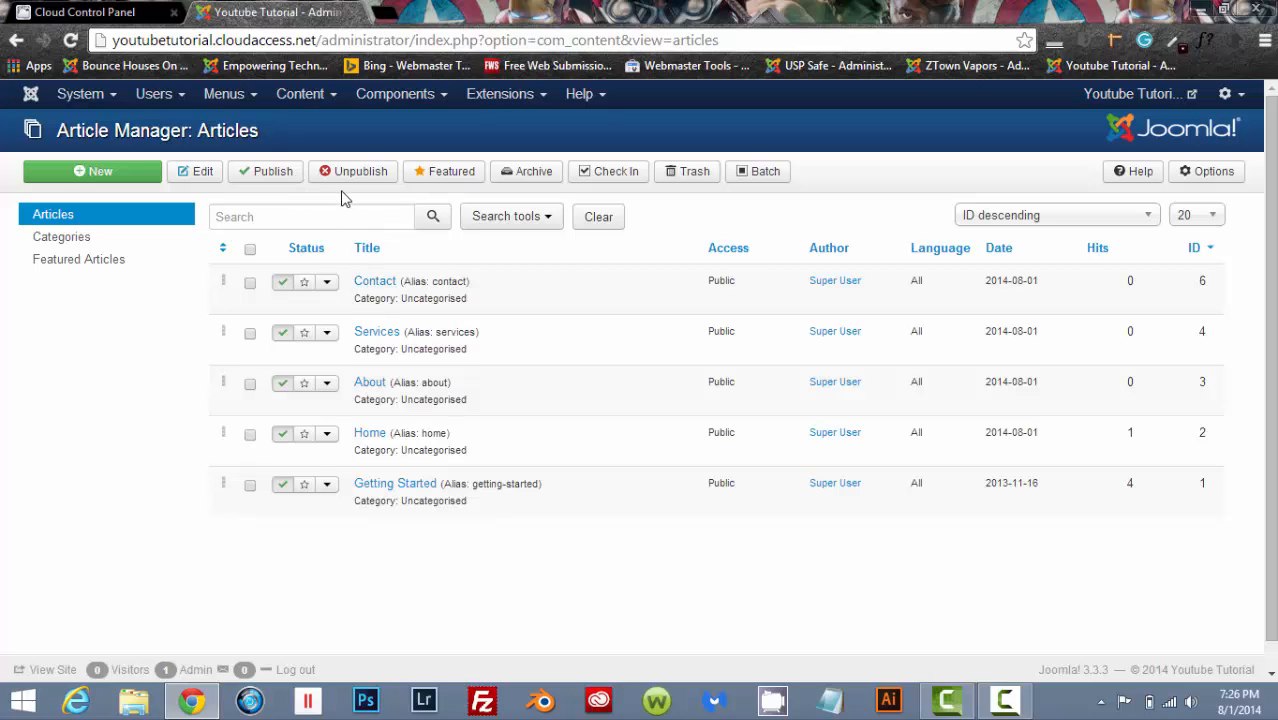
# Show the Main Menu's items with search tools revealed, and select the Home item.
pyautogui.click(224, 94)
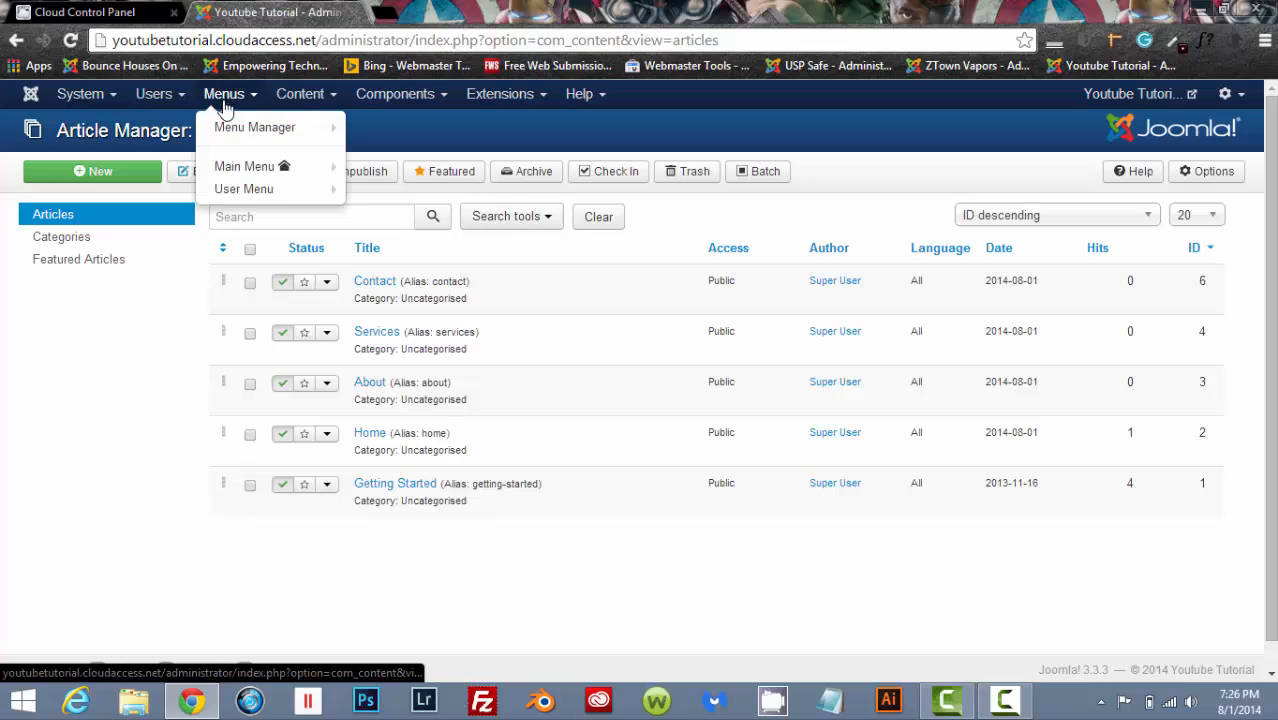
pyautogui.click(244, 166)
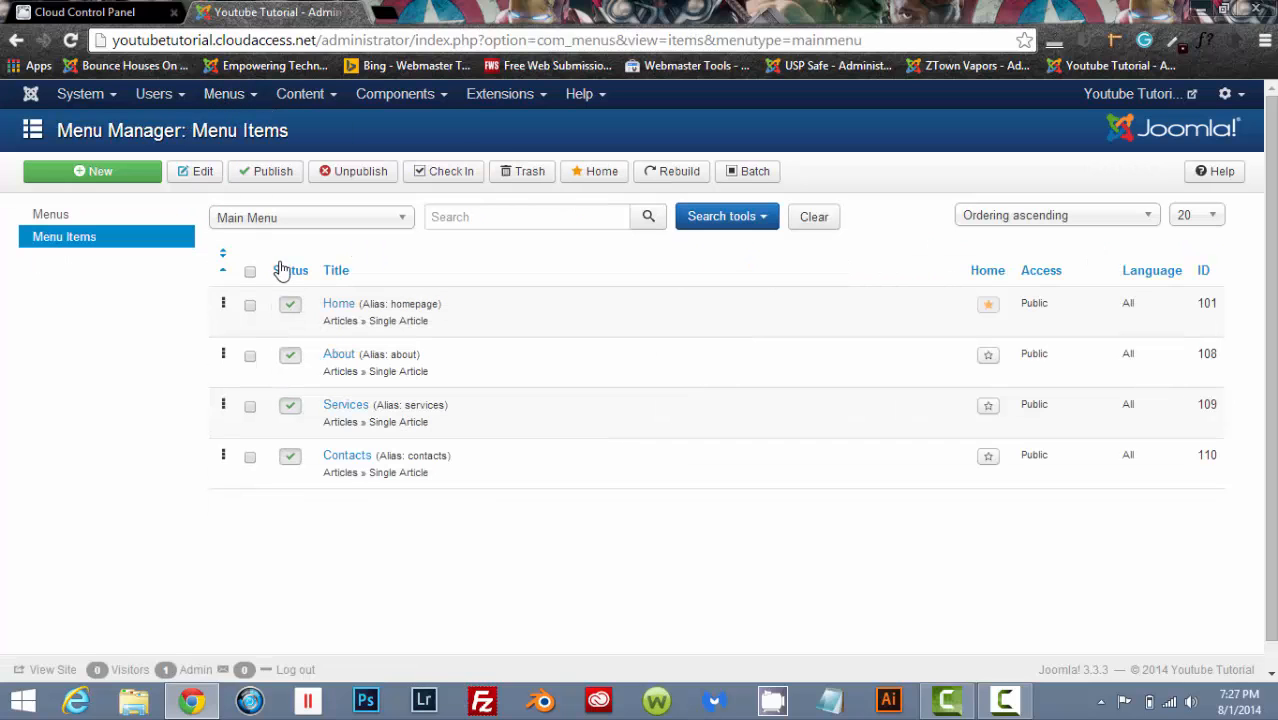
pyautogui.click(726, 216)
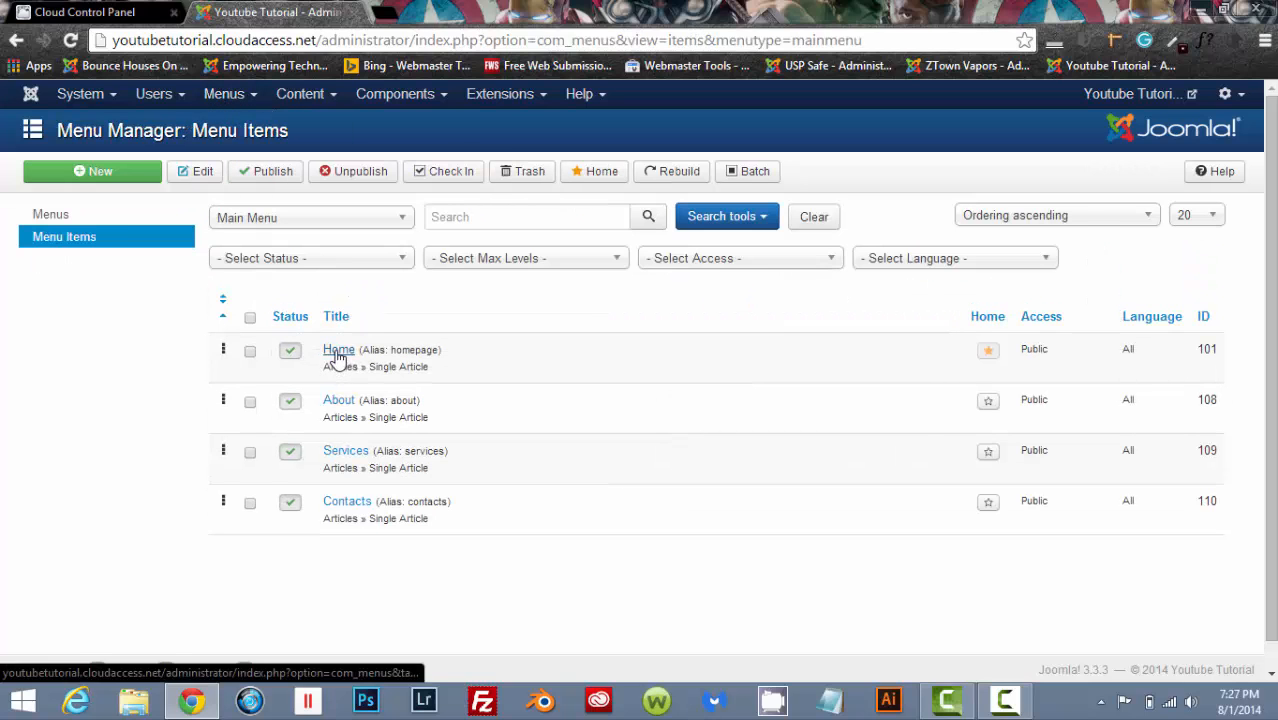
pyautogui.moveTo(350, 336)
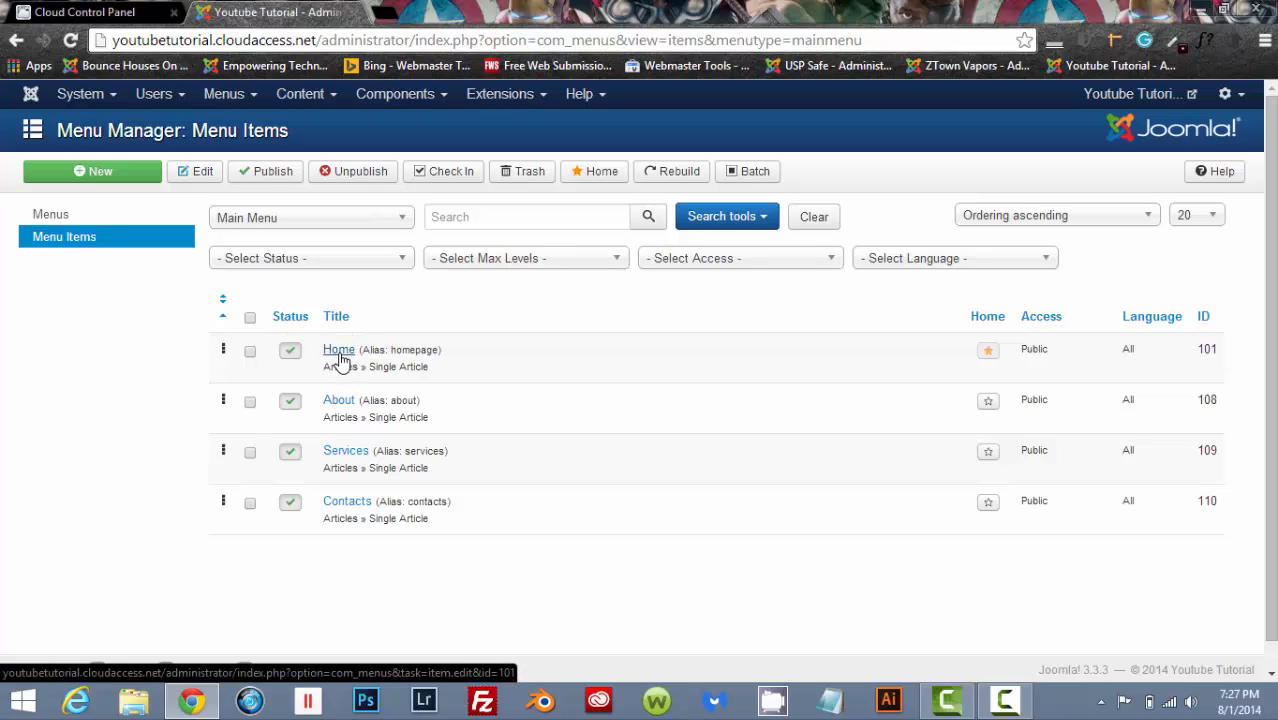
pyautogui.moveTo(340, 356)
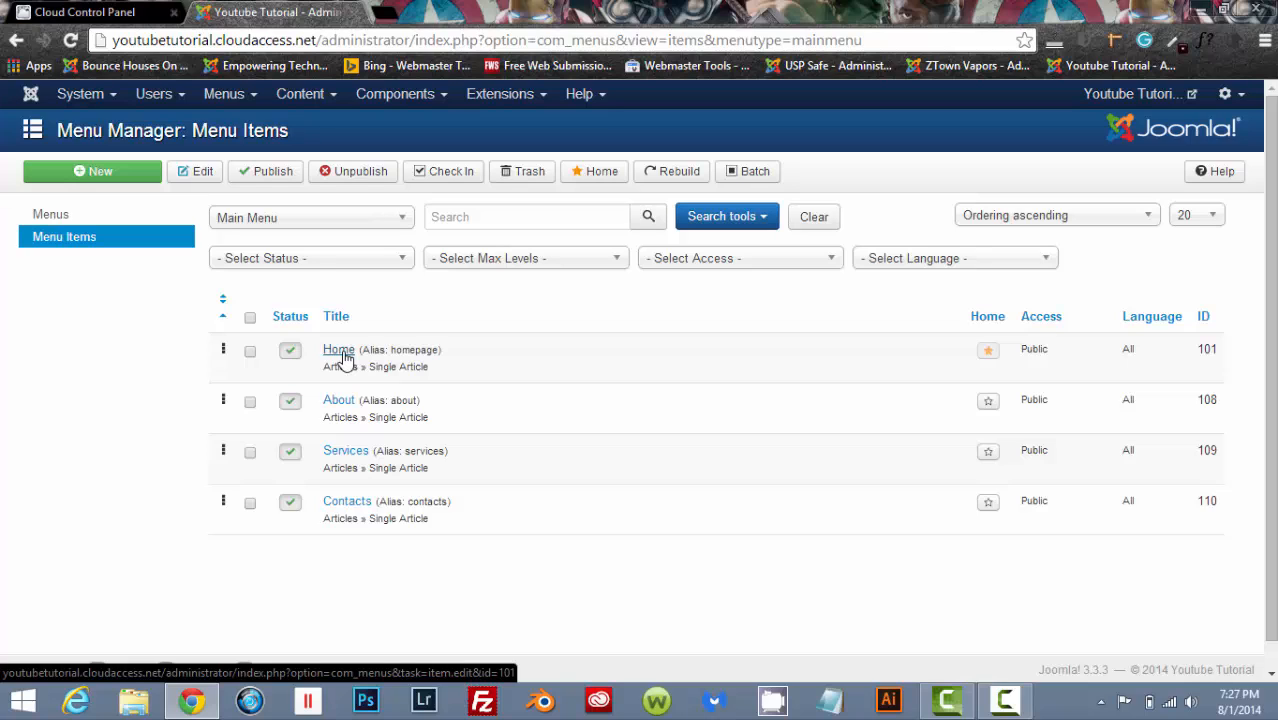
pyautogui.click(338, 348)
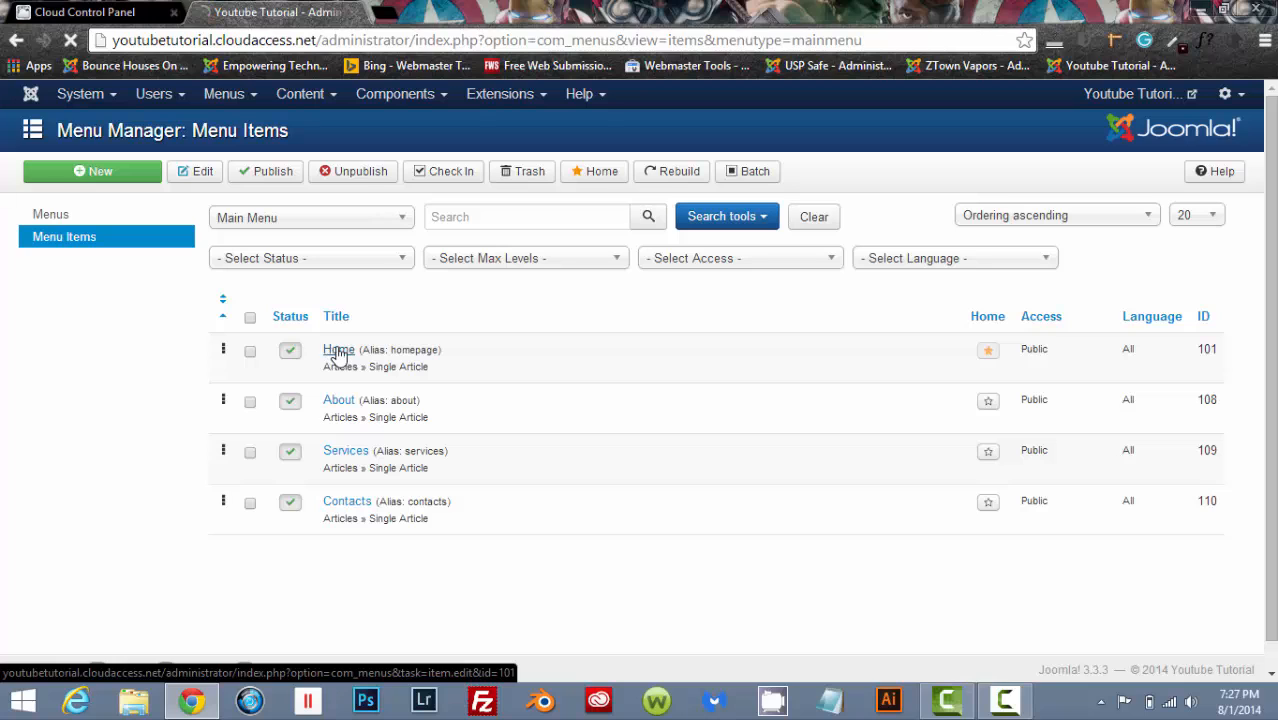
# Link the Home menu item to the Home article via the Select Article picker.
pyautogui.click(338, 348)
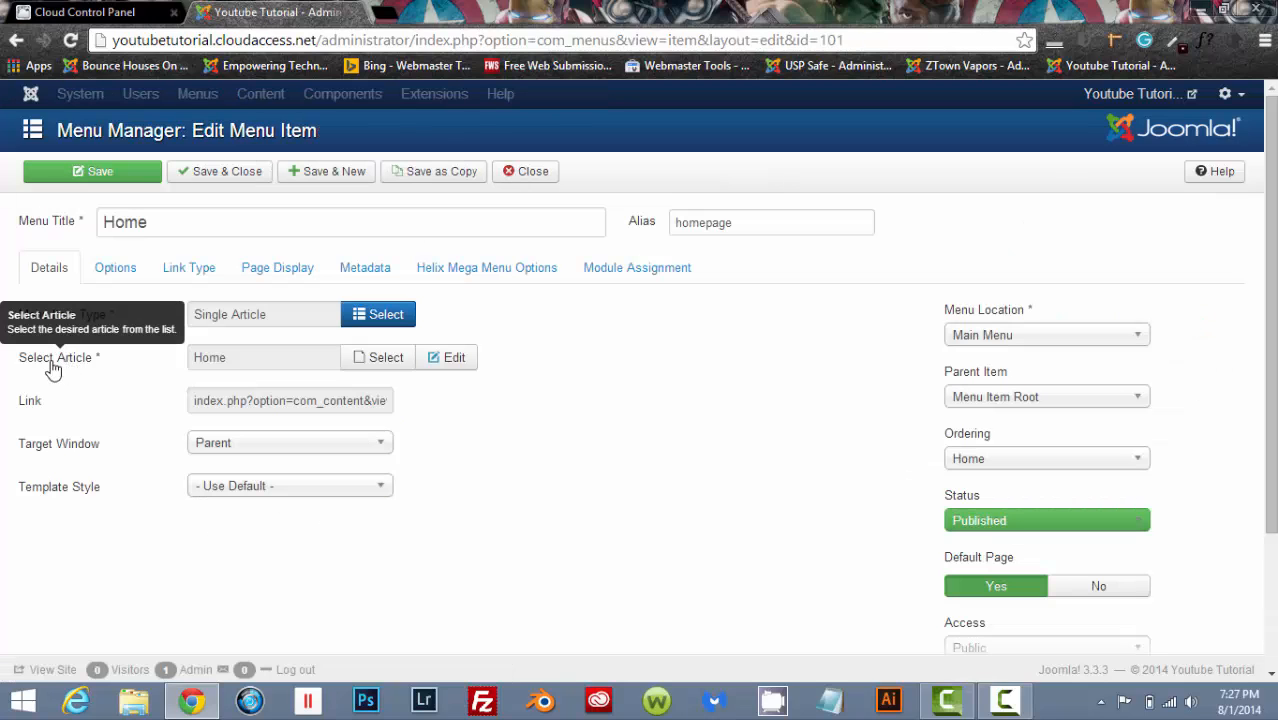
pyautogui.moveTo(196, 380)
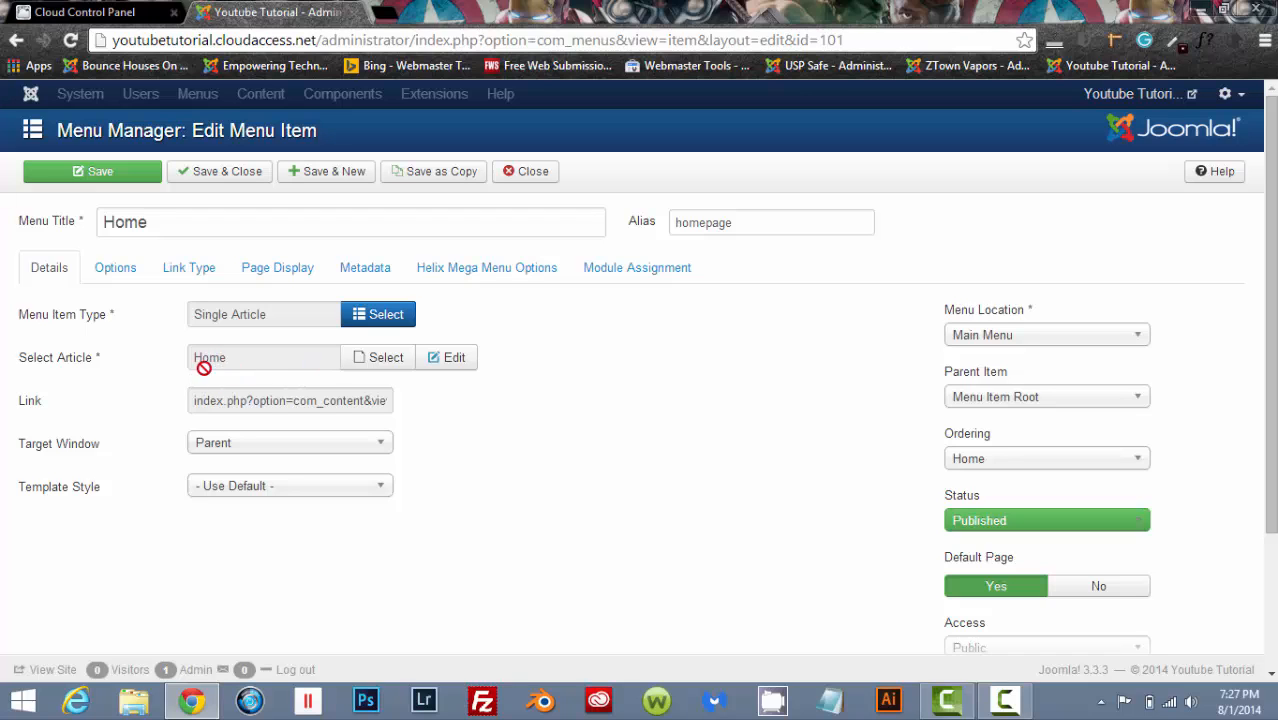
pyautogui.moveTo(378, 356)
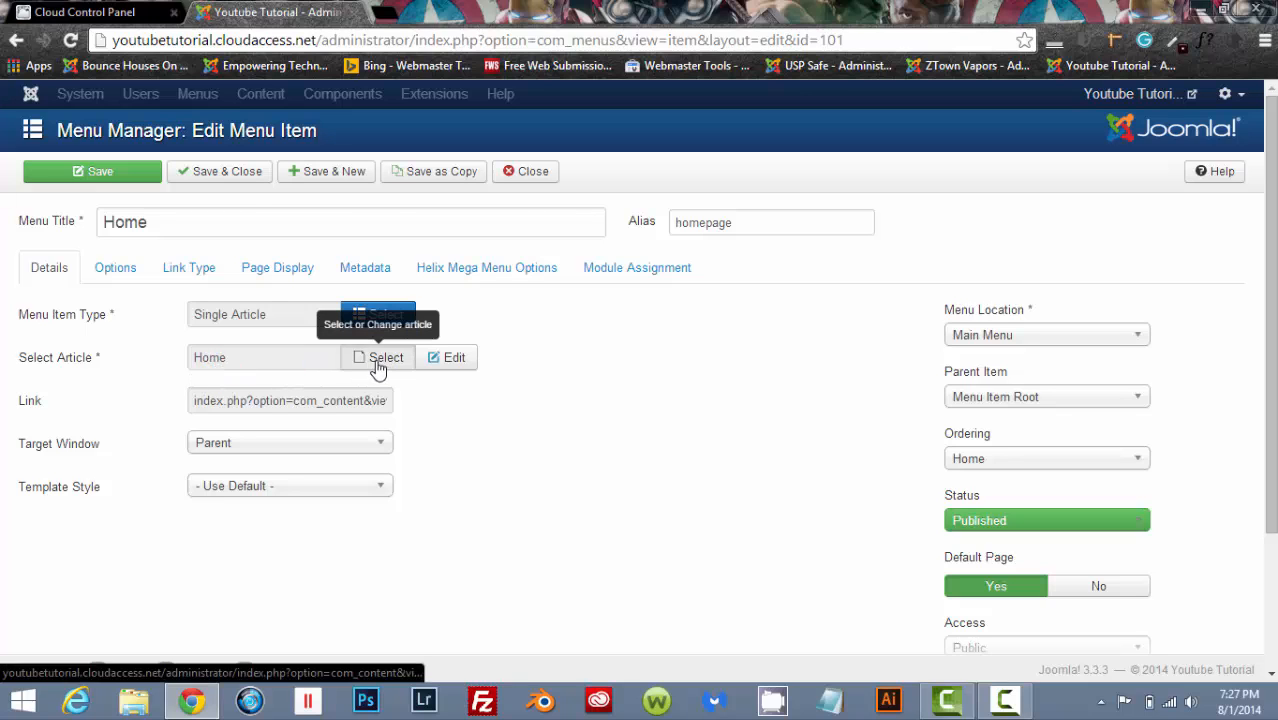
pyautogui.click(386, 356)
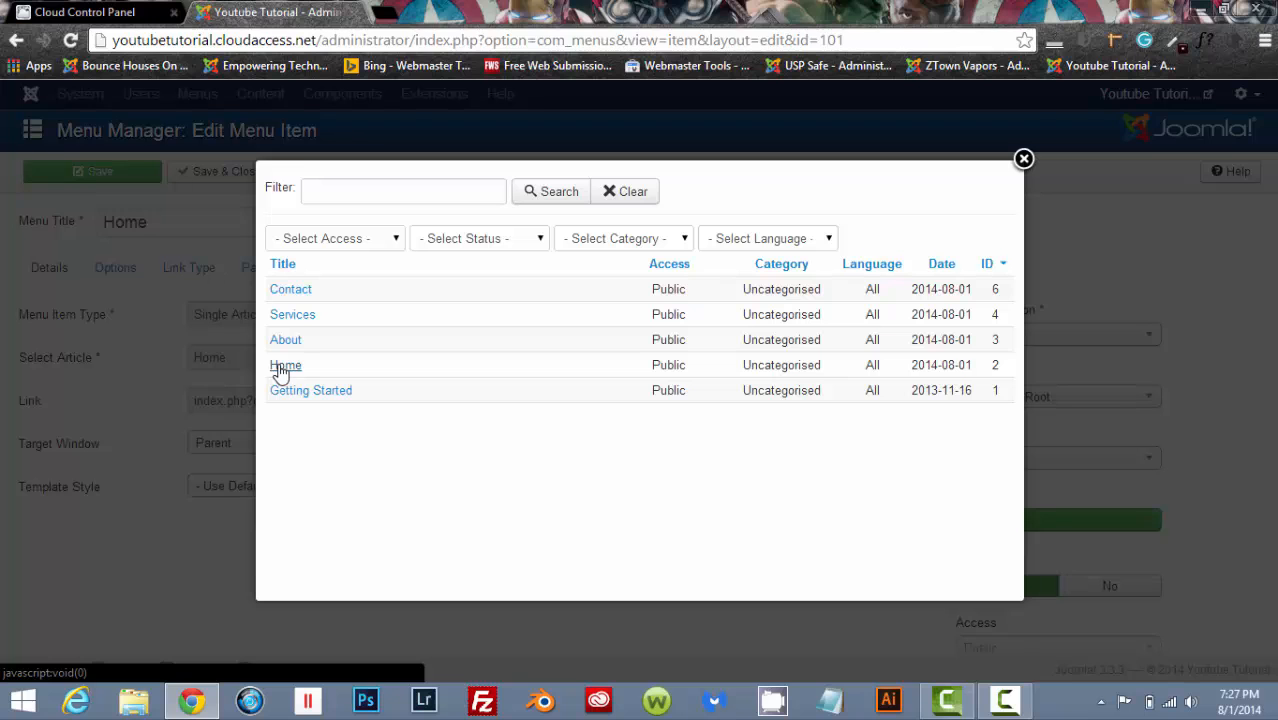
pyautogui.click(284, 364)
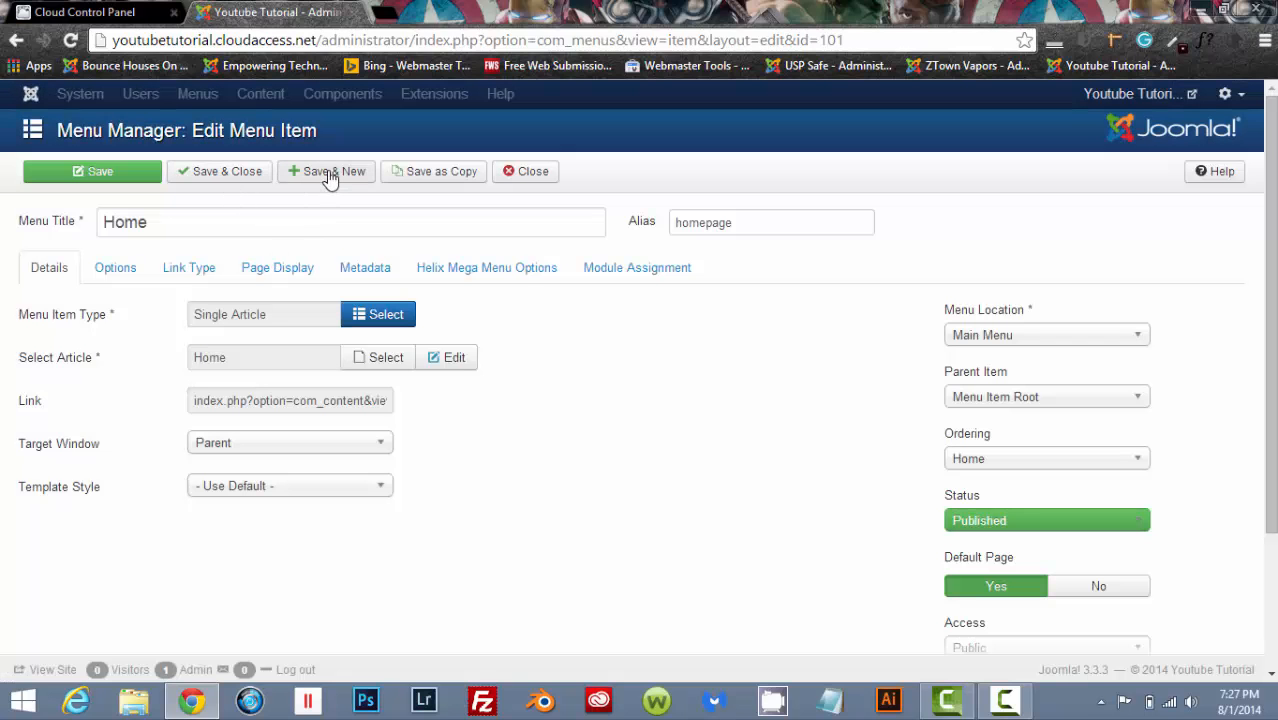
# Save Home and start a new menu item with type Articles > Single Article.
pyautogui.click(326, 172)
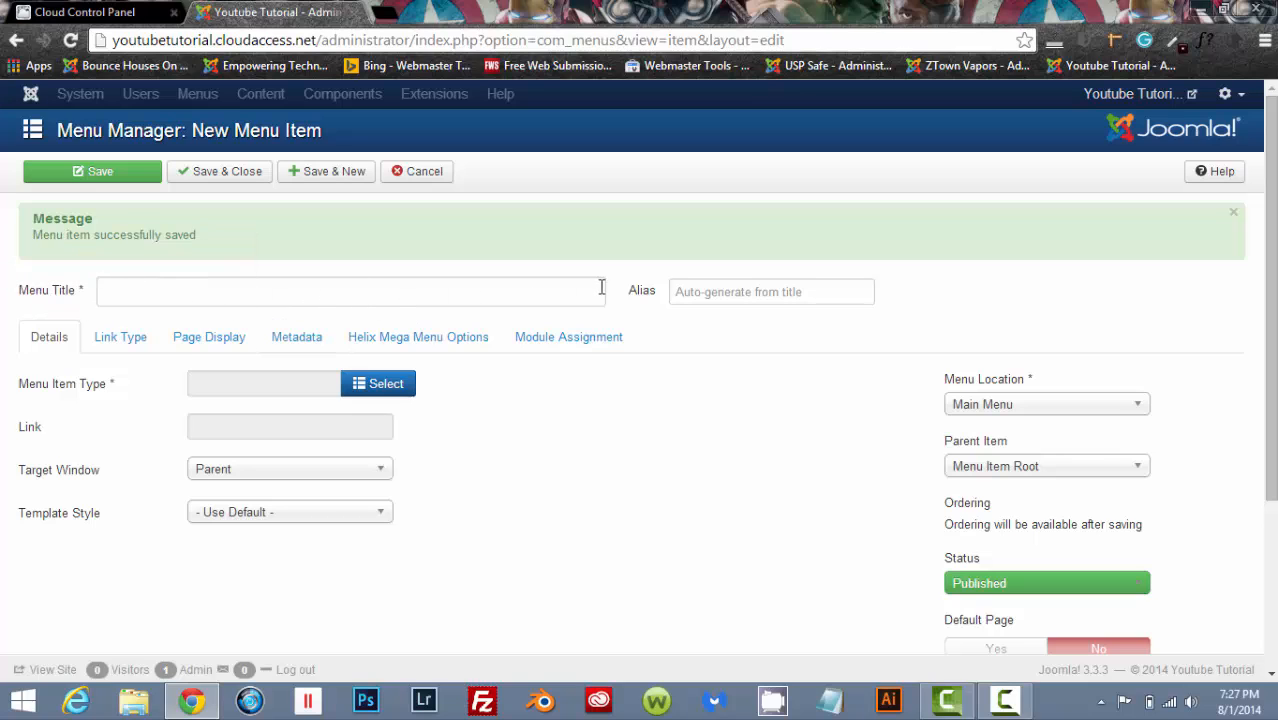
pyautogui.moveTo(404, 312)
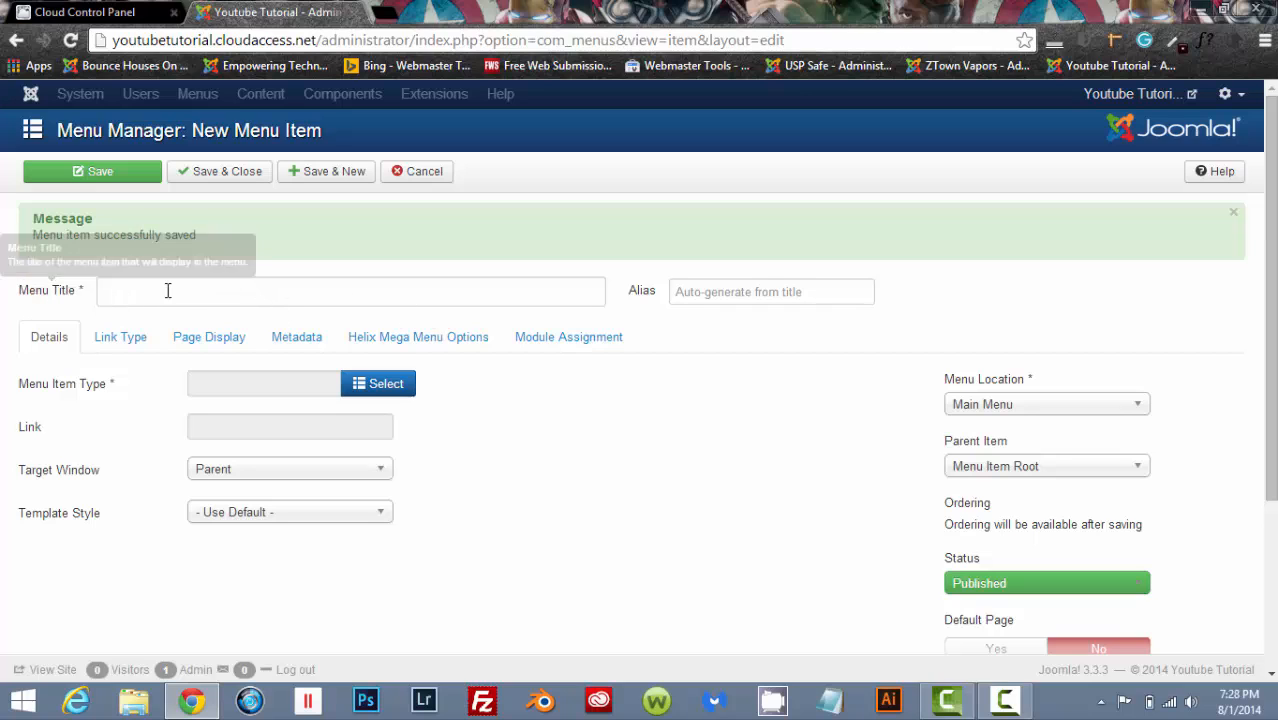
pyautogui.moveTo(192, 306)
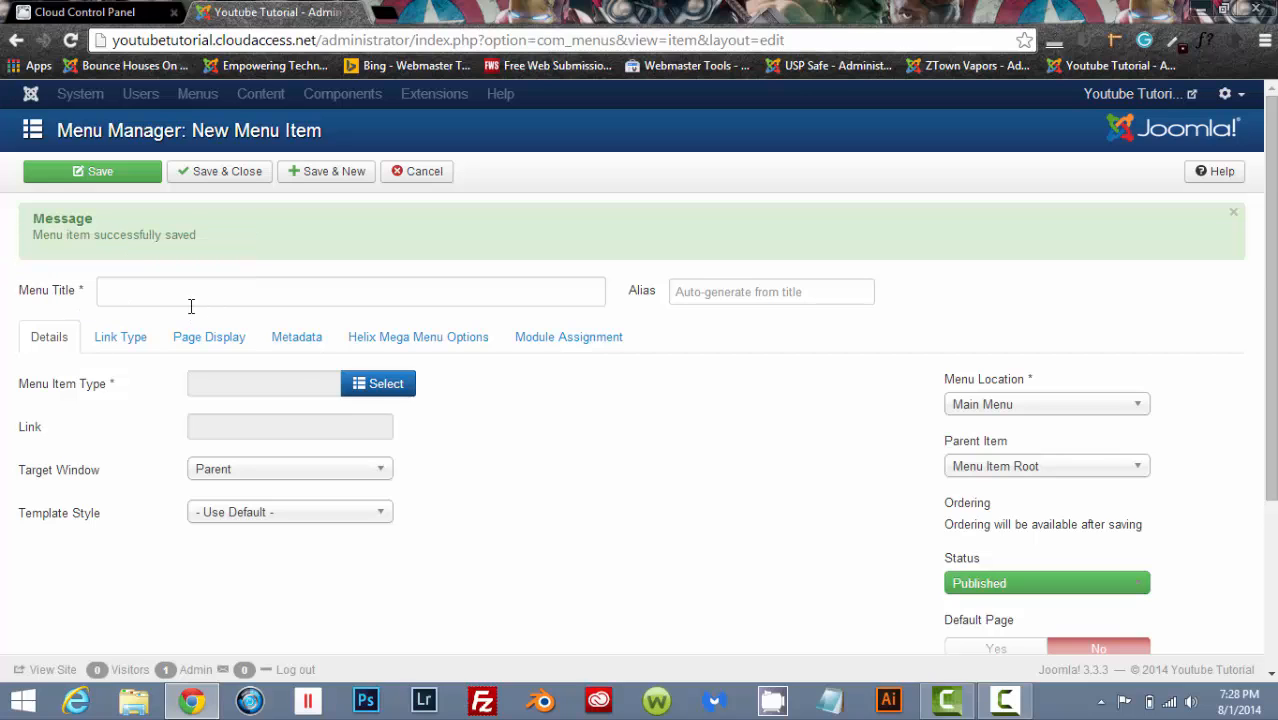
pyautogui.moveTo(378, 384)
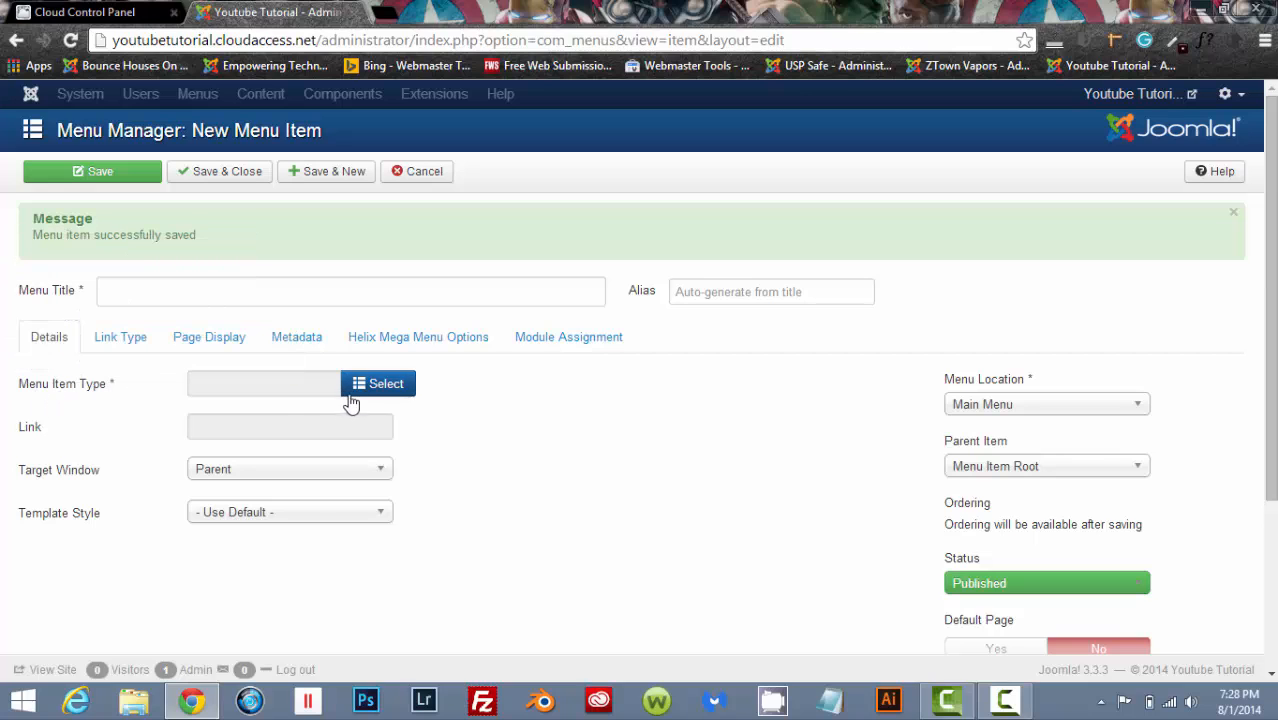
pyautogui.click(378, 384)
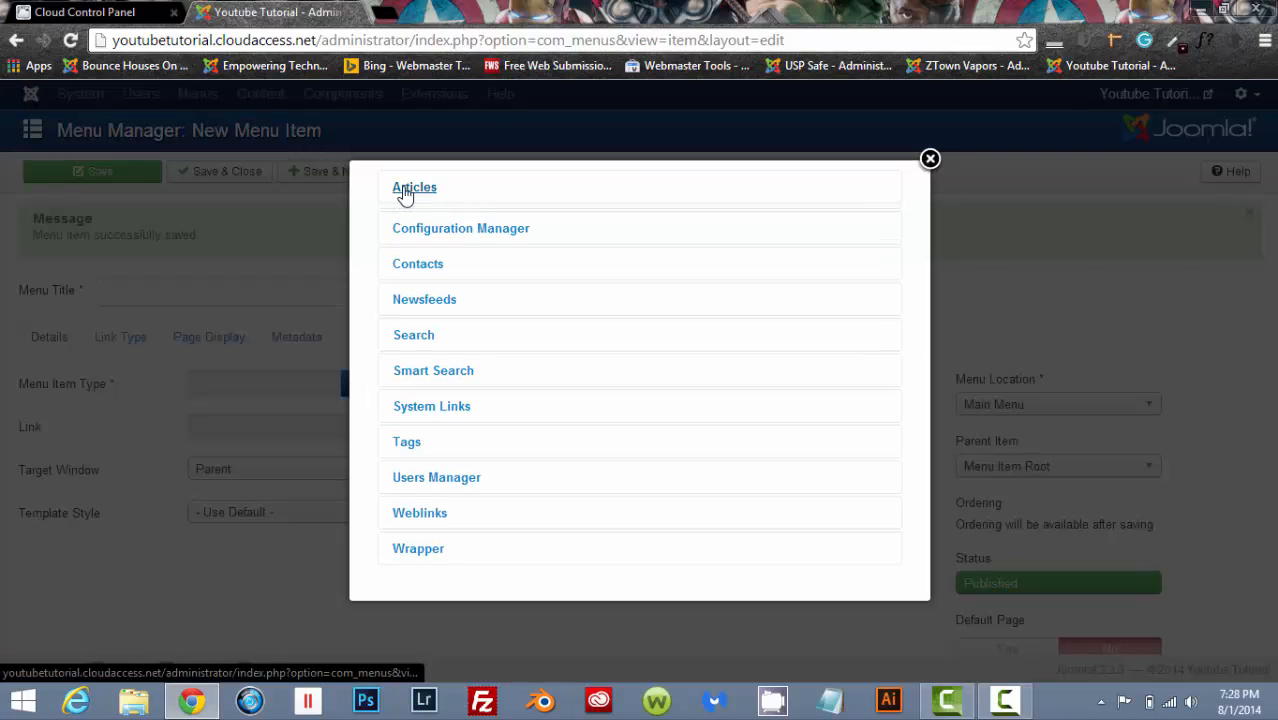
pyautogui.click(414, 188)
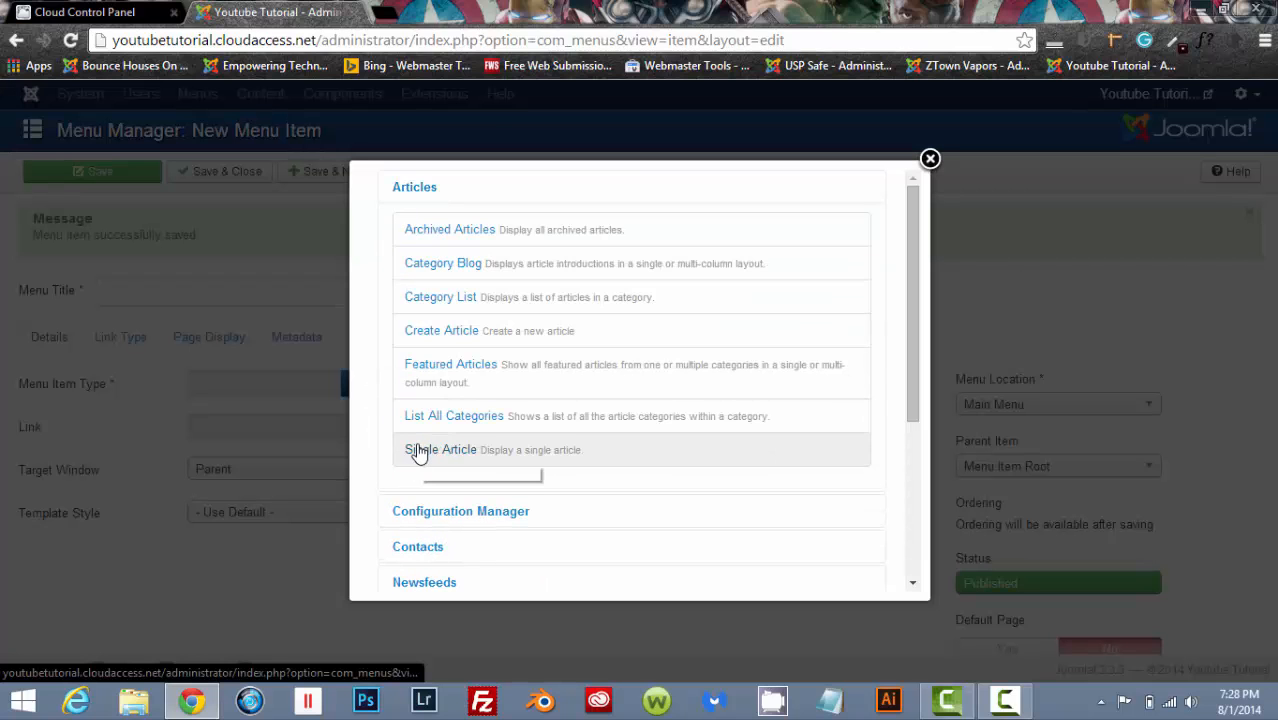
pyautogui.click(440, 448)
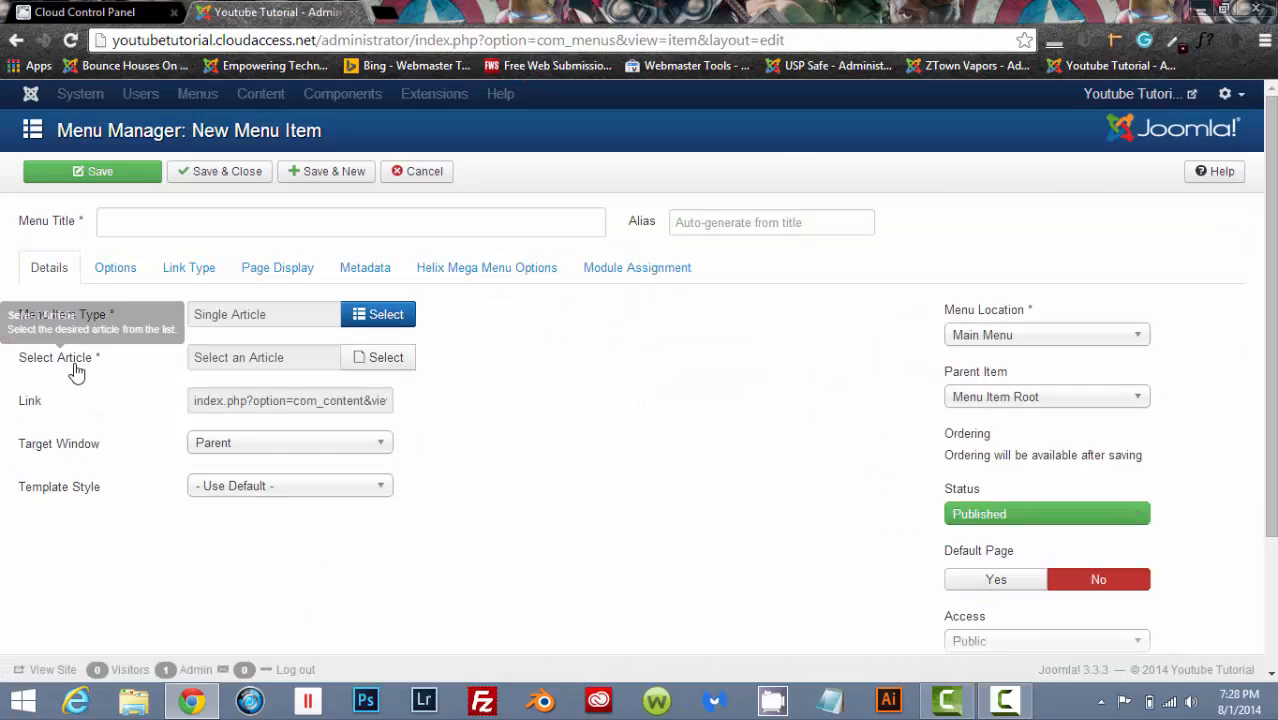
# Browse the Select Article picker and close it without choosing an article.
pyautogui.click(376, 356)
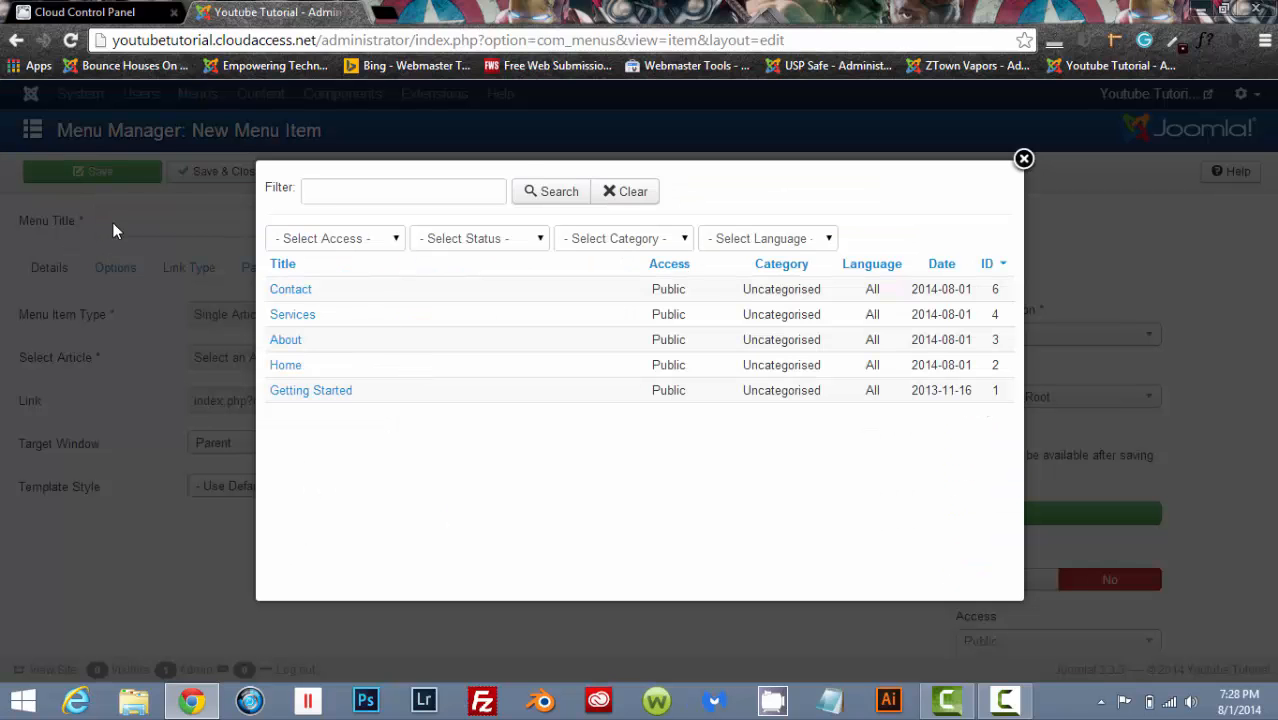
pyautogui.moveTo(62, 228)
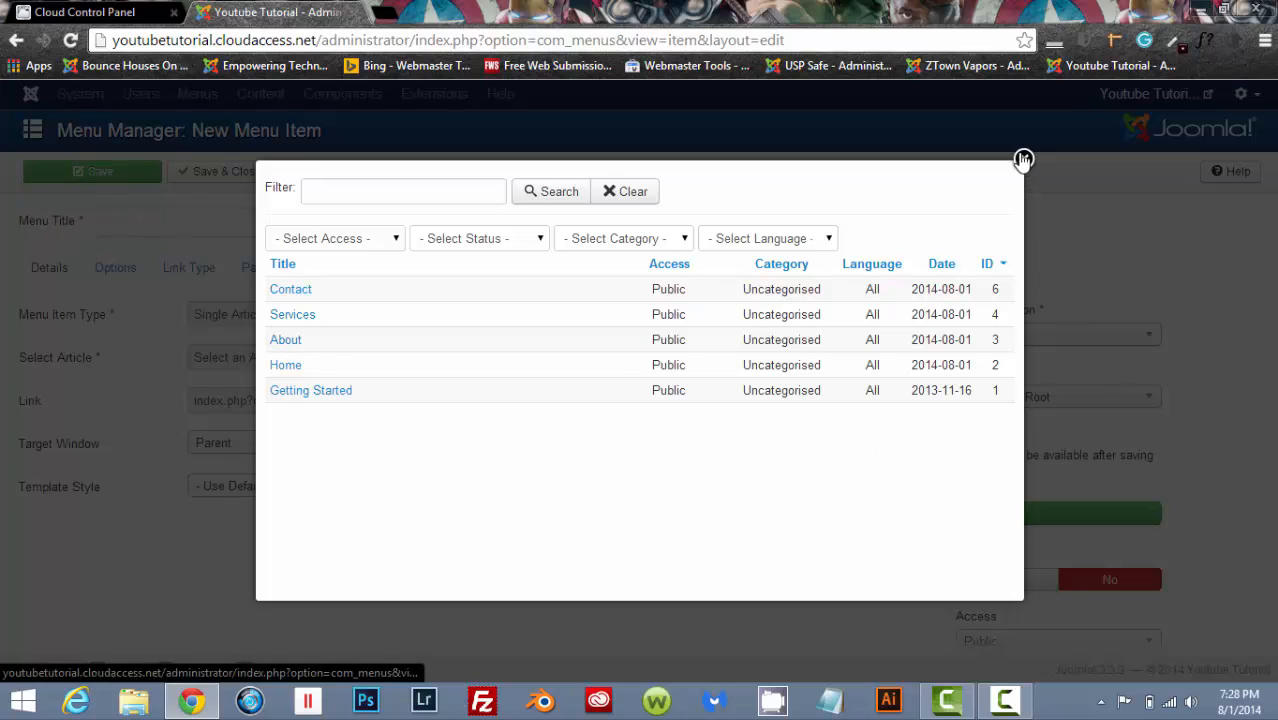
pyautogui.click(1024, 160)
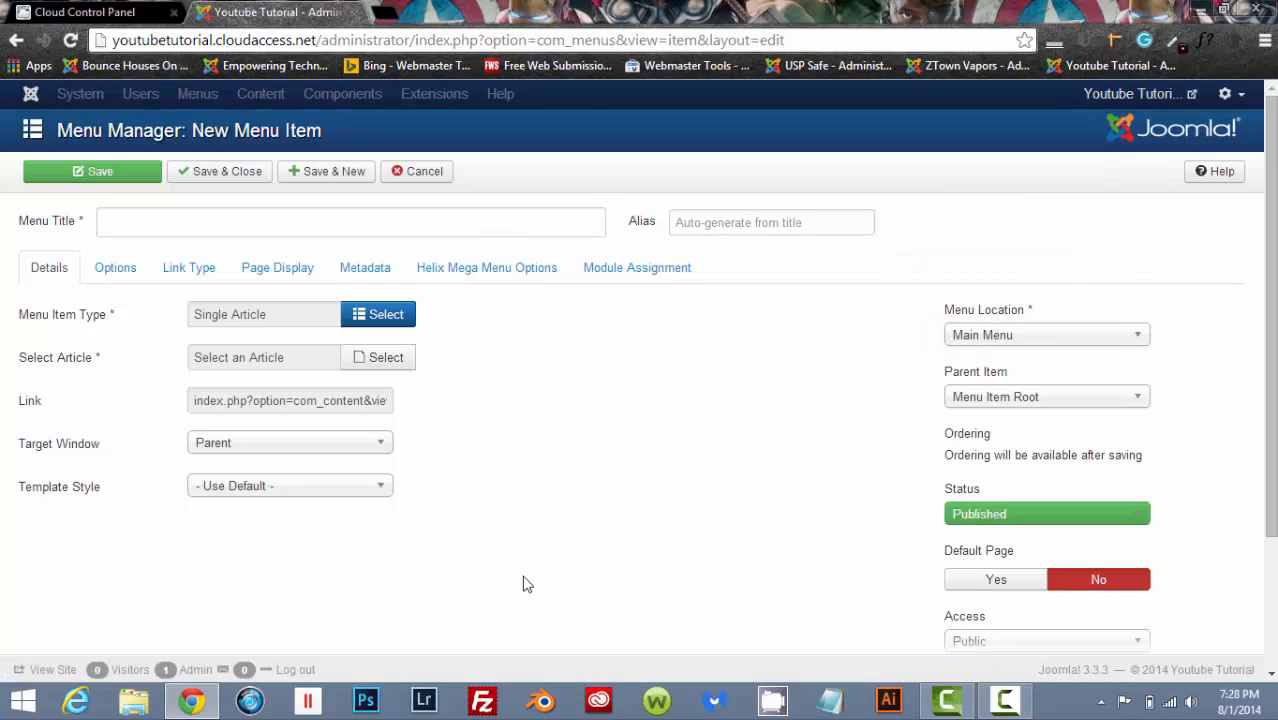
# View the live site and check the About, Services and Home pages from the top menu.
pyautogui.click(416, 172)
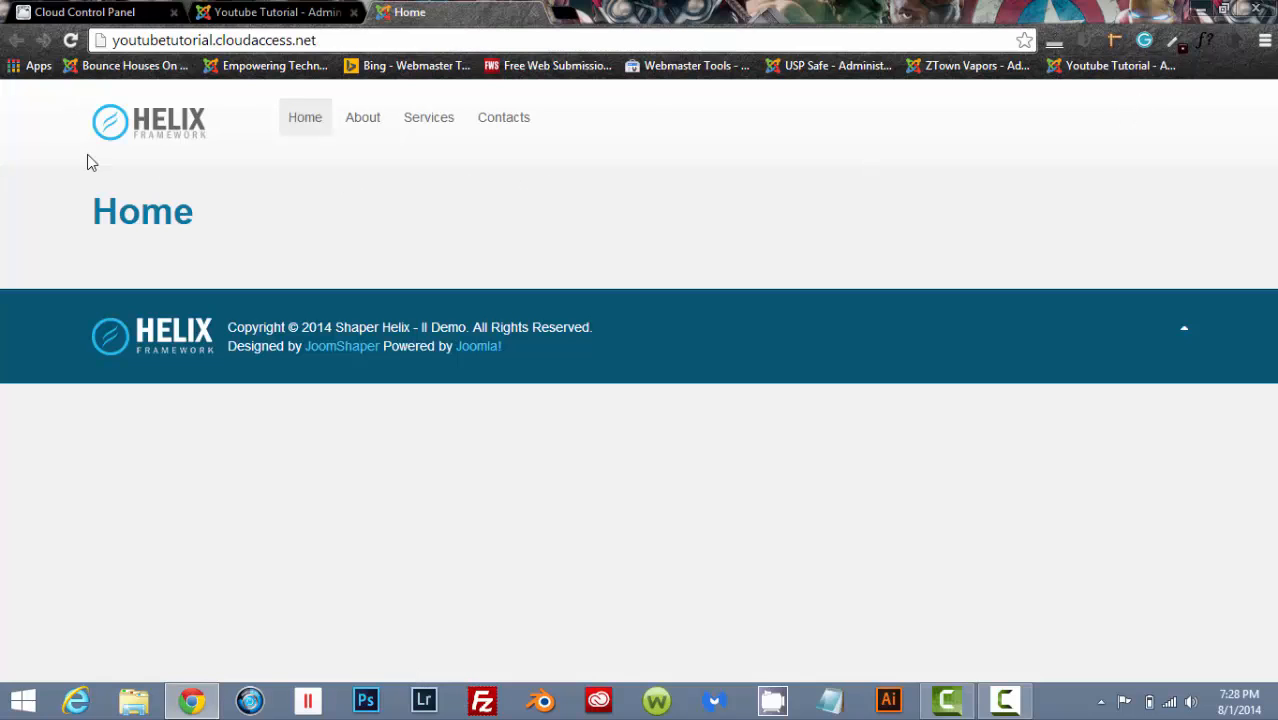
pyautogui.moveTo(504, 116)
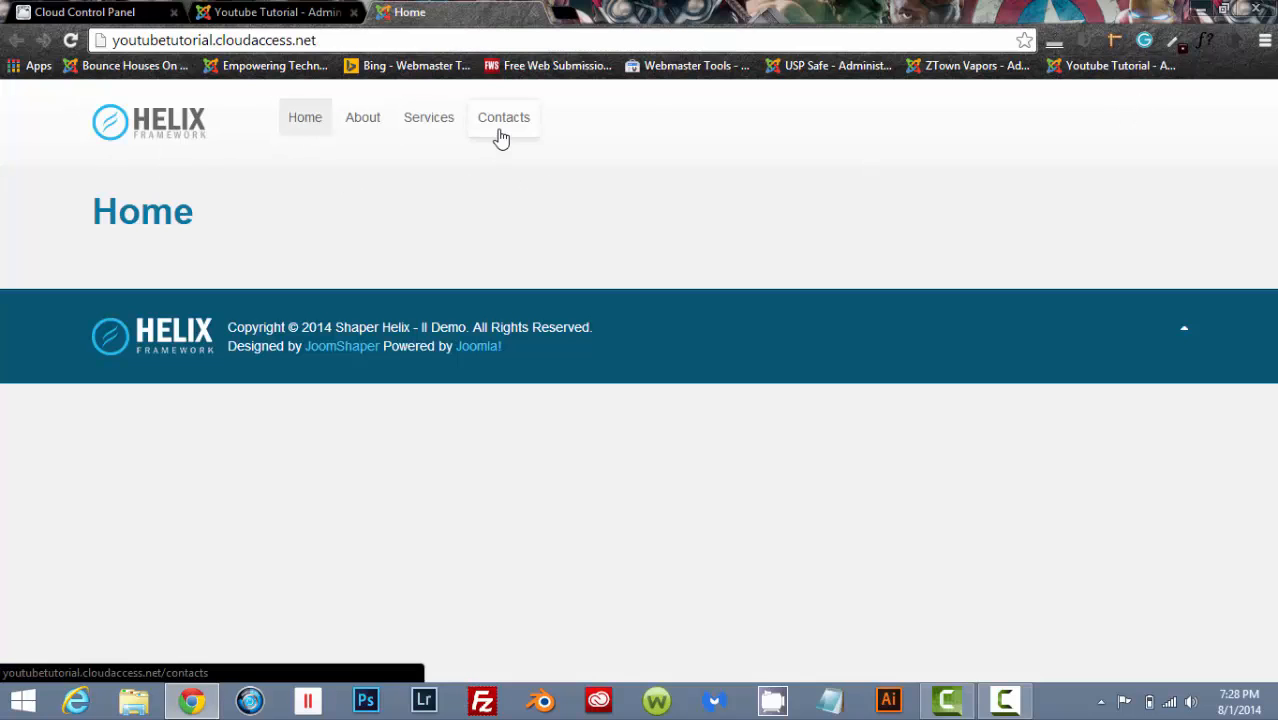
pyautogui.moveTo(362, 116)
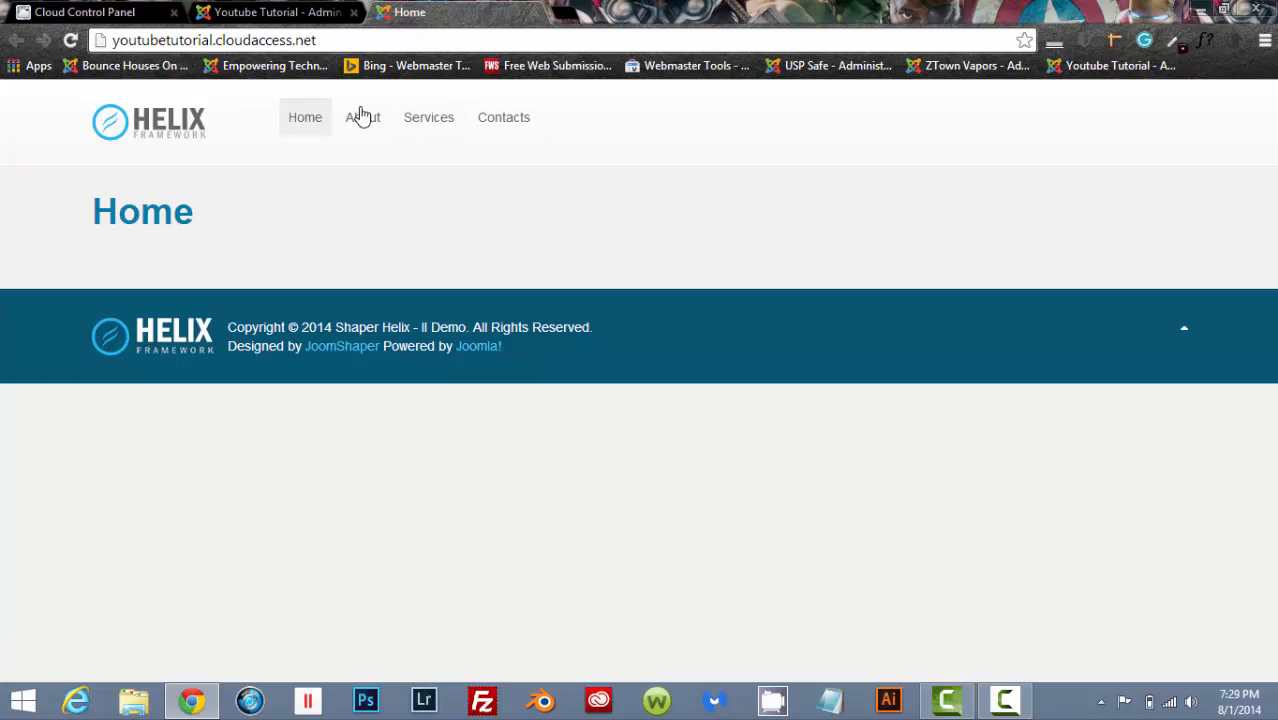
pyautogui.click(362, 116)
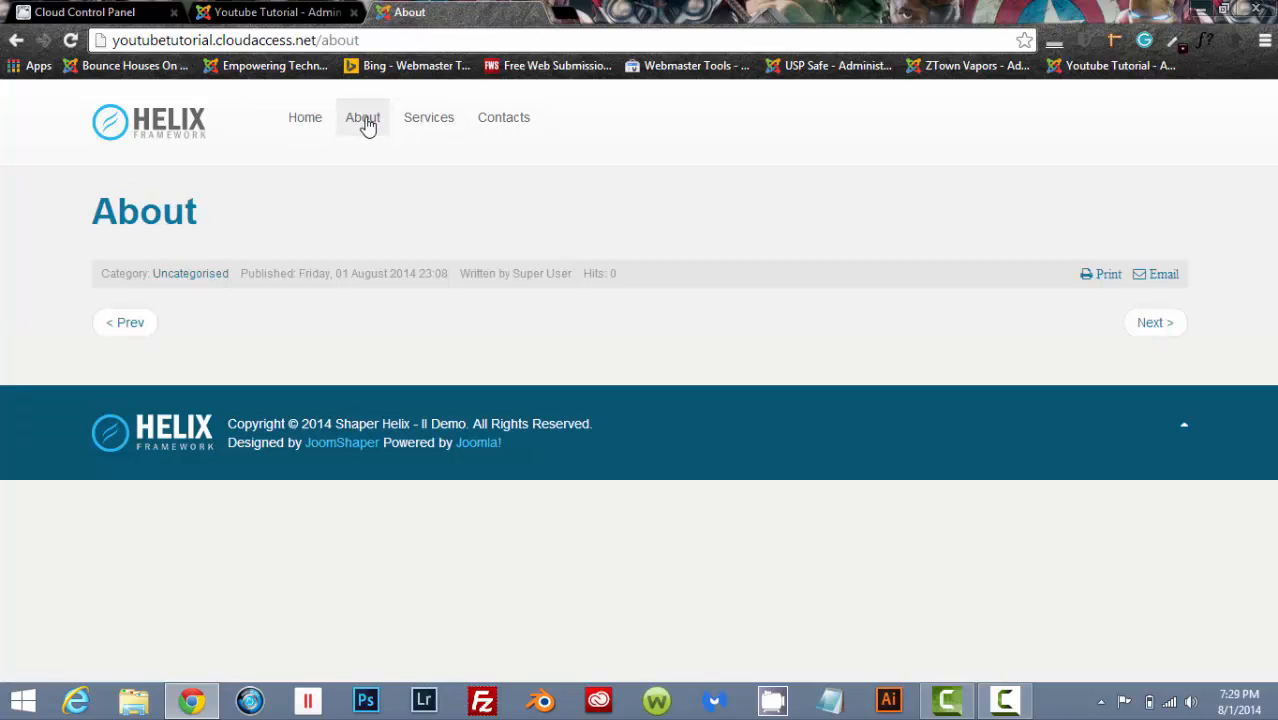
pyautogui.moveTo(428, 116)
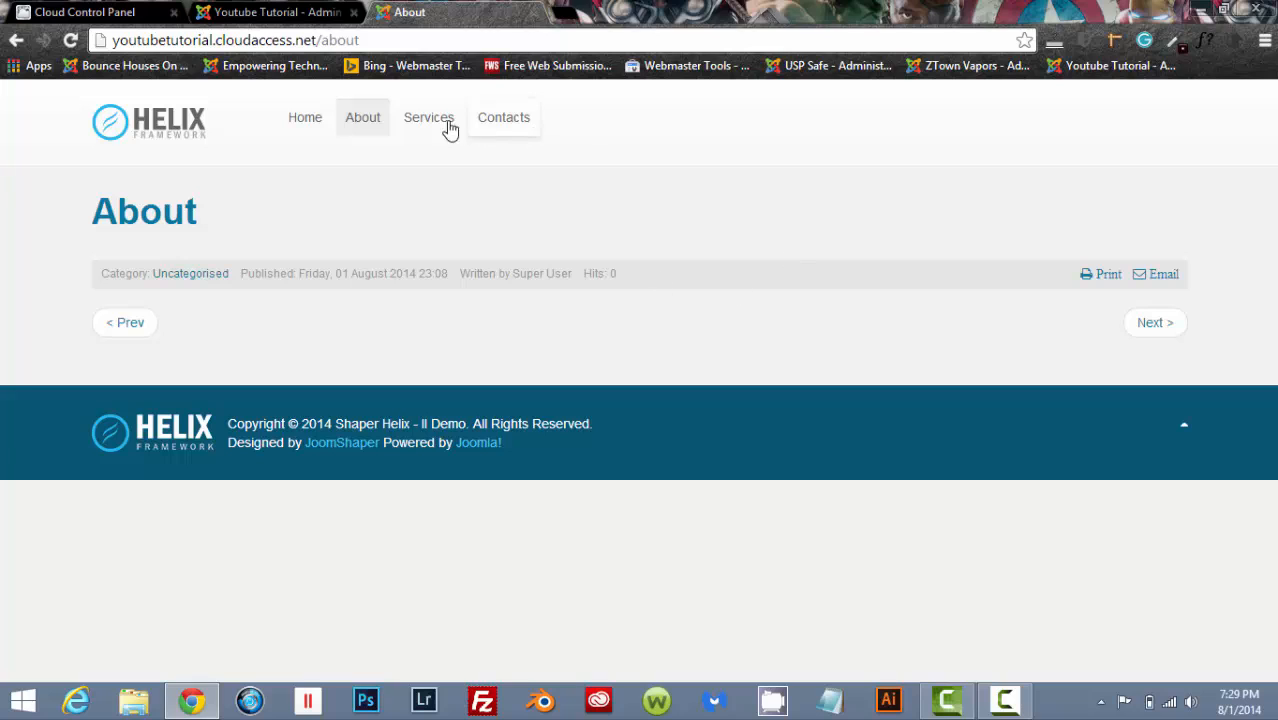
pyautogui.click(428, 116)
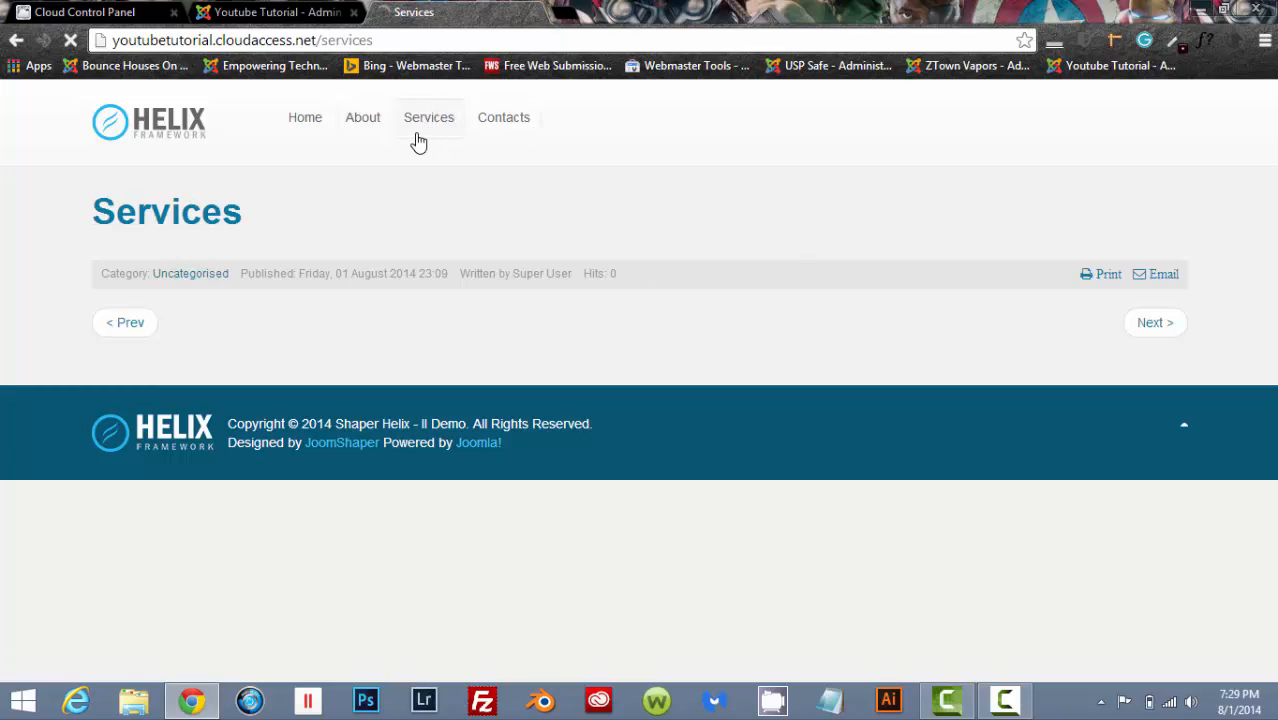
pyautogui.moveTo(362, 116)
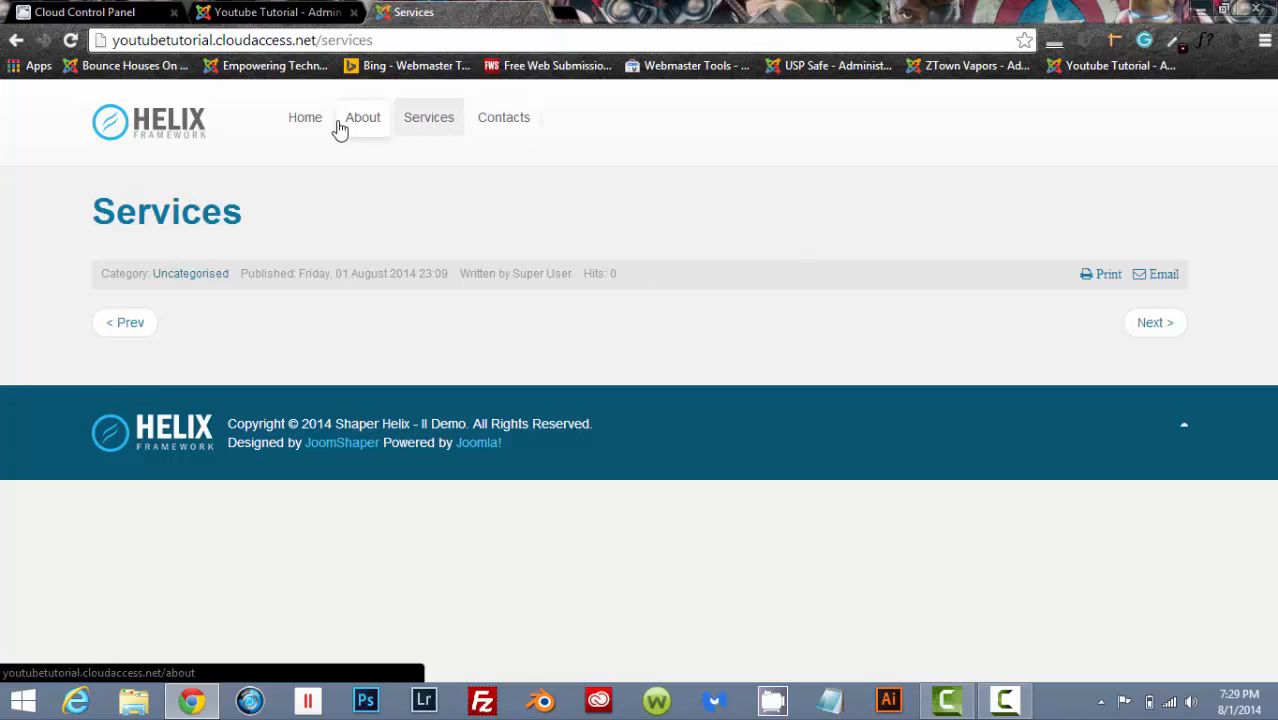
pyautogui.moveTo(428, 130)
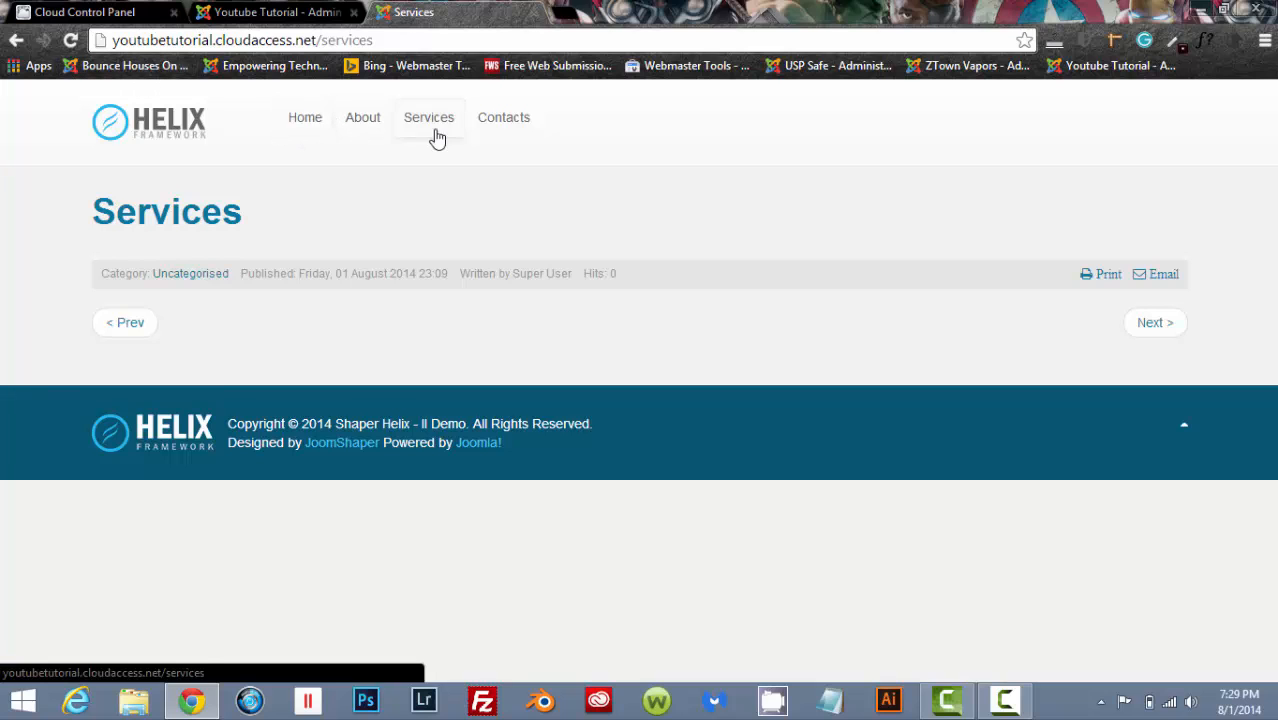
pyautogui.moveTo(304, 124)
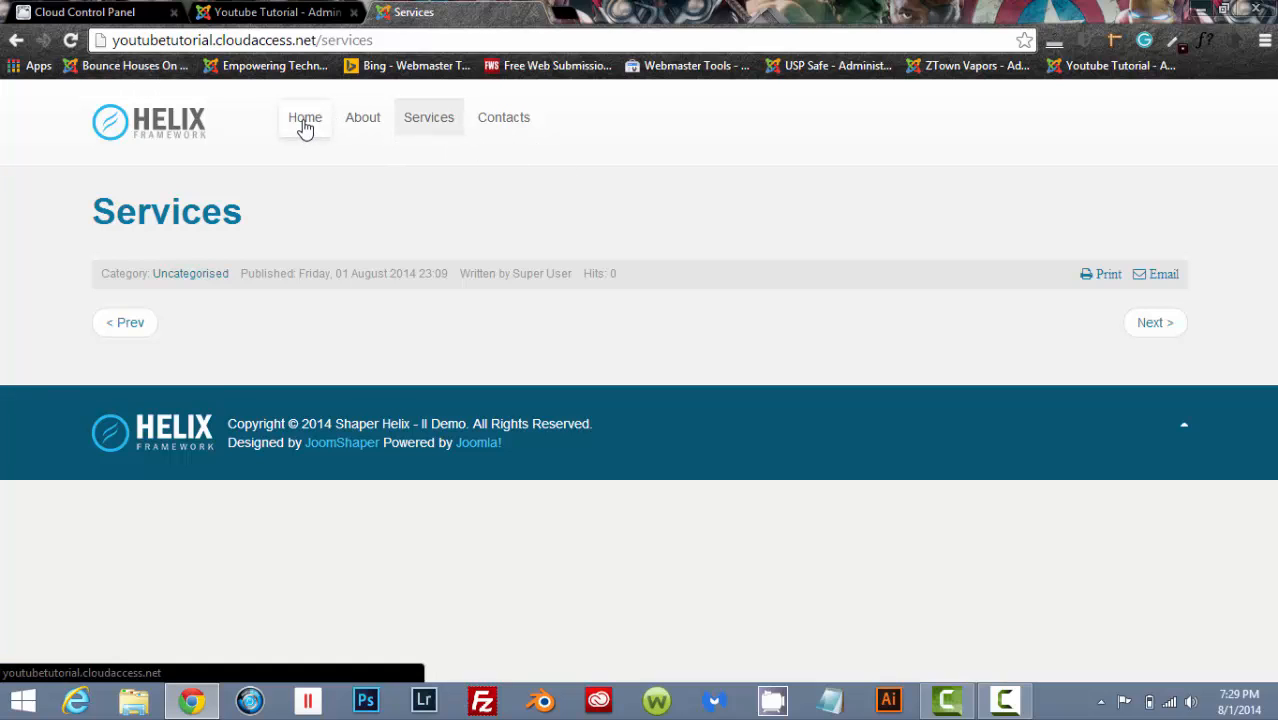
pyautogui.click(304, 116)
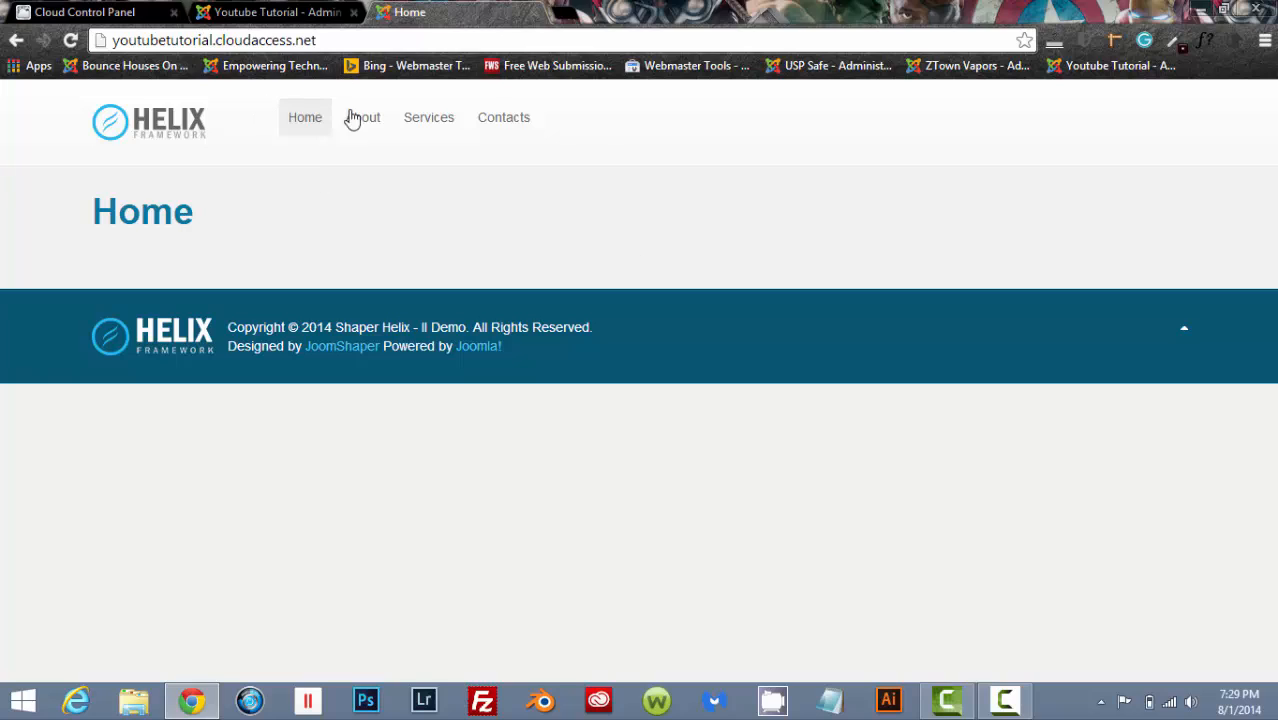
pyautogui.moveTo(398, 196)
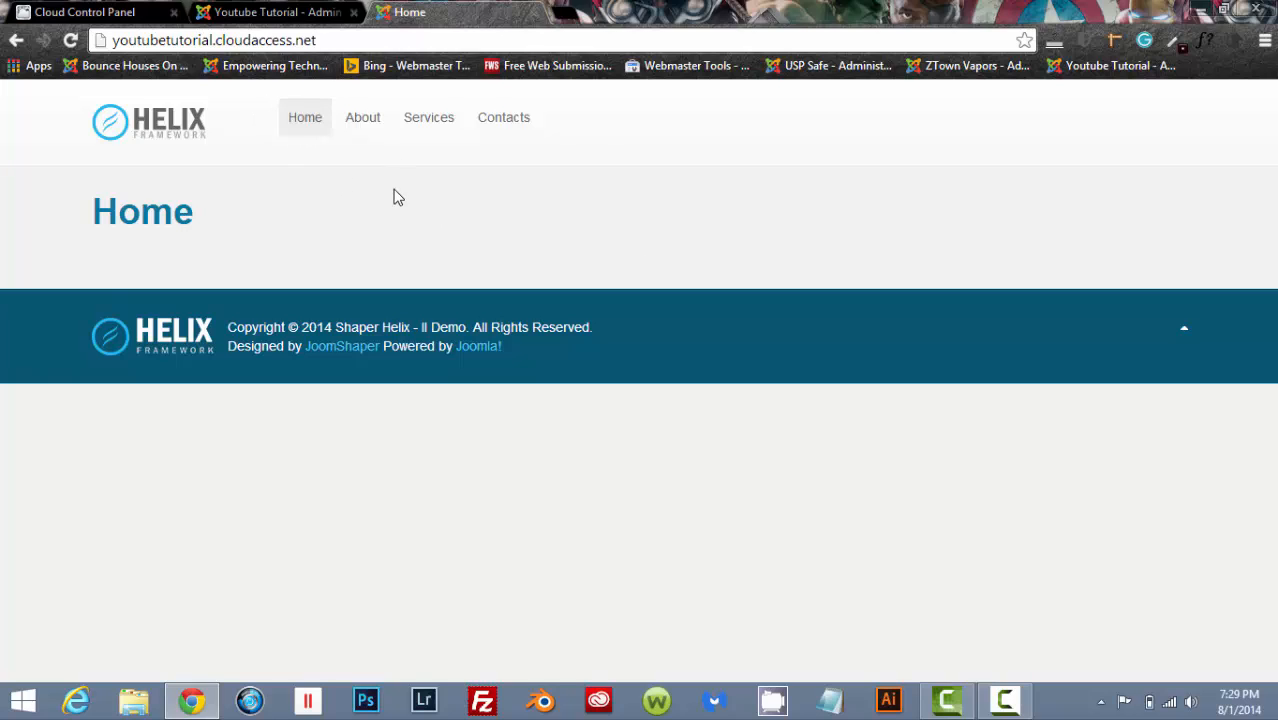
pyautogui.moveTo(334, 146)
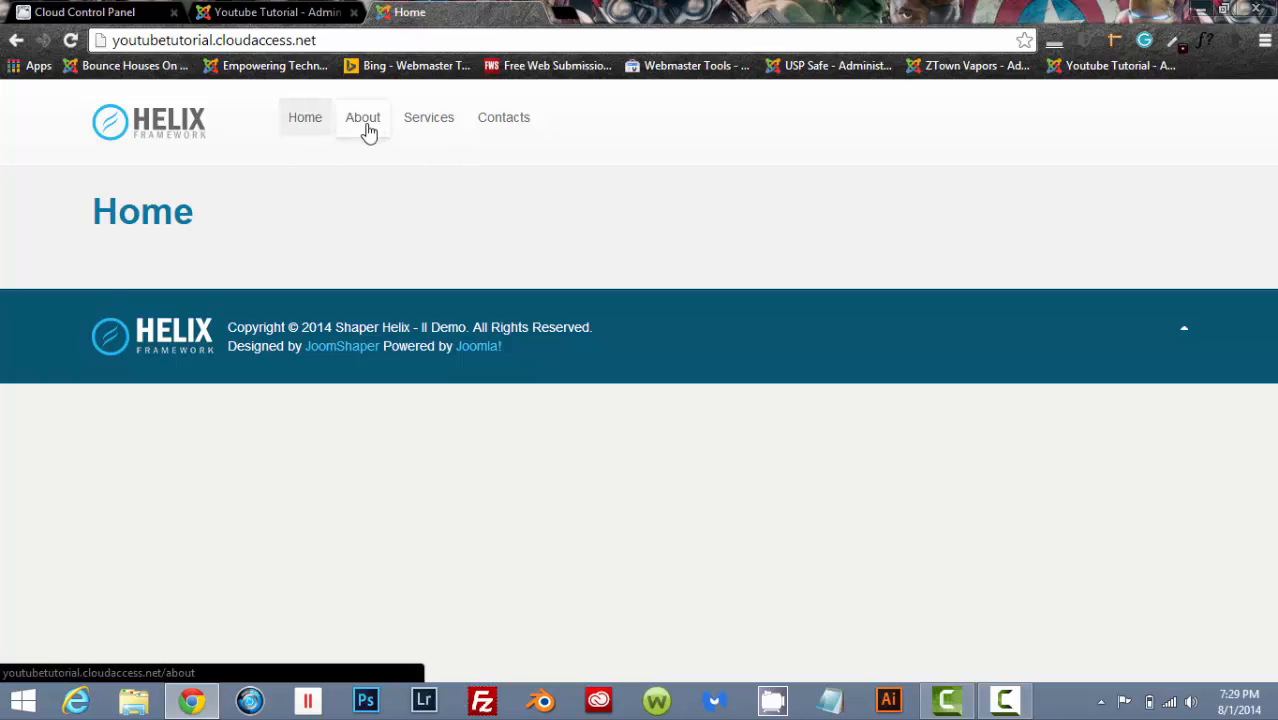
pyautogui.moveTo(532, 140)
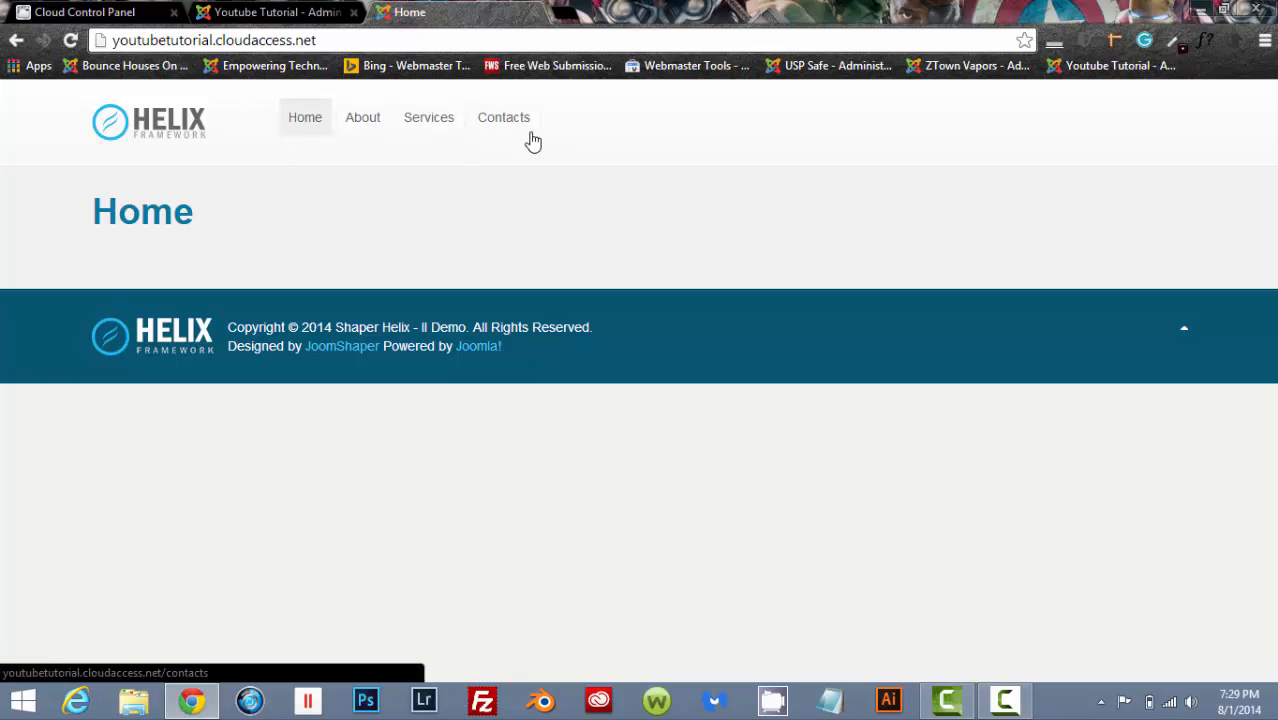
pyautogui.moveTo(362, 124)
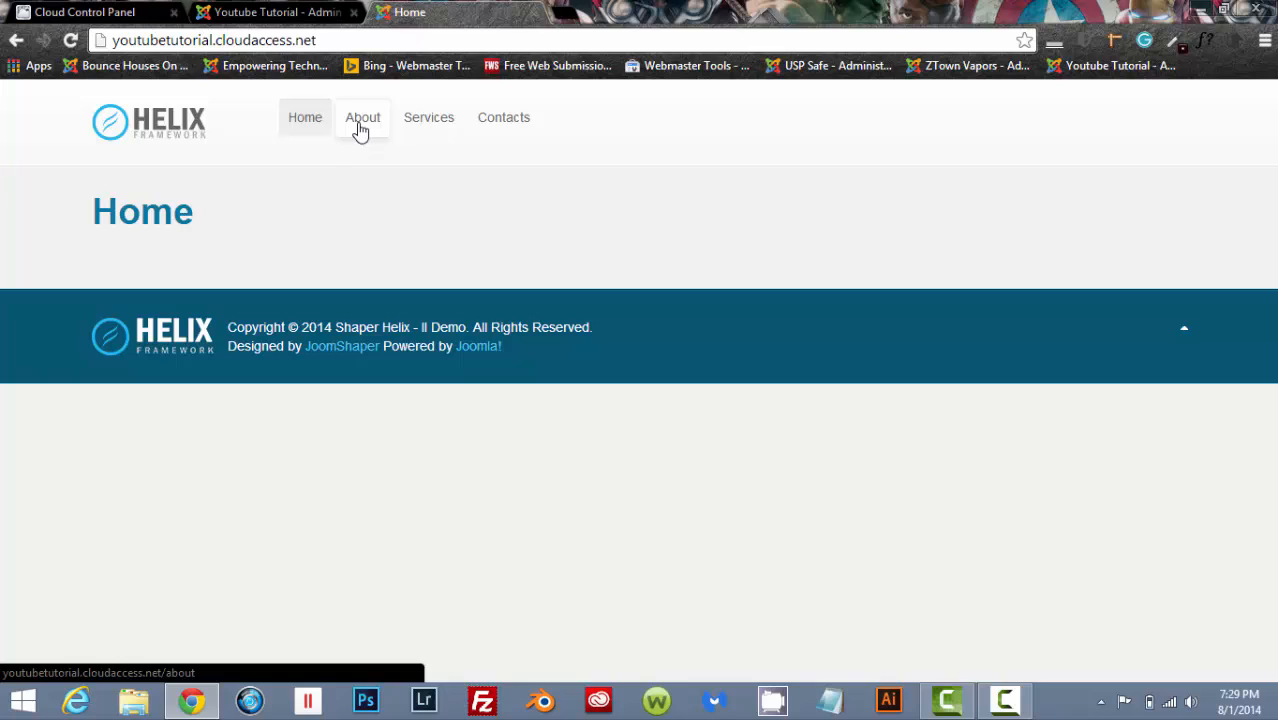
pyautogui.moveTo(304, 116)
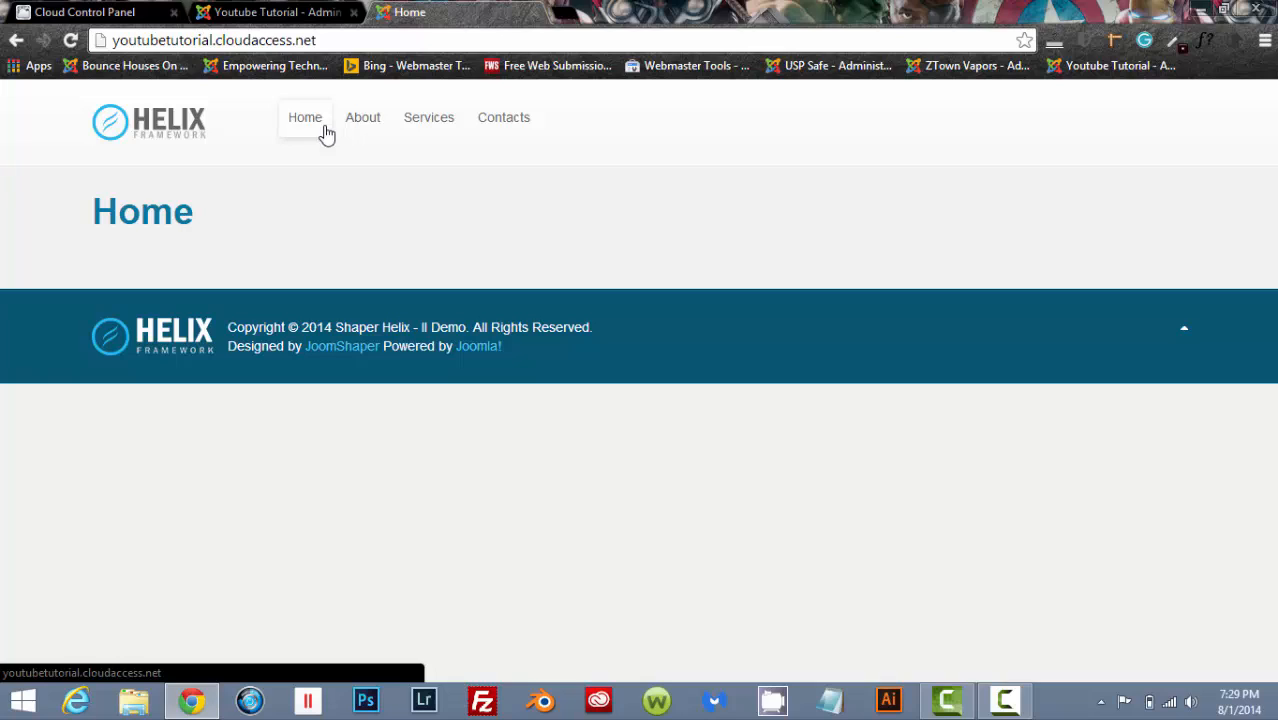
pyautogui.moveTo(416, 188)
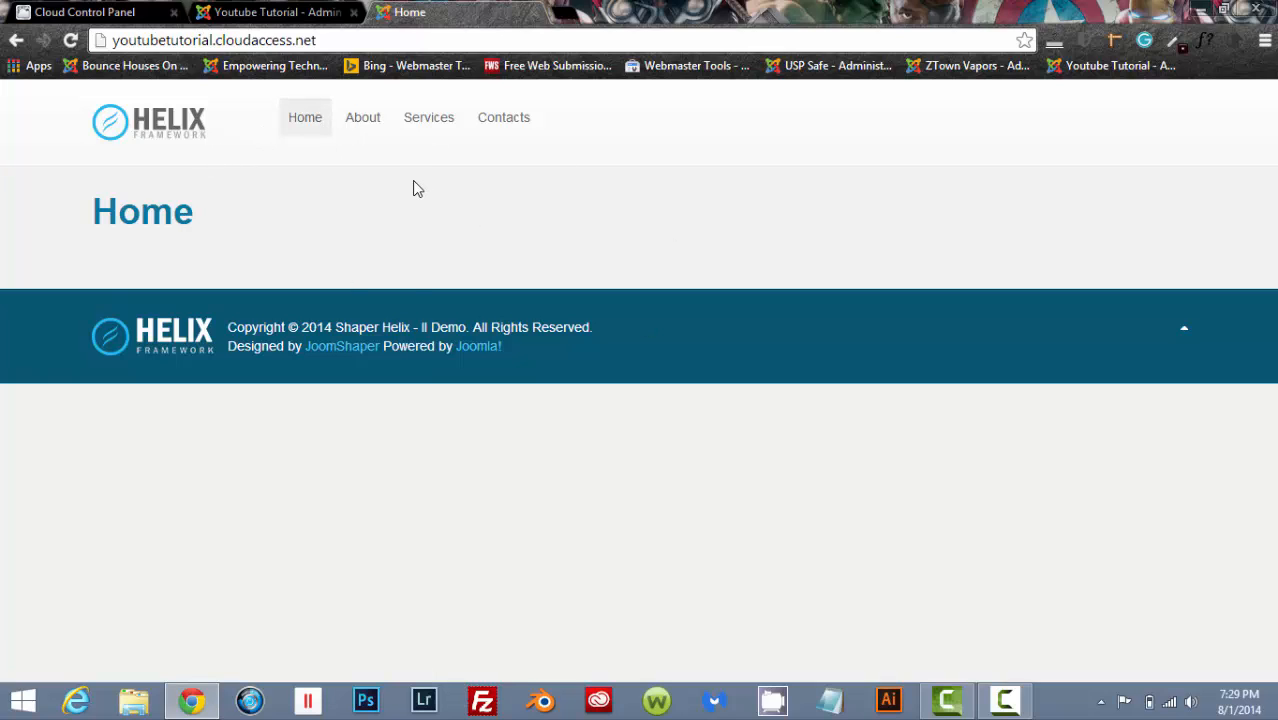